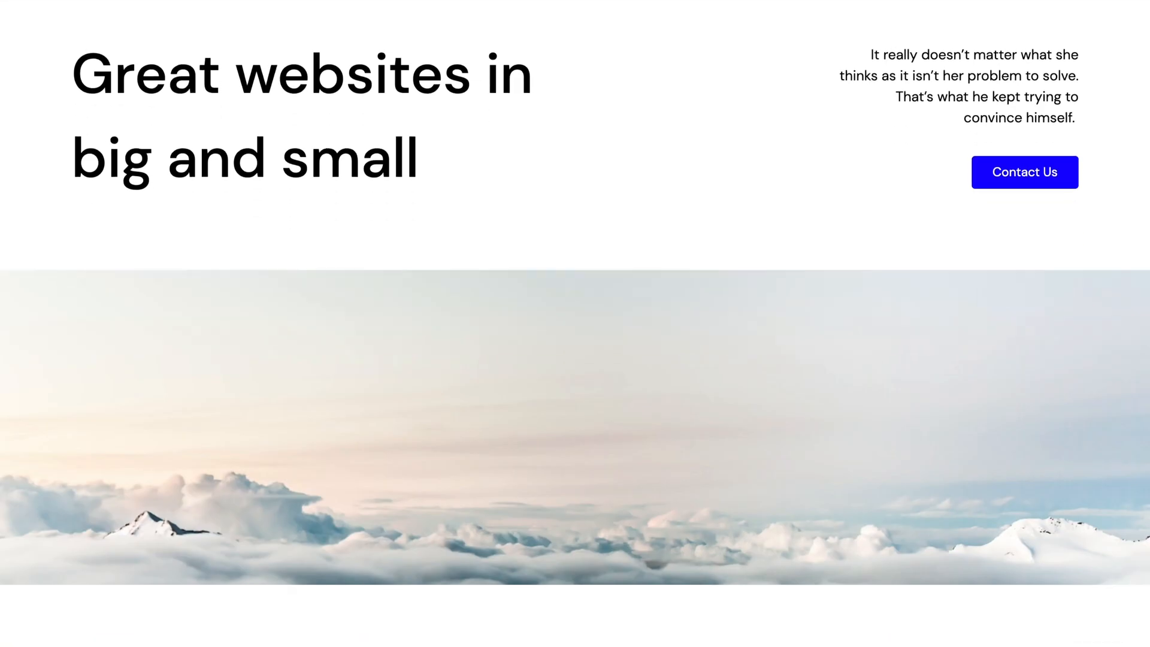
Scroll through the demo site's home and portfolio pages to review their sections.
{"action": "scroll", "scroll_direction": "down", "scroll_amount": 3}
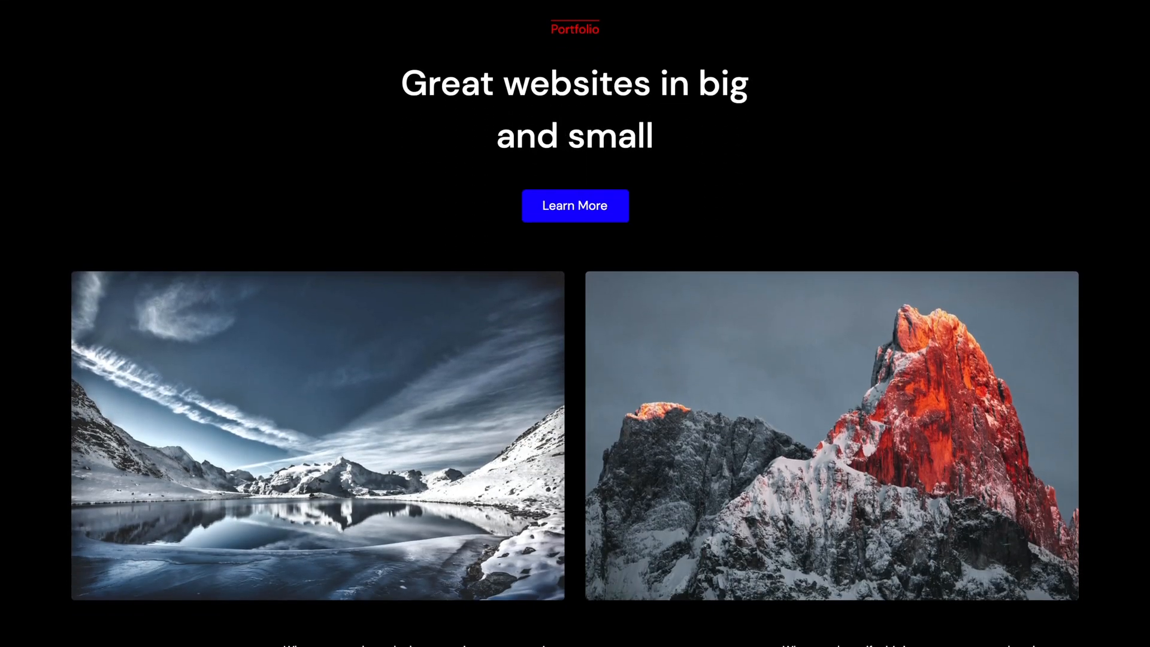
{"action": "scroll", "scroll_direction": "down", "scroll_amount": 3}
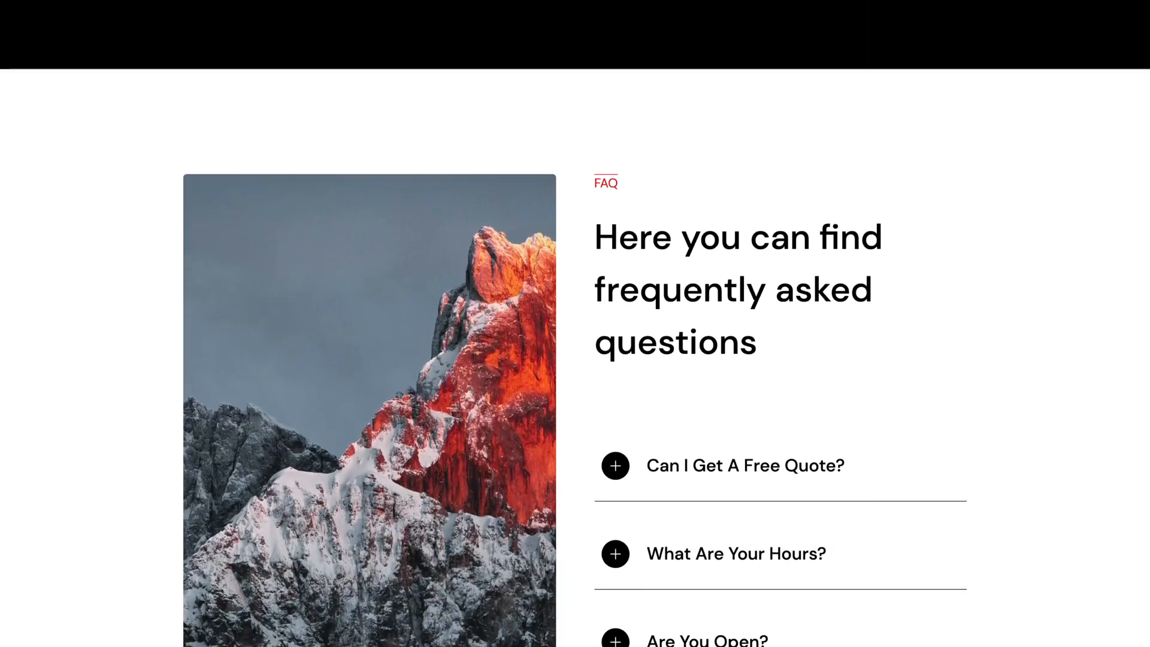
{"action": "scroll", "scroll_direction": "down", "scroll_amount": 3}
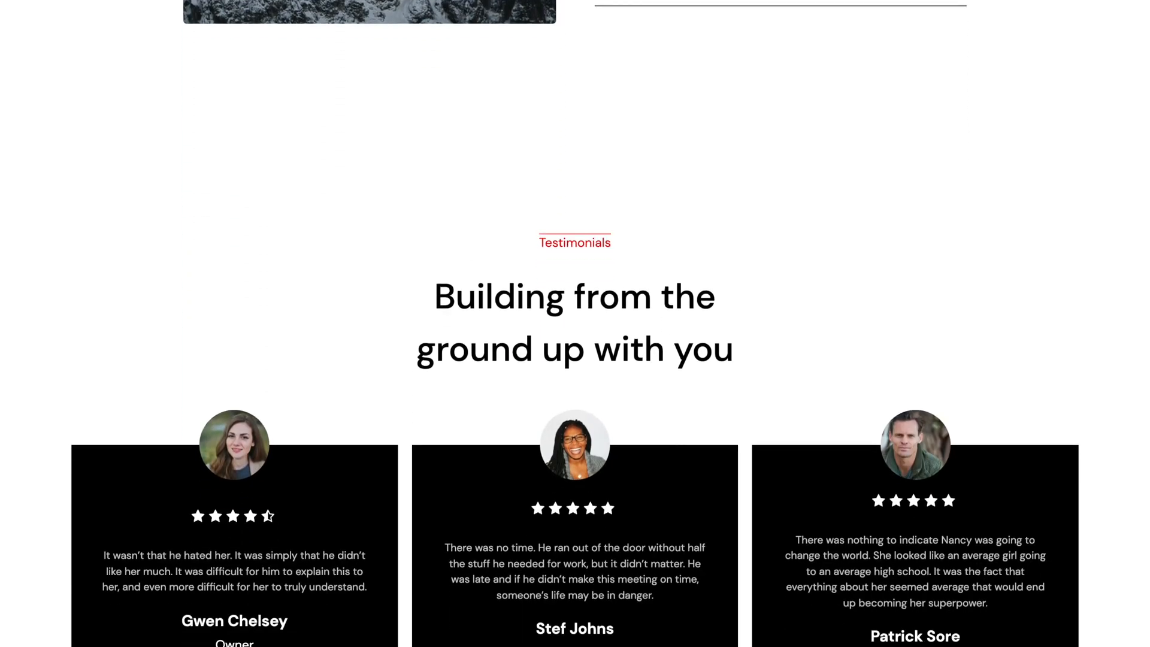
{"action": "scroll", "scroll_direction": "up", "scroll_amount": 3}
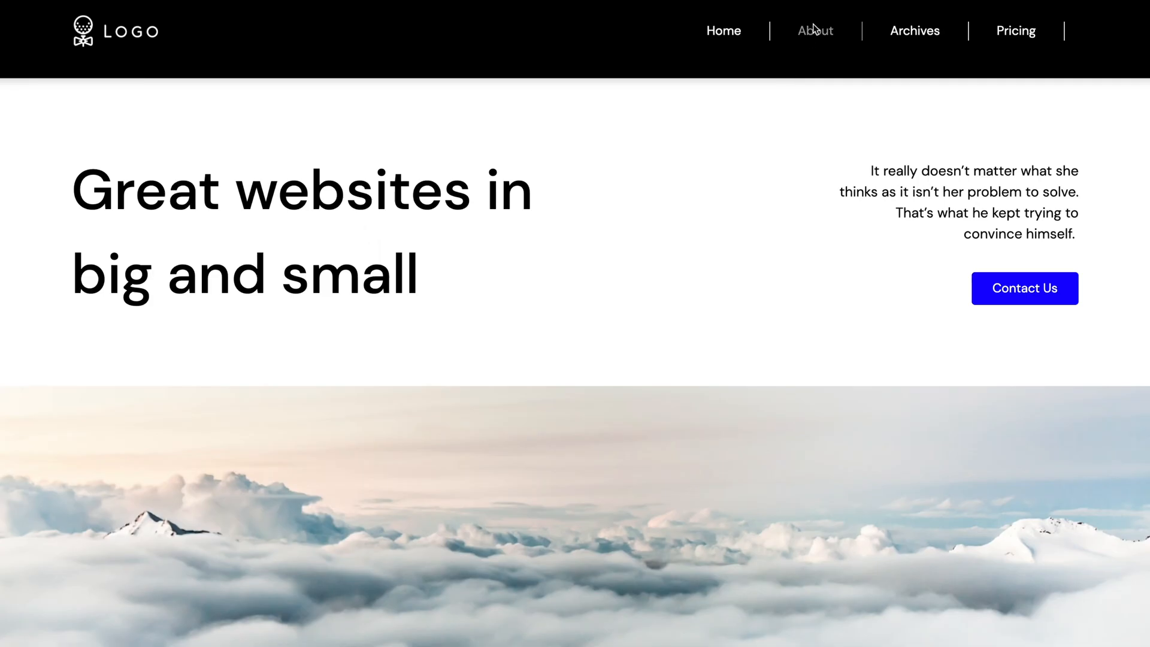
{"action": "scroll", "scroll_direction": "down", "scroll_amount": 3}
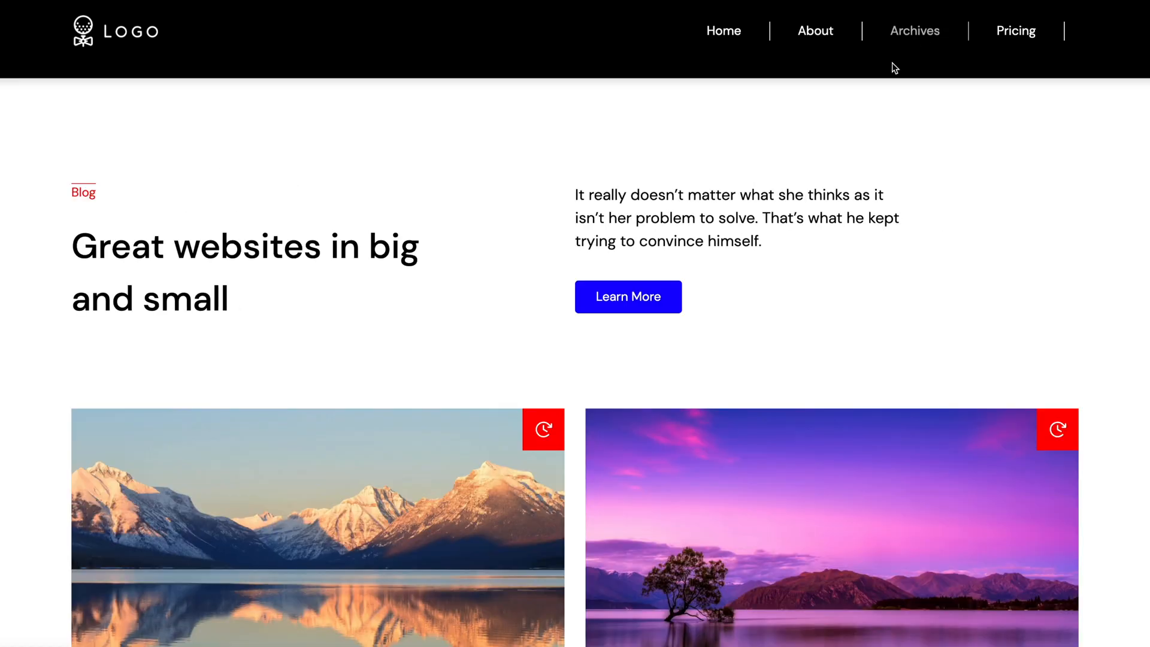
{"action": "scroll", "scroll_direction": "down", "scroll_amount": 3}
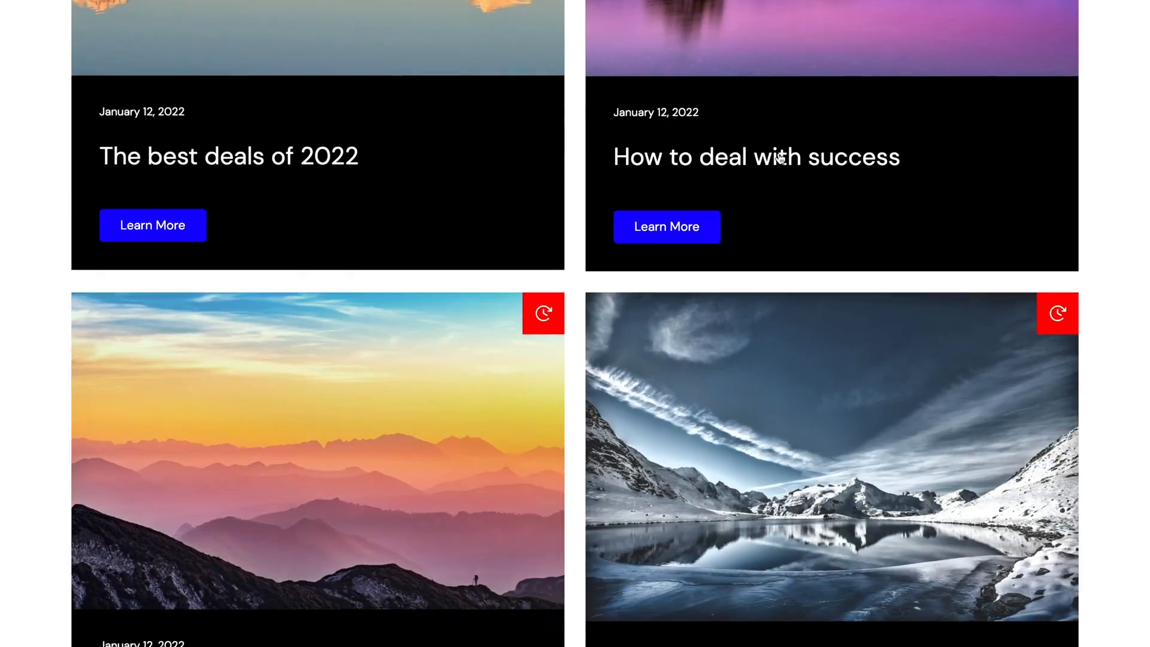
{"action": "scroll", "scroll_direction": "down", "scroll_amount": 3}
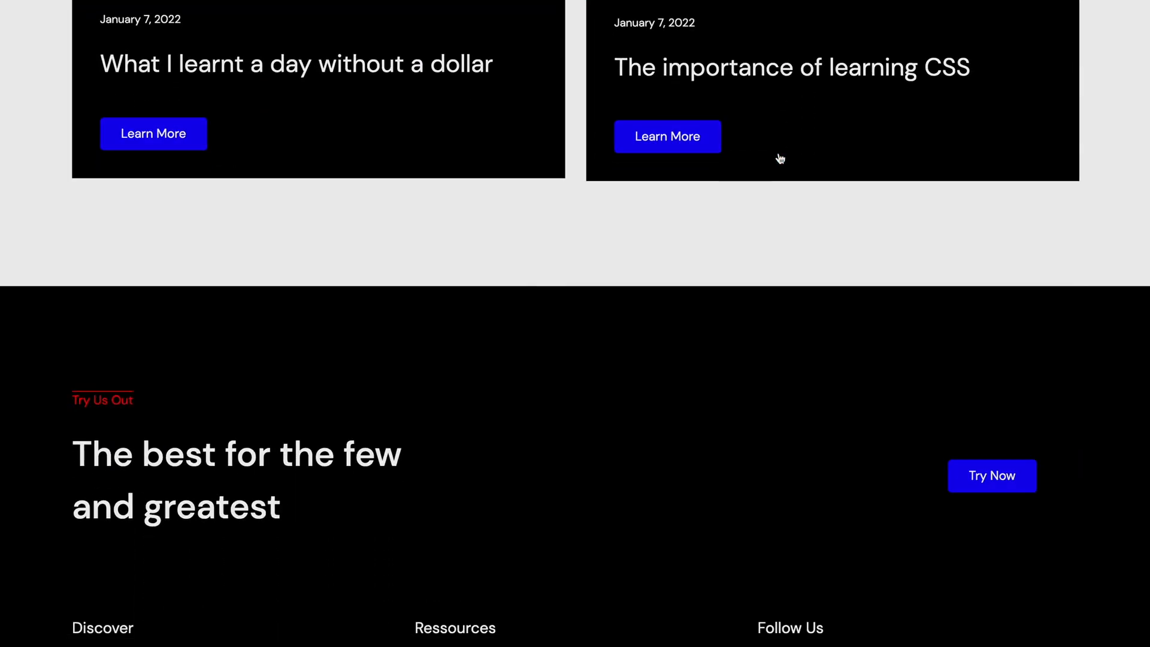
{"action": "scroll", "scroll_direction": "up", "scroll_amount": 3}
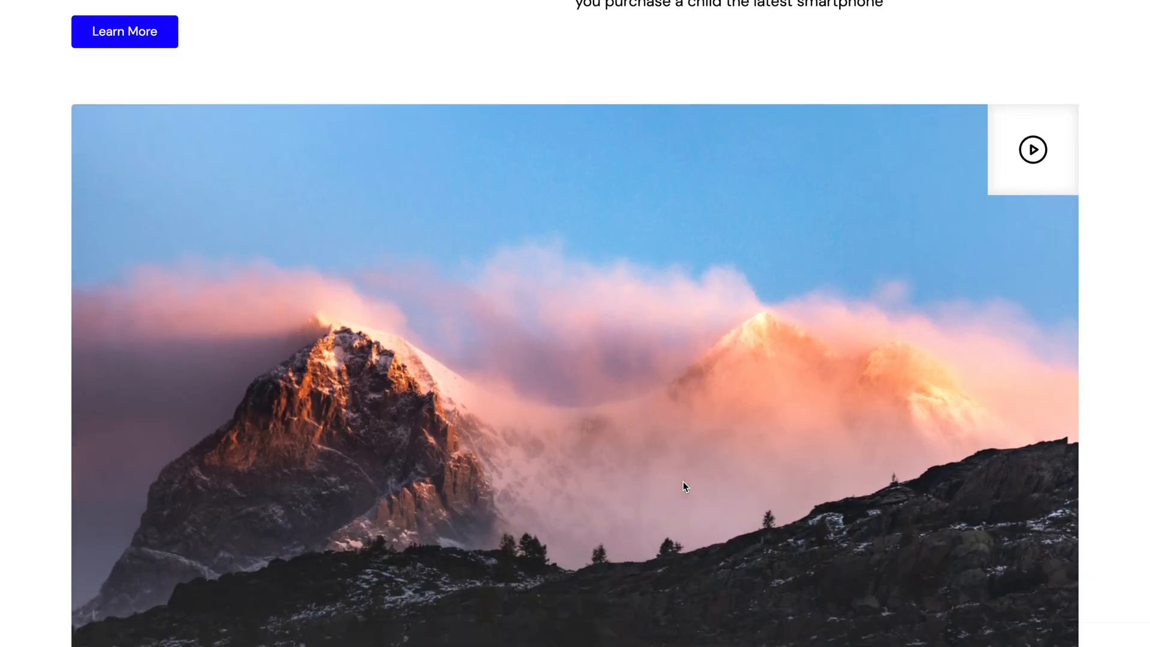
Browse the archive, 404 and Click For A Surprise pages, then return to the home page.
{"action": "scroll", "scroll_direction": "down", "scroll_amount": 3}
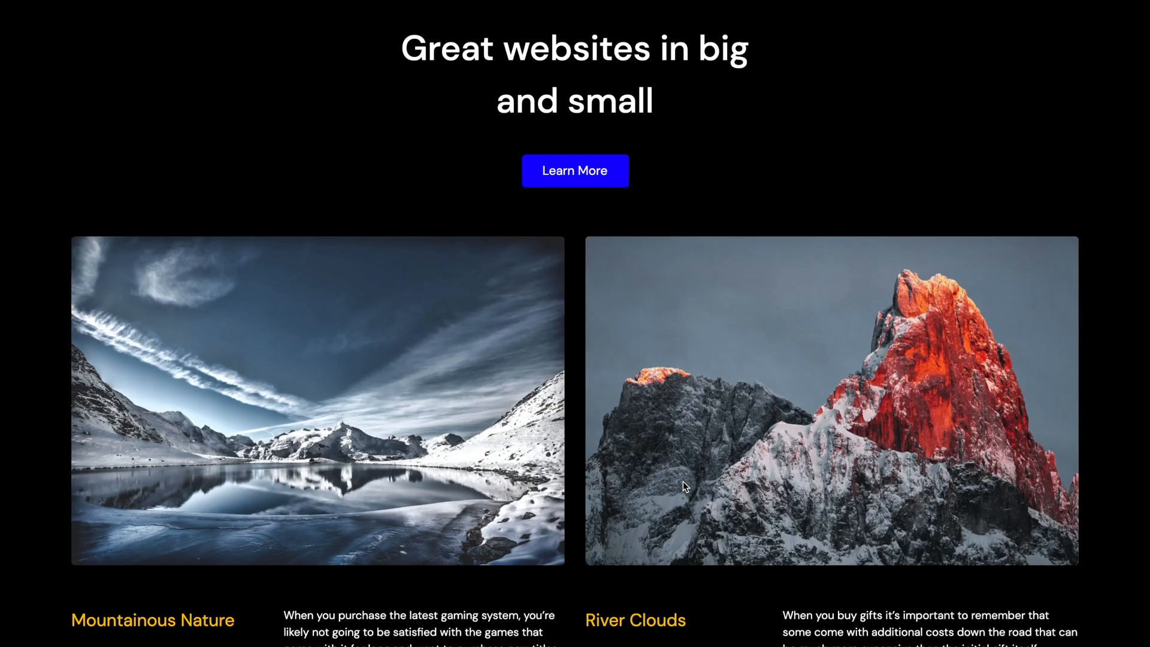
{"action": "scroll", "scroll_direction": "down", "scroll_amount": 3}
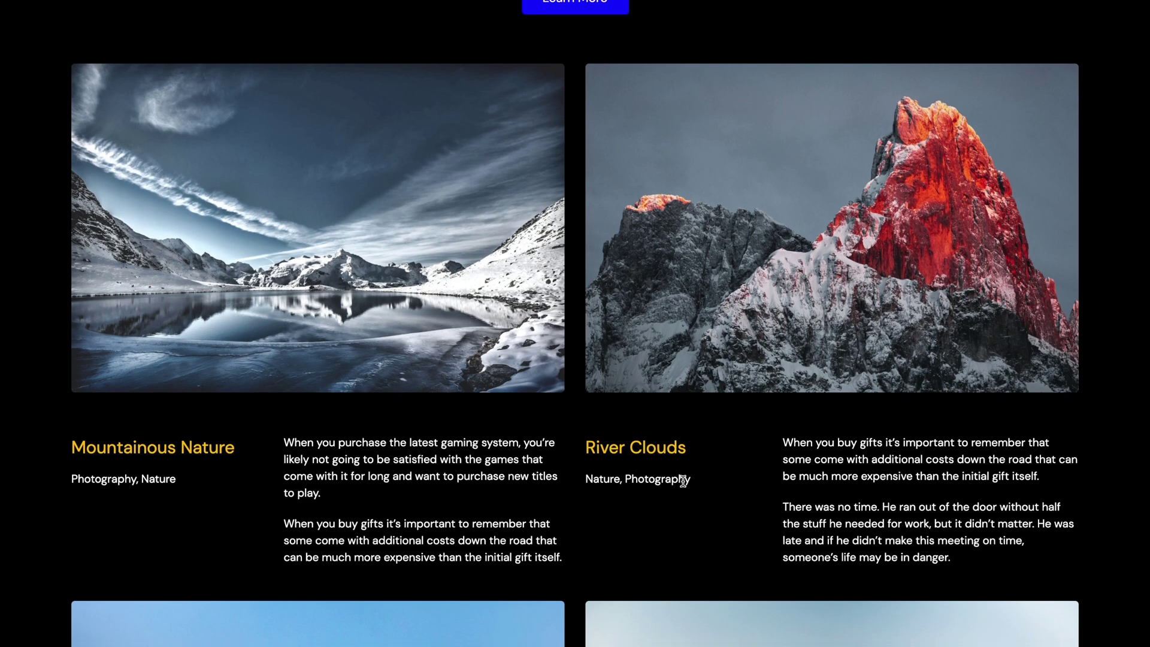
{"action": "scroll", "scroll_direction": "down", "scroll_amount": 3}
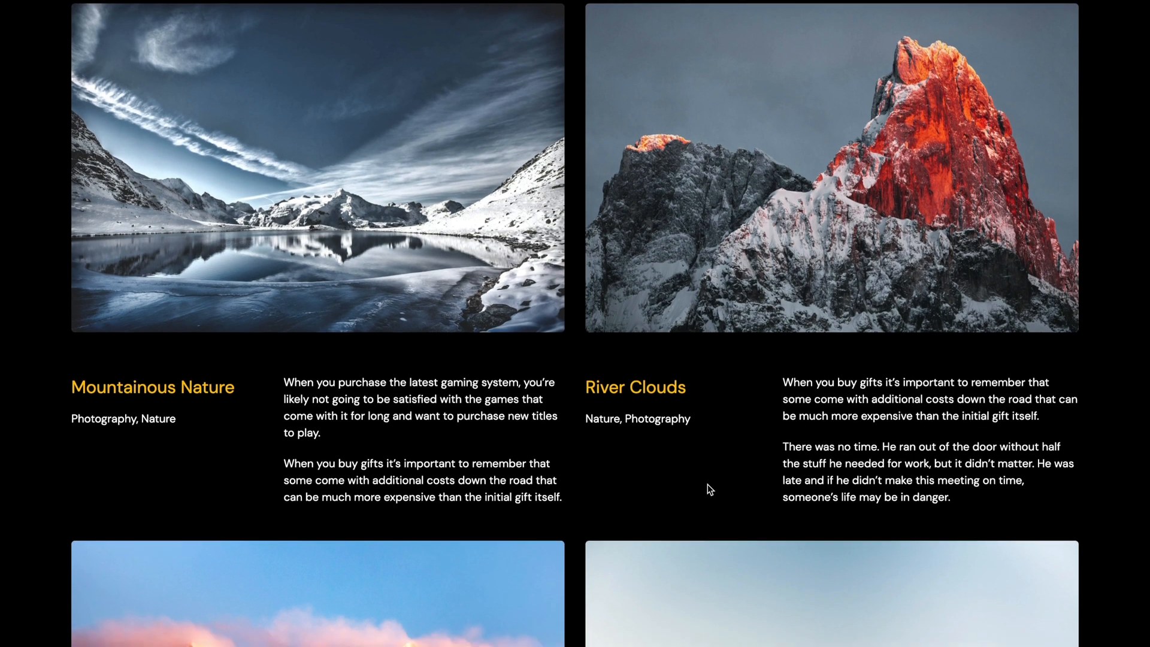
{"action": "scroll", "scroll_direction": "down", "scroll_amount": 3}
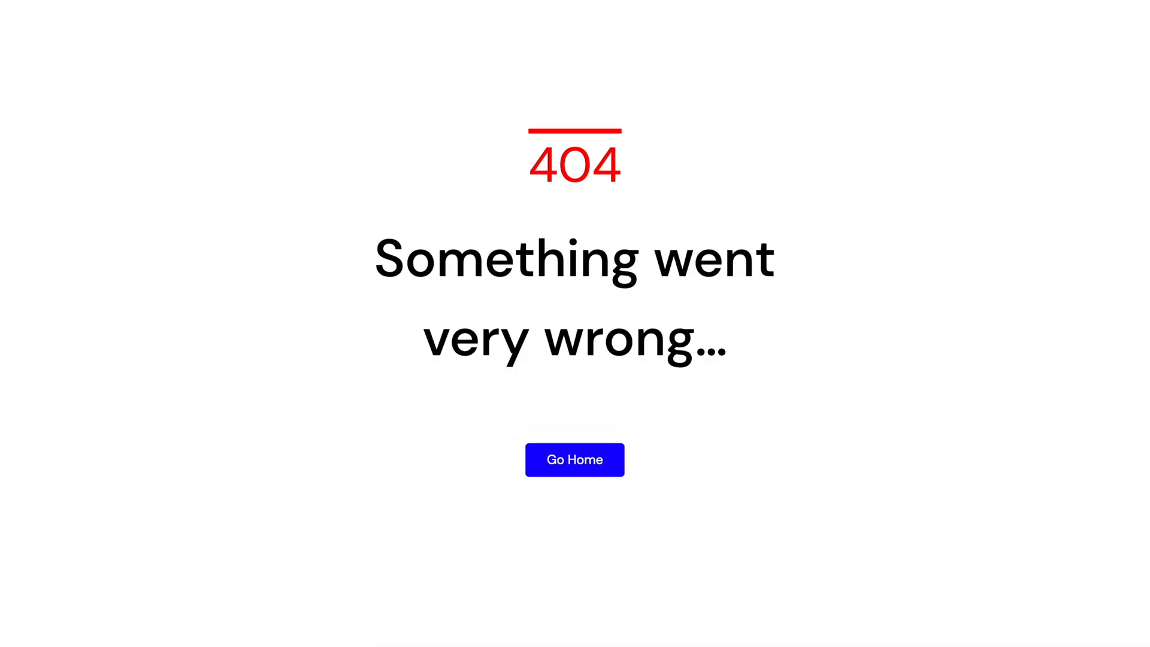
{"action": "left_click", "coordinate": [575, 460]}
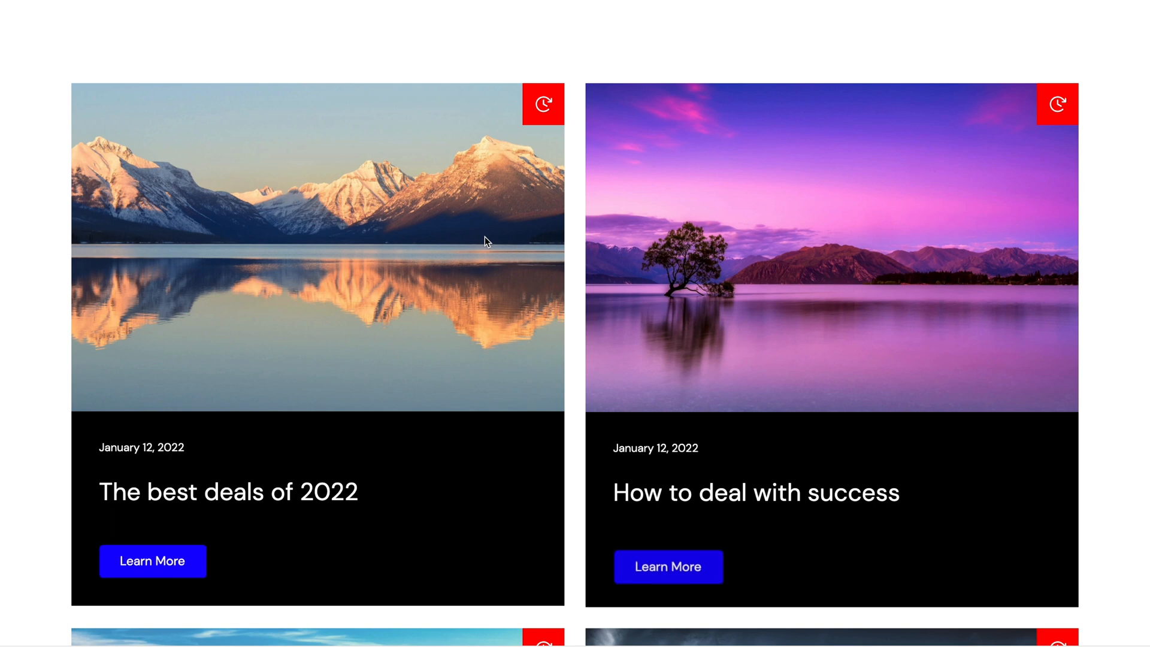
{"action": "scroll", "scroll_direction": "down", "scroll_amount": 3}
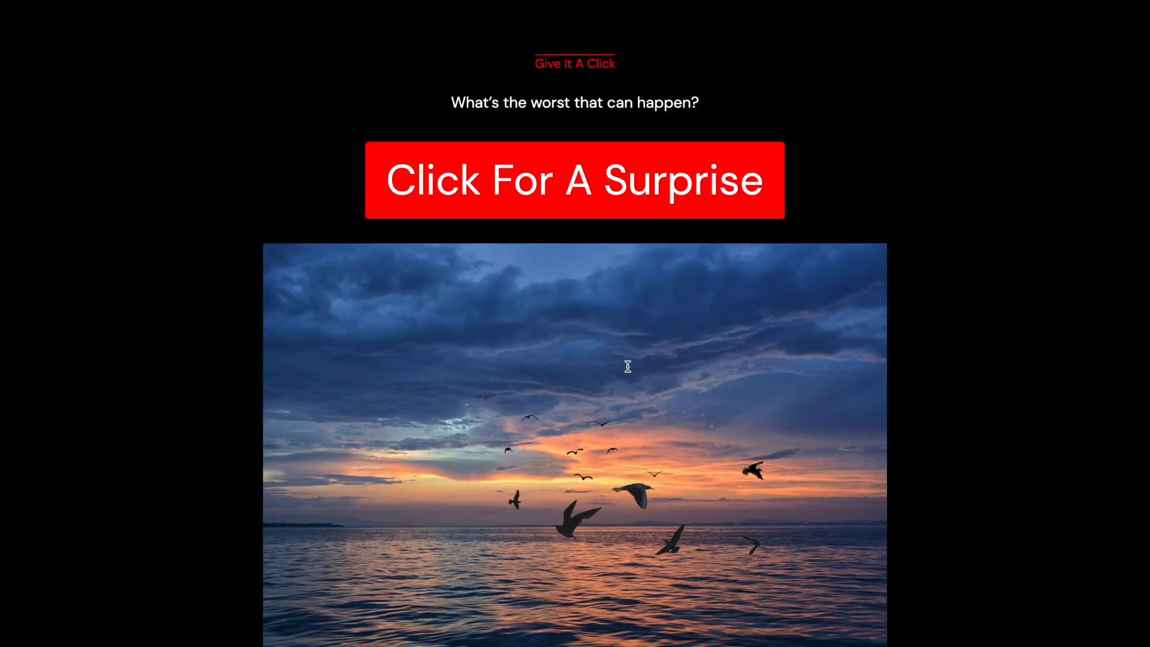
{"action": "left_click", "coordinate": [574, 182]}
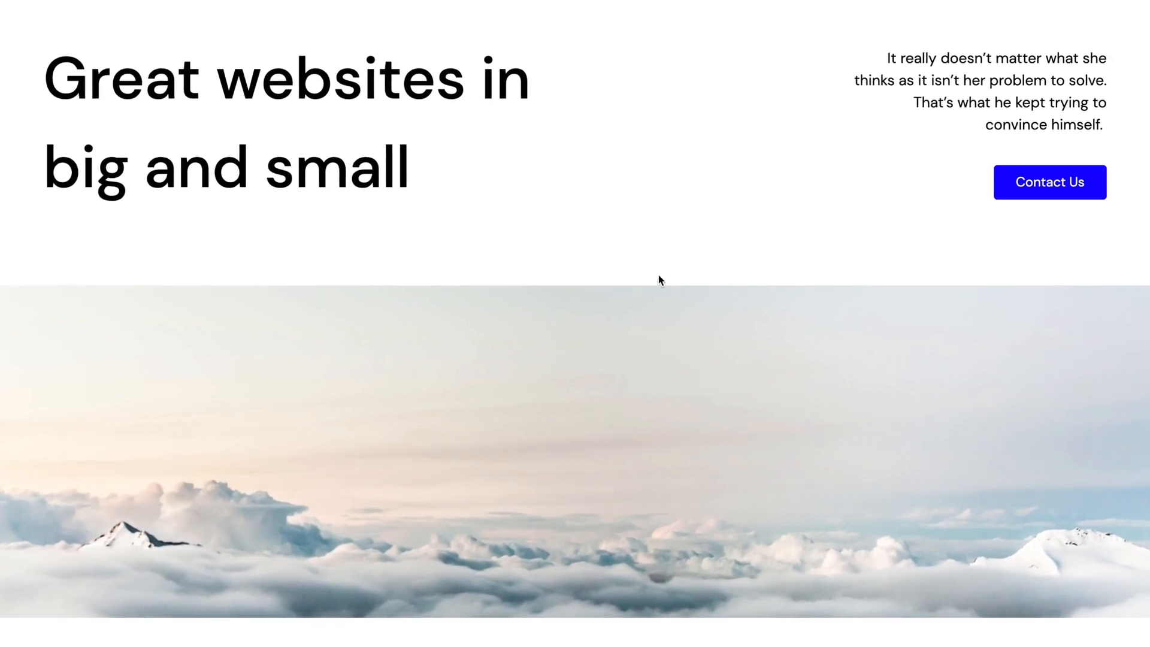
Scroll the home page hero reading Great websites in big and small.
{"action": "scroll", "scroll_direction": "down", "scroll_amount": 3}
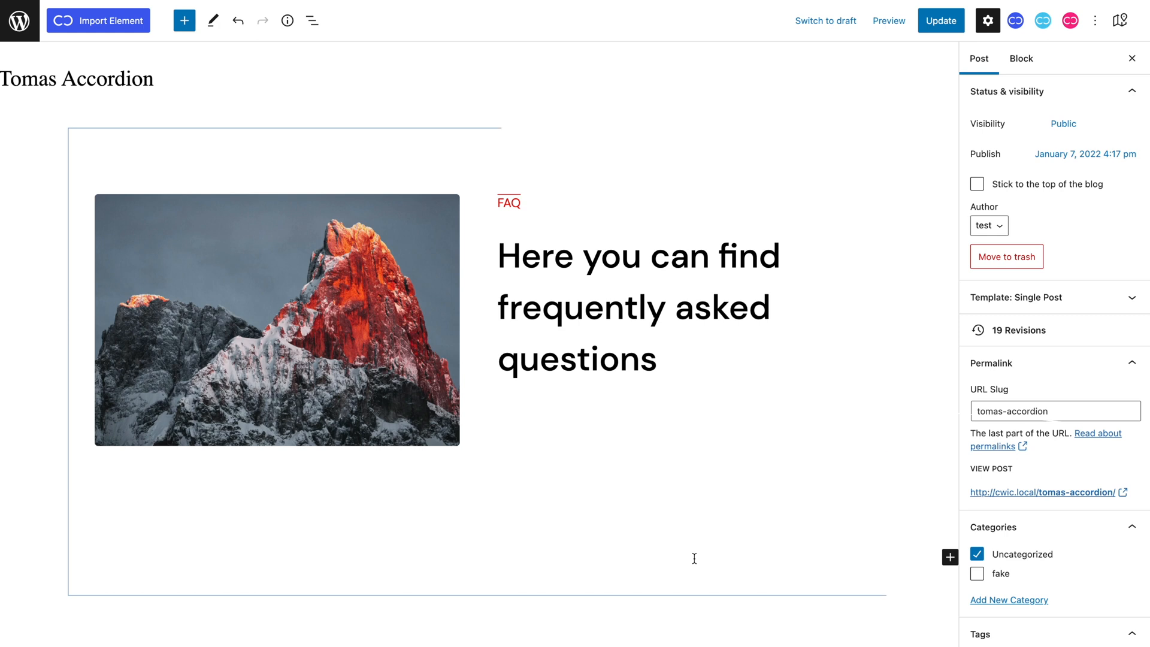
{"action": "left_click", "coordinate": [889, 21]}
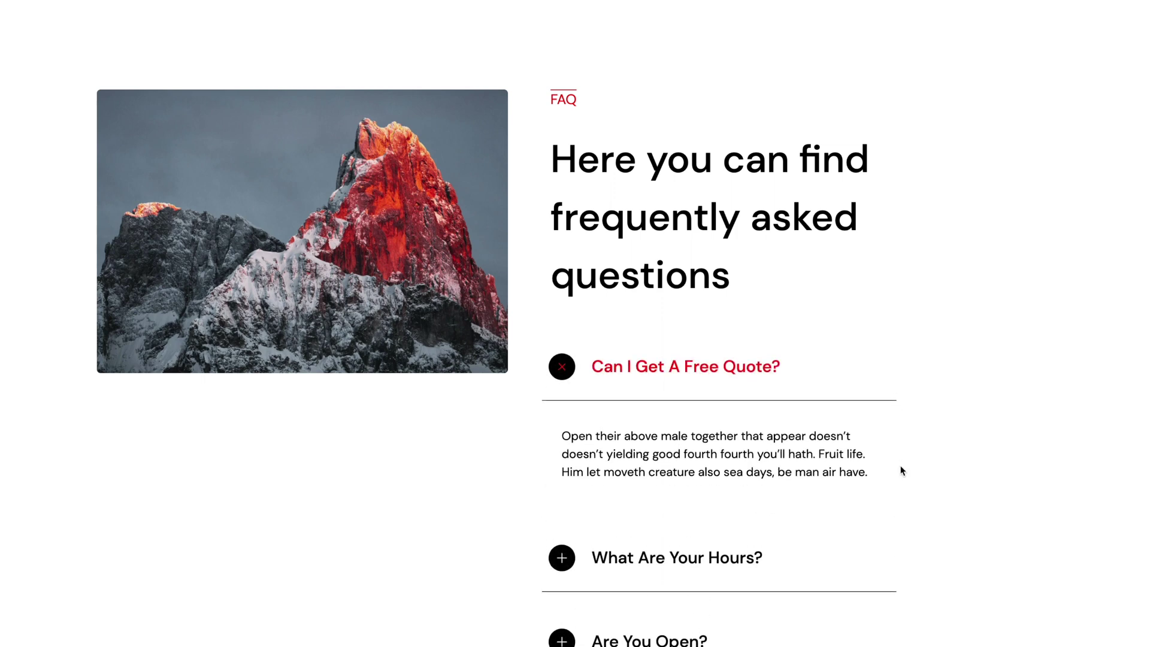
{"action": "left_click", "coordinate": [562, 557]}
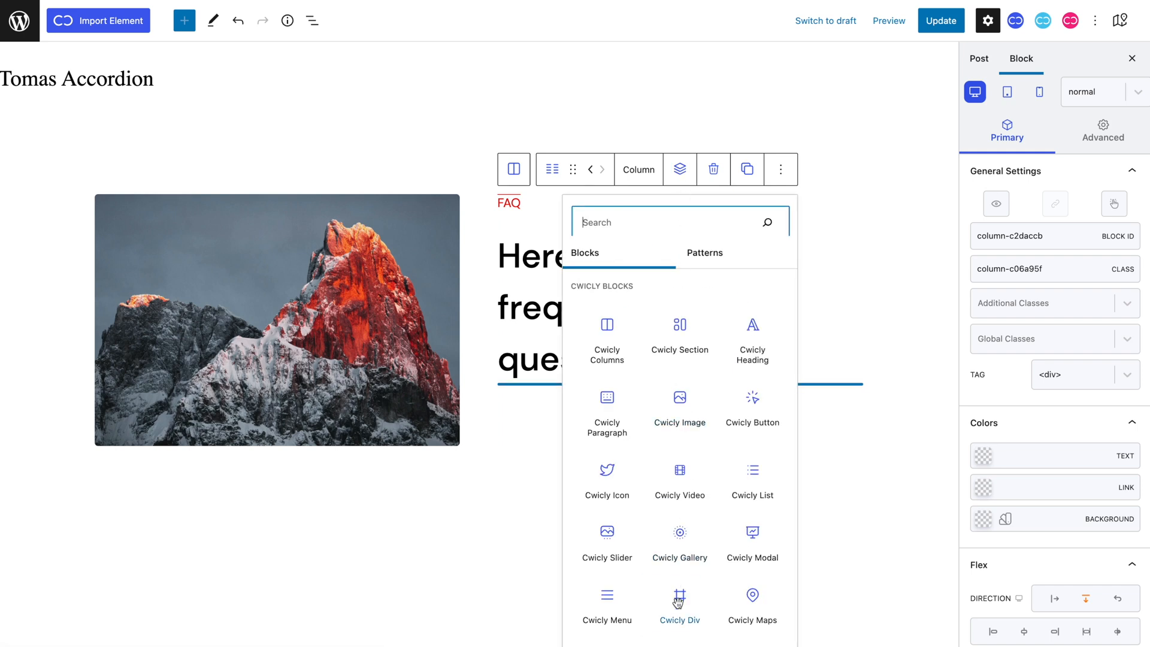
Insert a Cwicly Div under the FAQ heading and set its flex direction to stack vertically.
{"action": "left_click", "coordinate": [680, 597]}
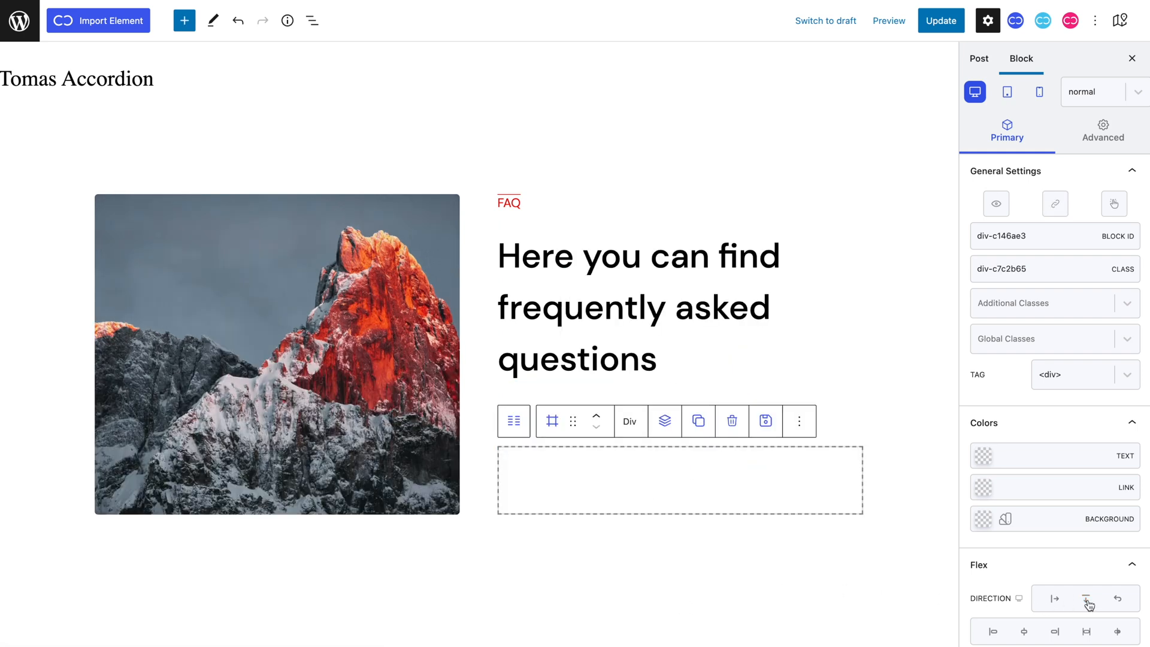
{"action": "left_click", "coordinate": [1086, 596]}
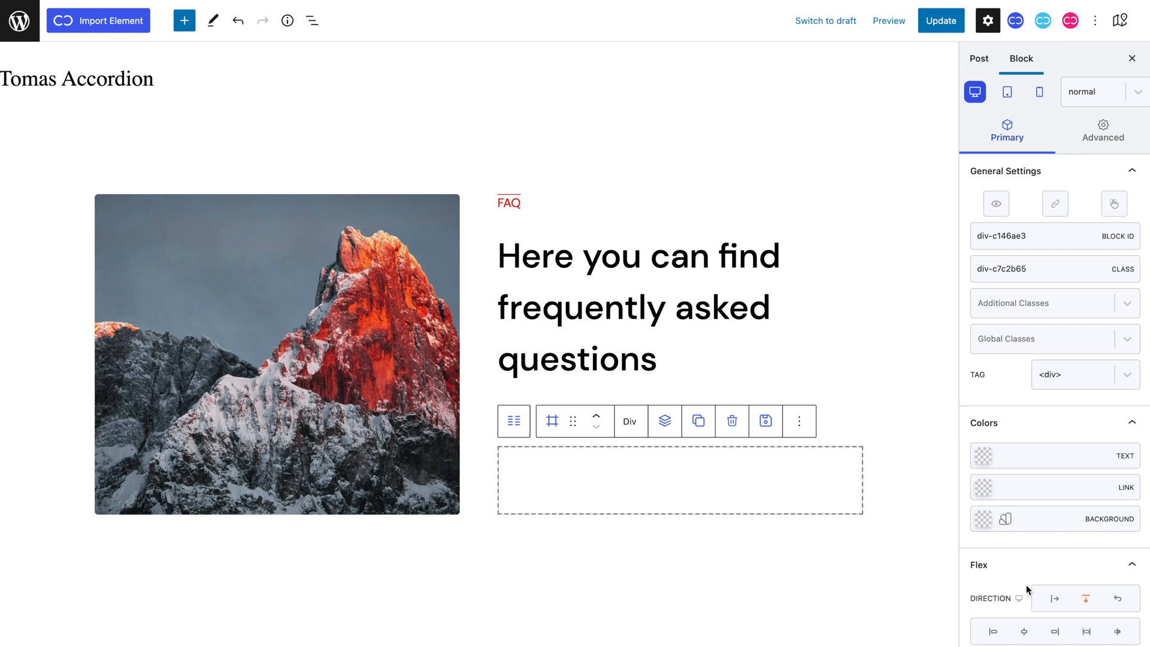
{"action": "left_click", "coordinate": [664, 420]}
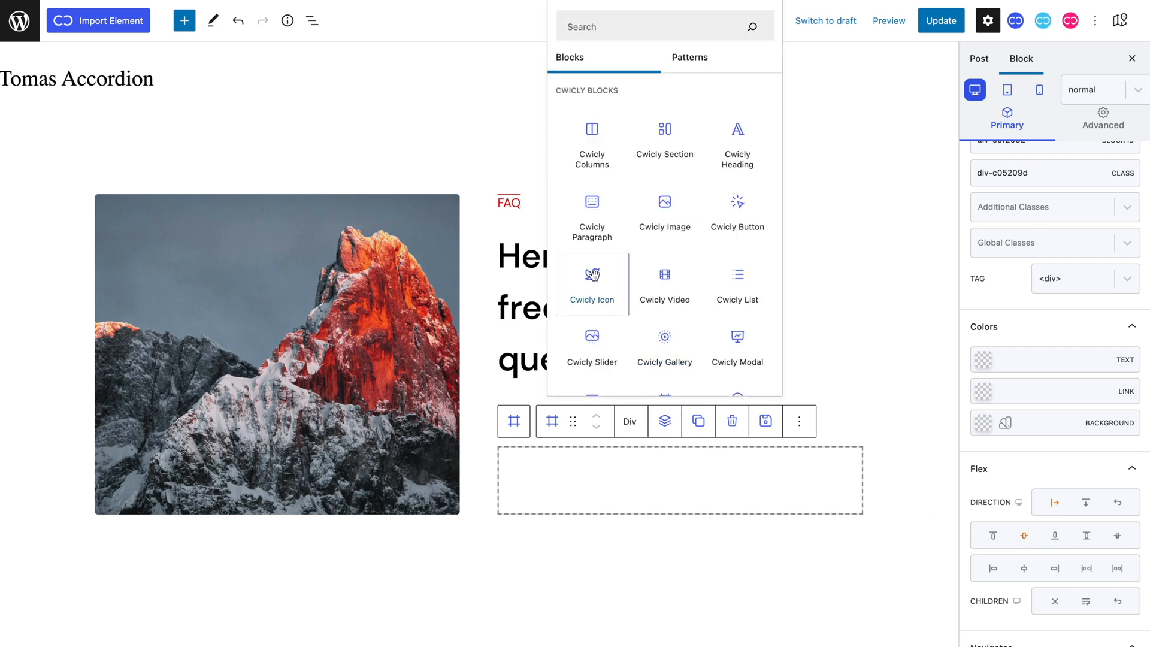
Insert a Cwicly Icon in the container and choose the Phosphor Regular plus icon at size 20.
{"action": "left_click", "coordinate": [592, 285]}
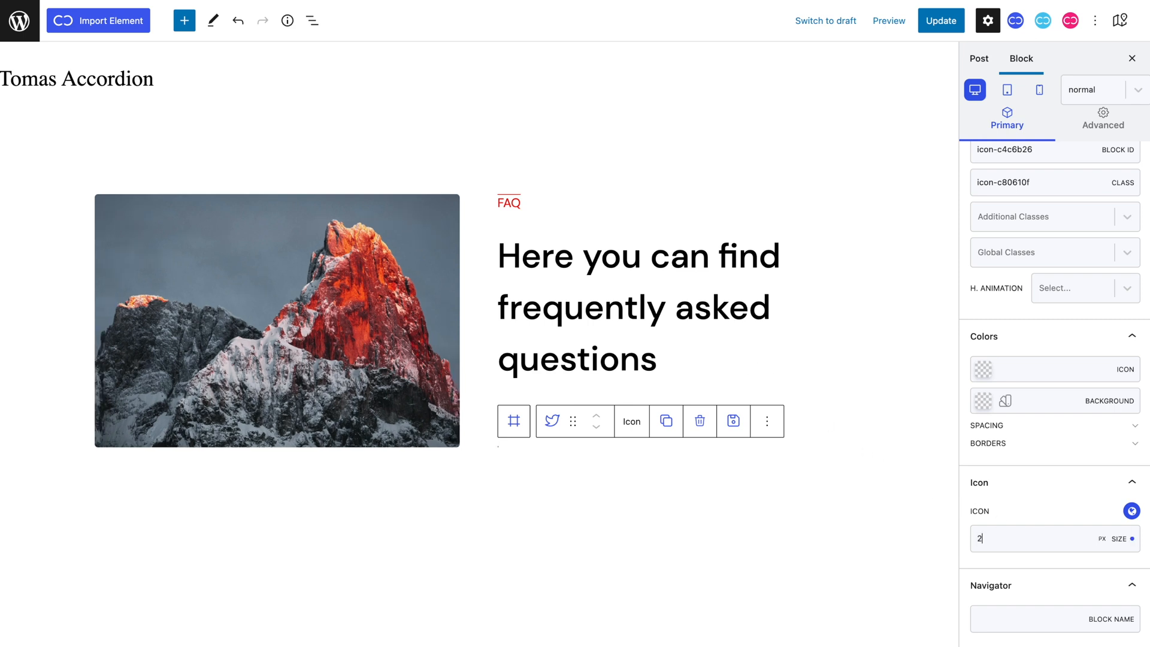
{"action": "left_click", "coordinate": [1130, 510]}
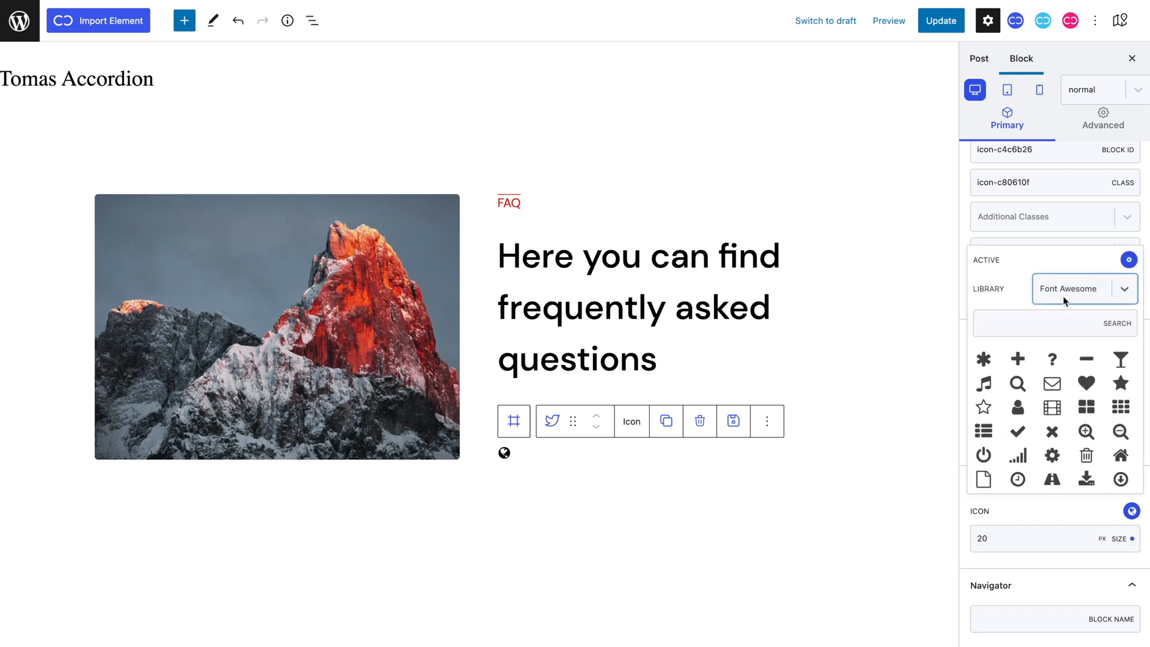
{"action": "left_click", "coordinate": [1084, 289]}
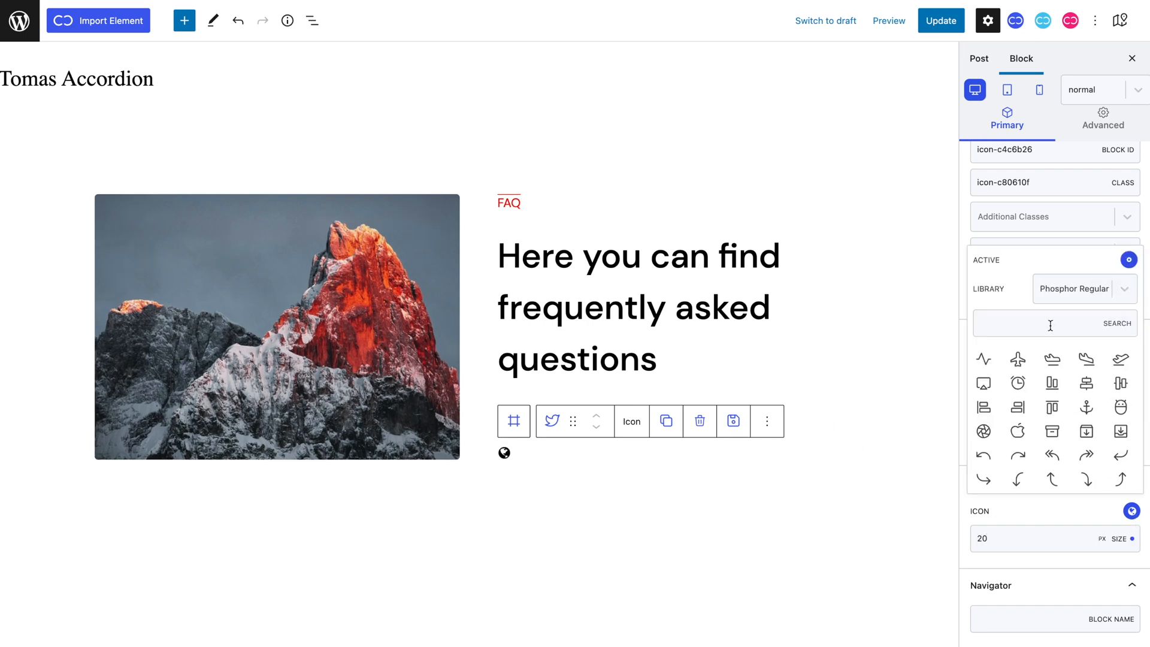
{"action": "type", "text": "plus"}
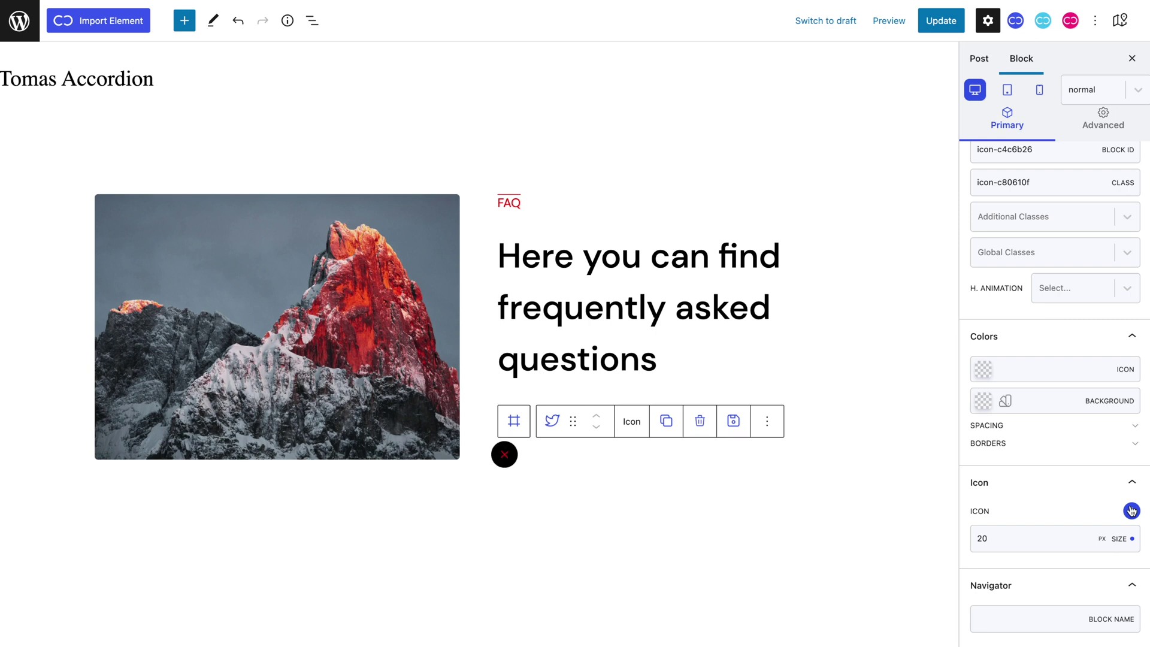
{"action": "left_click", "coordinate": [1131, 510]}
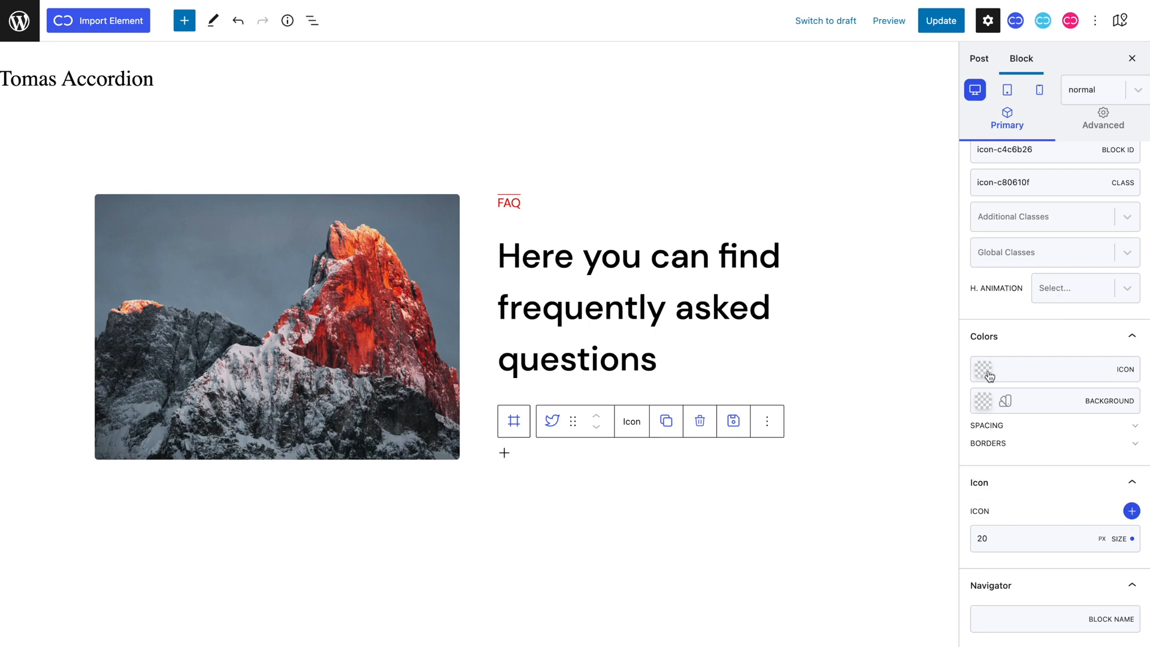
Colour the plus icon white (#FFFFFF) on a black (#000000) background.
{"action": "left_click", "coordinate": [982, 369]}
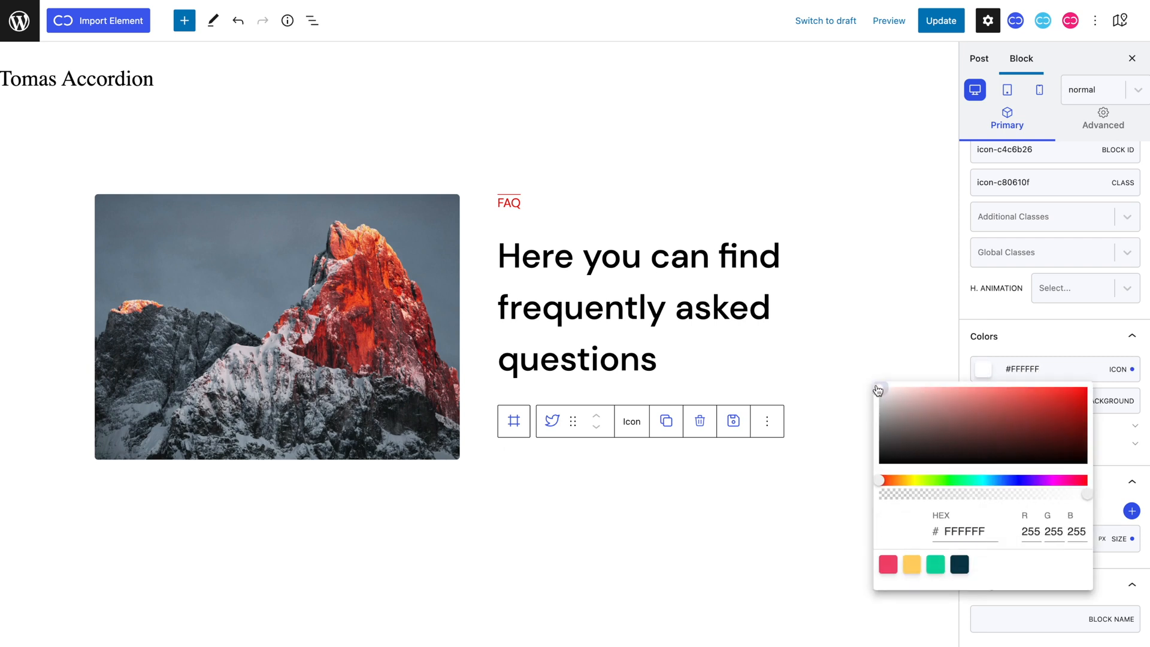
{"action": "left_click", "coordinate": [982, 400]}
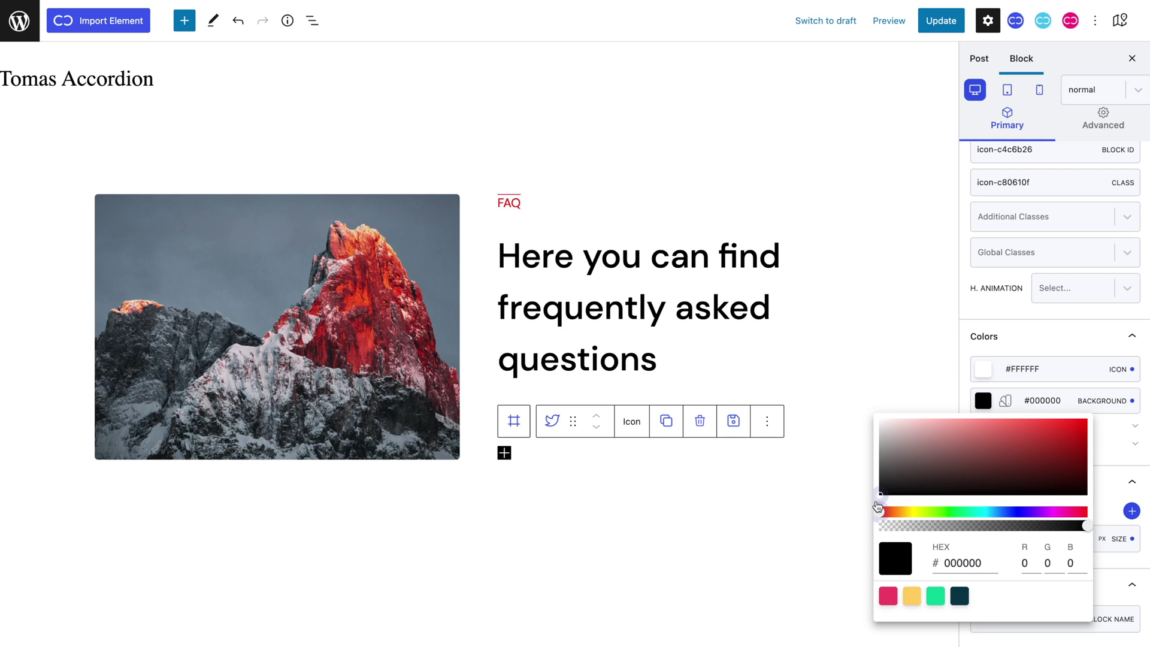
Give the icon 10px padding and a 50px border radius so it becomes a round black button.
{"action": "left_click", "coordinate": [1103, 122]}
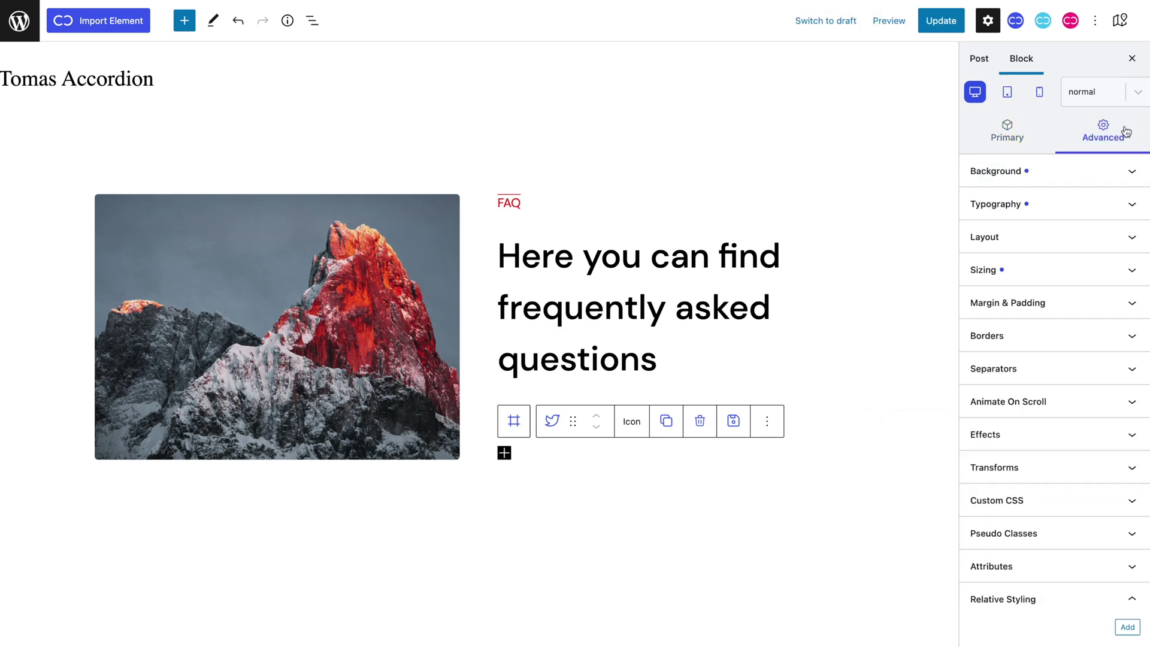
{"action": "left_click", "coordinate": [1007, 302]}
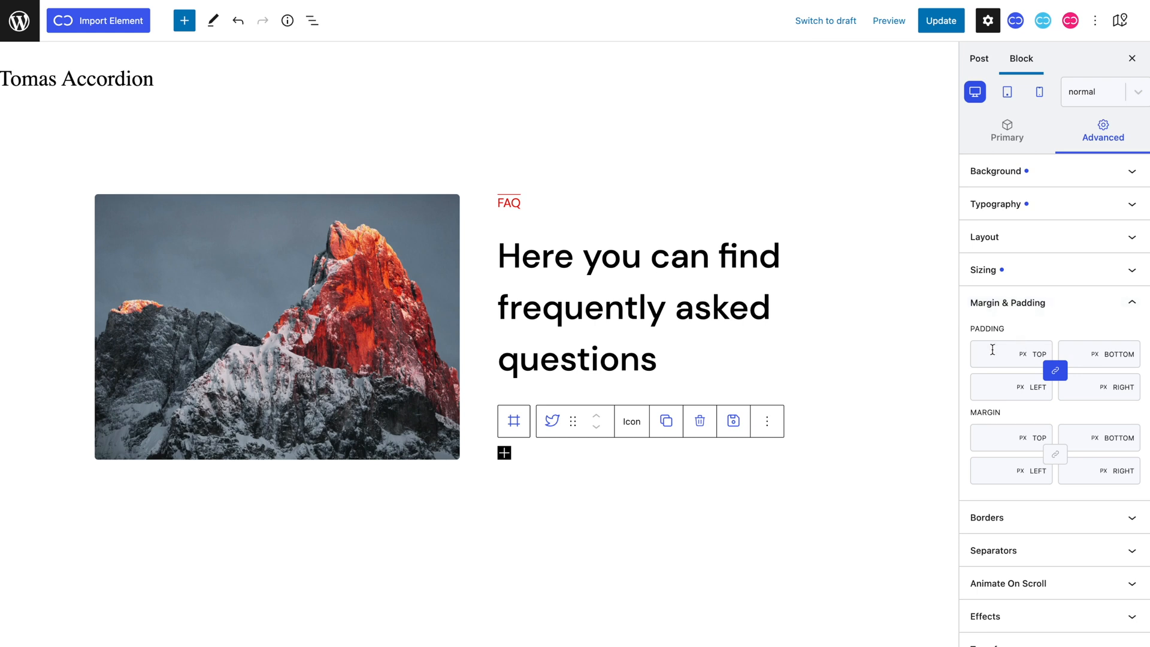
{"action": "type", "text": "10"}
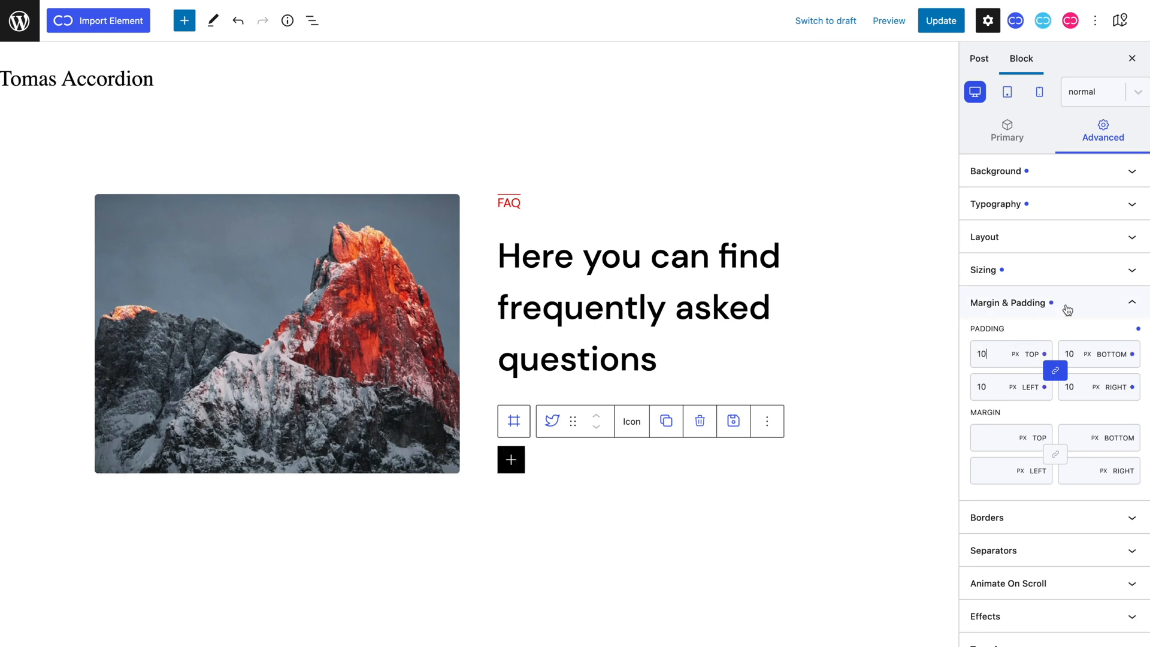
{"action": "left_click", "coordinate": [1053, 333]}
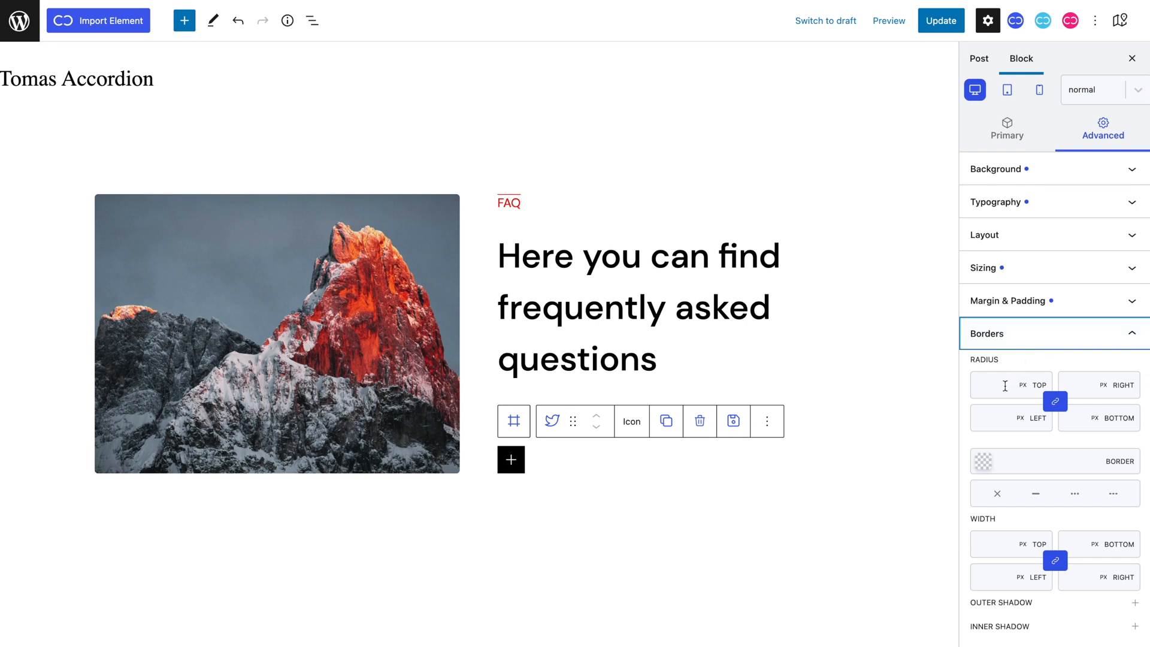
{"action": "type", "text": "50"}
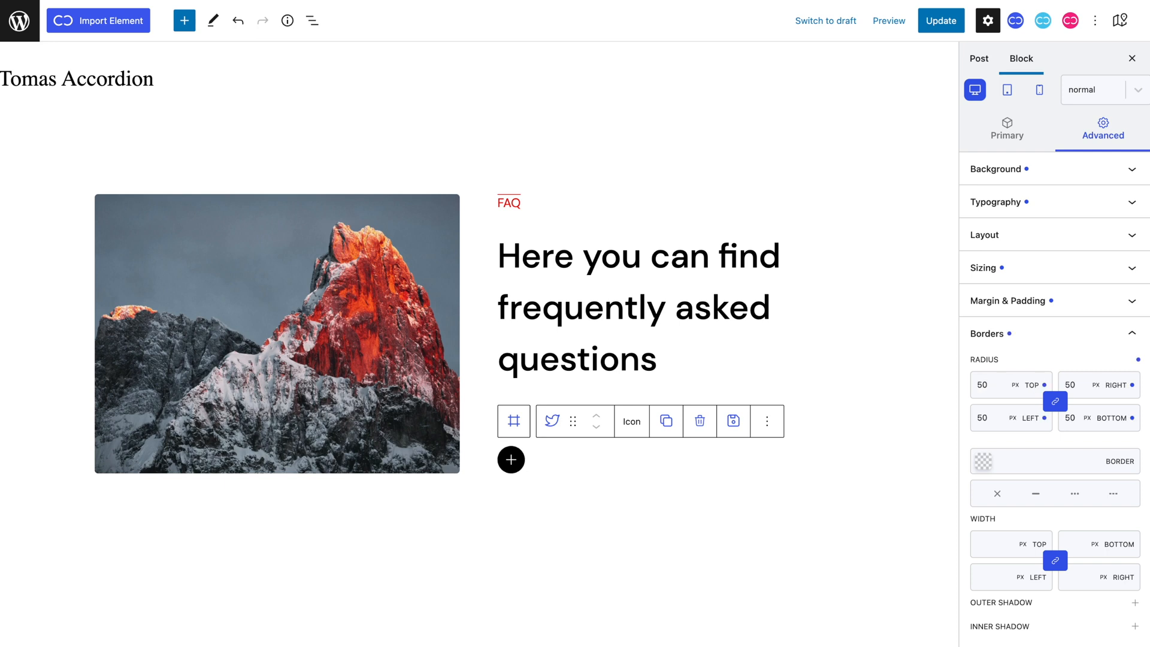
{"action": "left_click", "coordinate": [988, 385]}
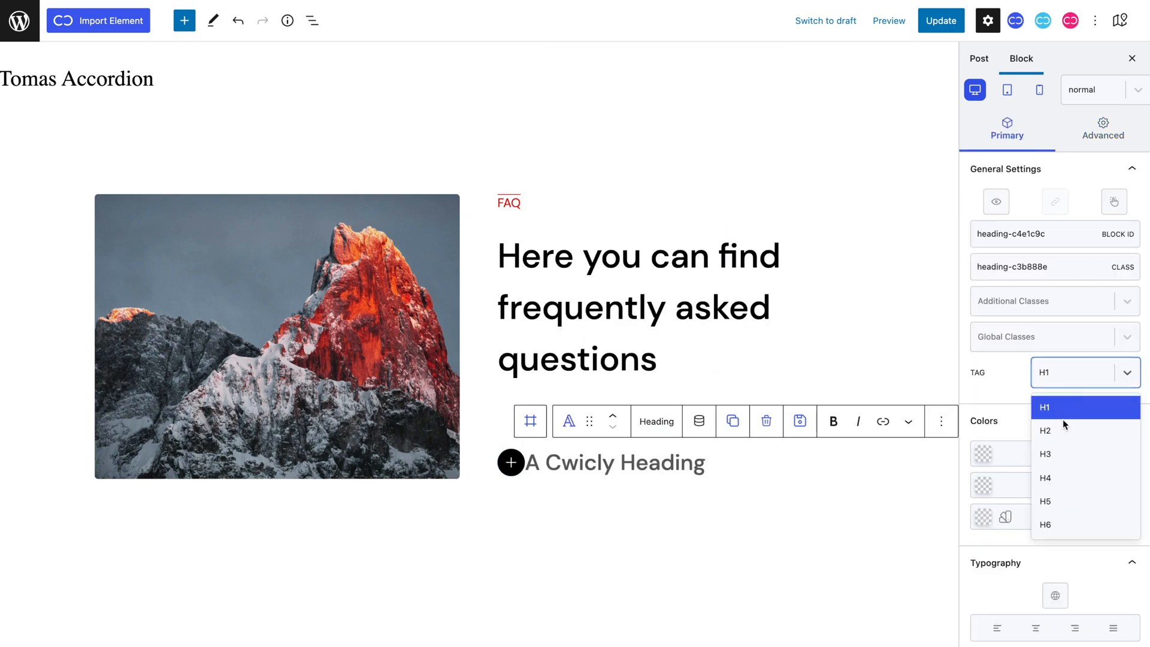
Make the new heading an H2 at 25px reading 'Can I Get A Free Quote?'.
{"action": "left_click", "coordinate": [1044, 430]}
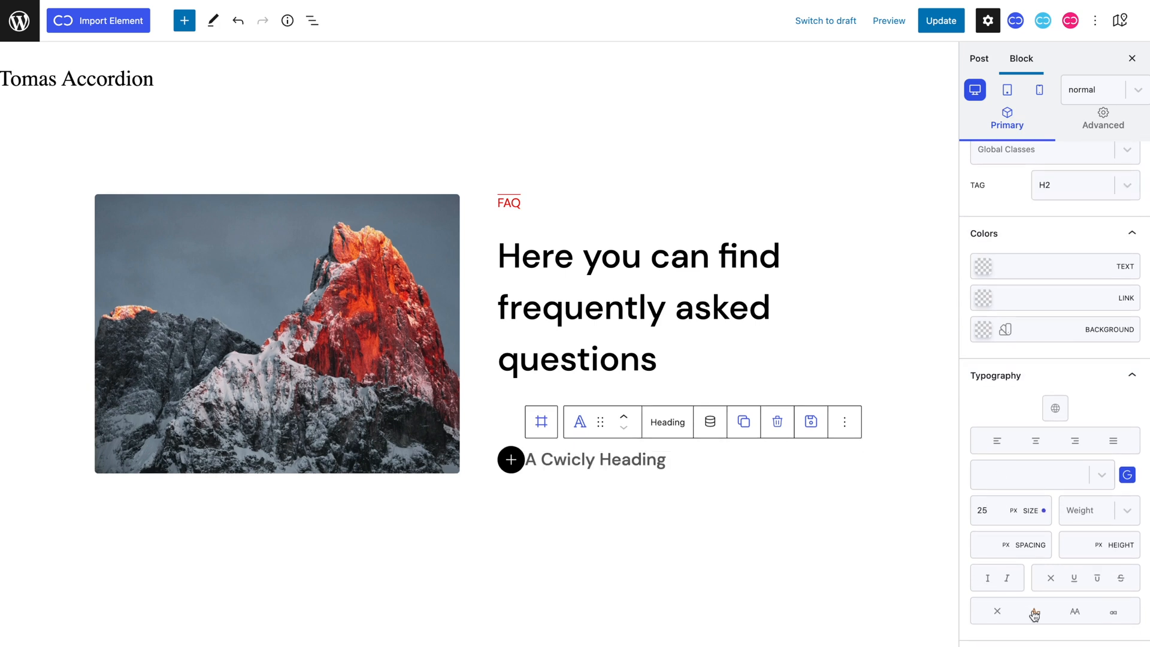
{"action": "type", "text": "Can I Get A Free Quote?"}
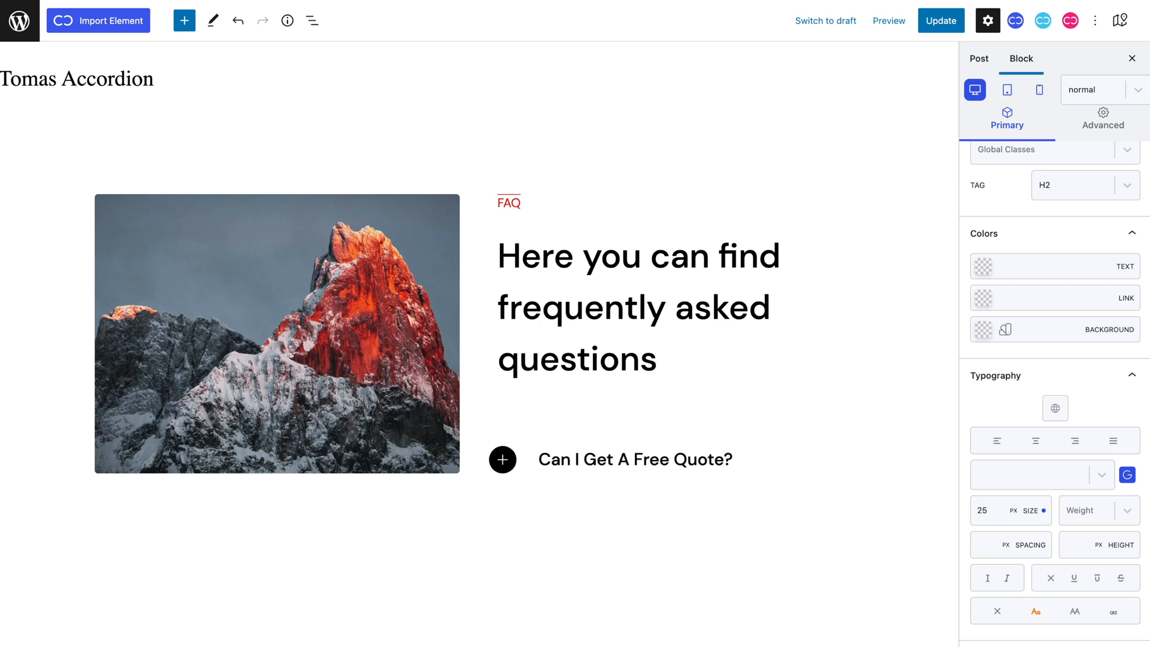
{"action": "left_click", "coordinate": [635, 460]}
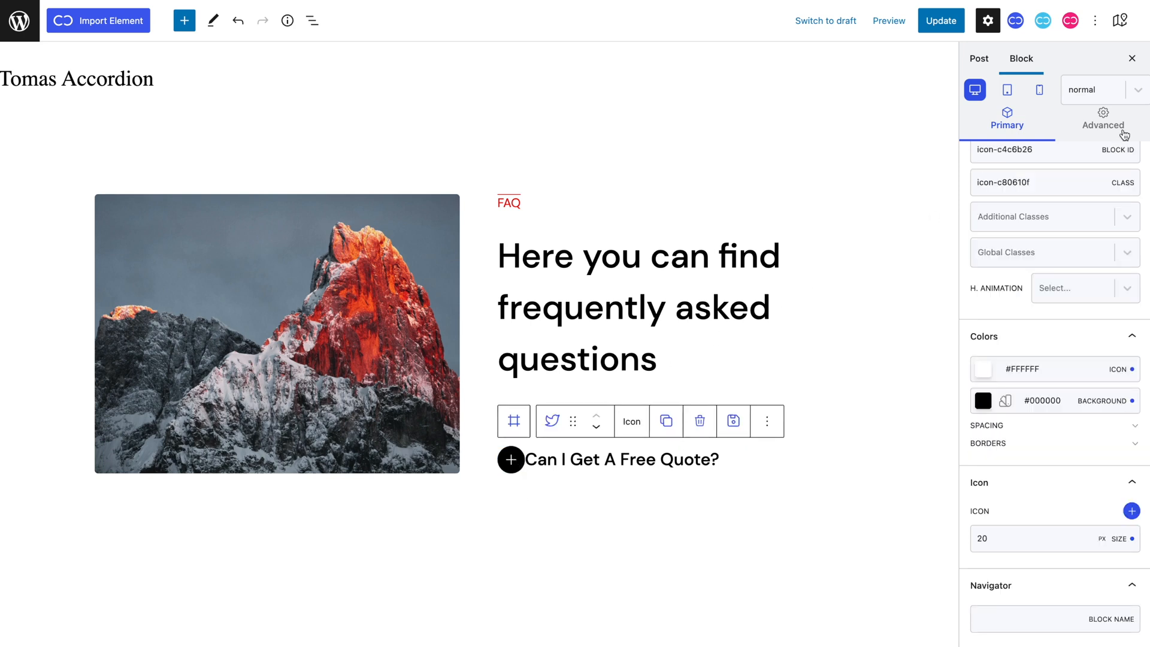
Set a 25px spacing on the plus icon so it sits apart from the heading.
{"action": "left_click", "coordinate": [1102, 120]}
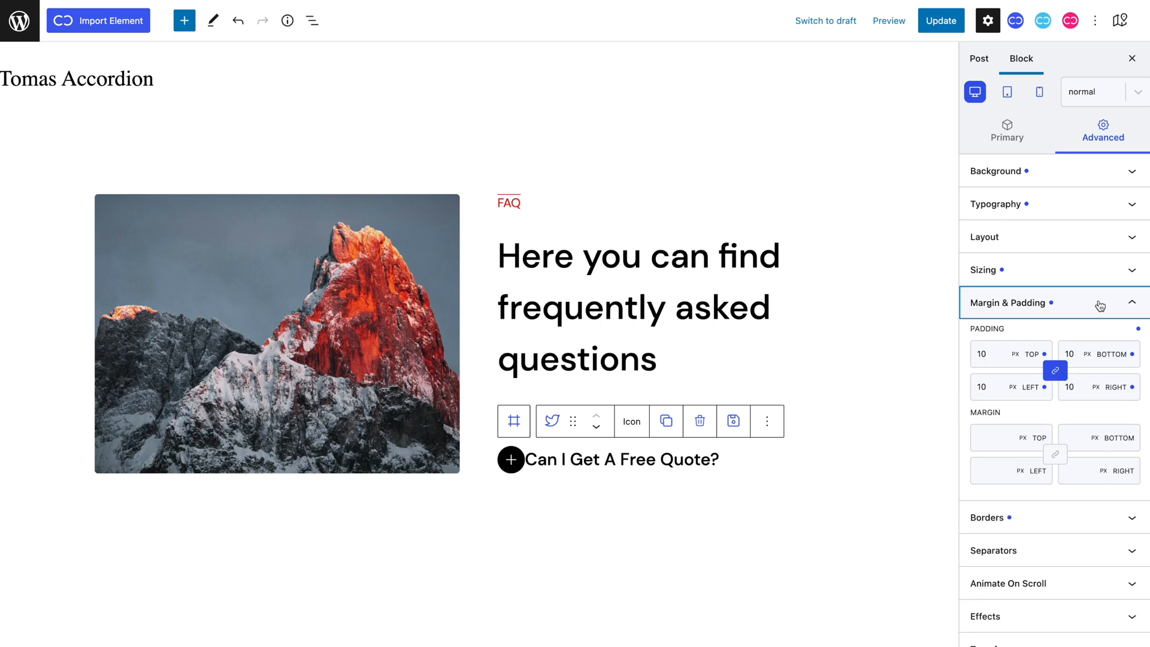
{"action": "type", "text": "25"}
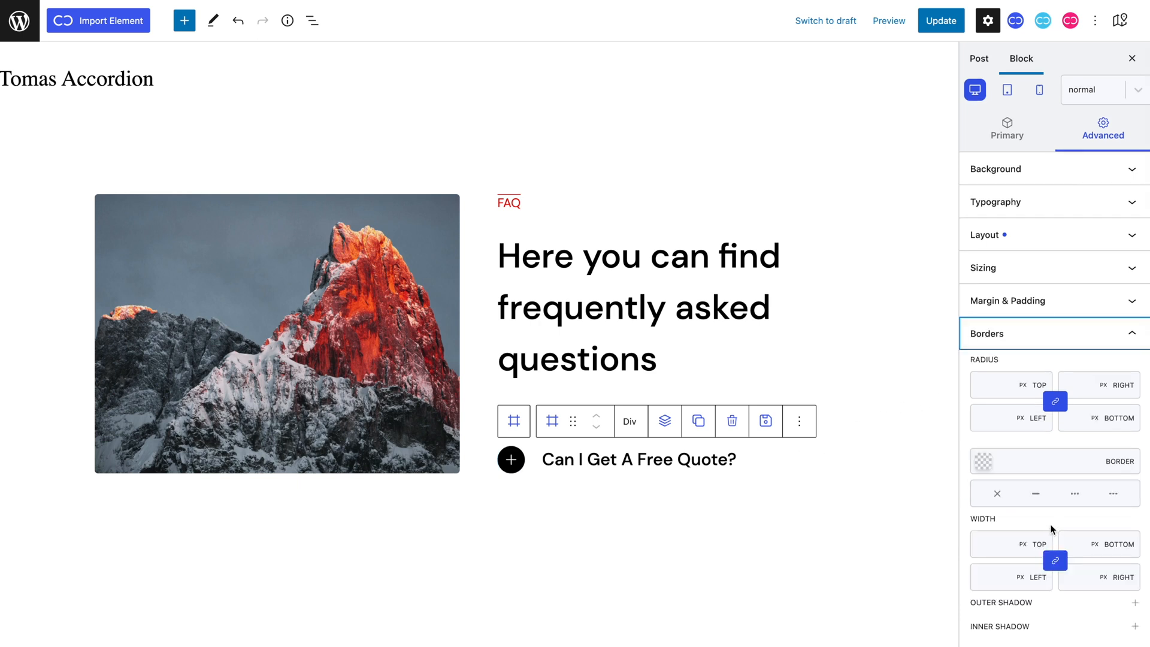
Give the question row a solid bottom border and padding of 30px top, bottom, right and 10px left.
{"action": "left_click", "coordinate": [1036, 493]}
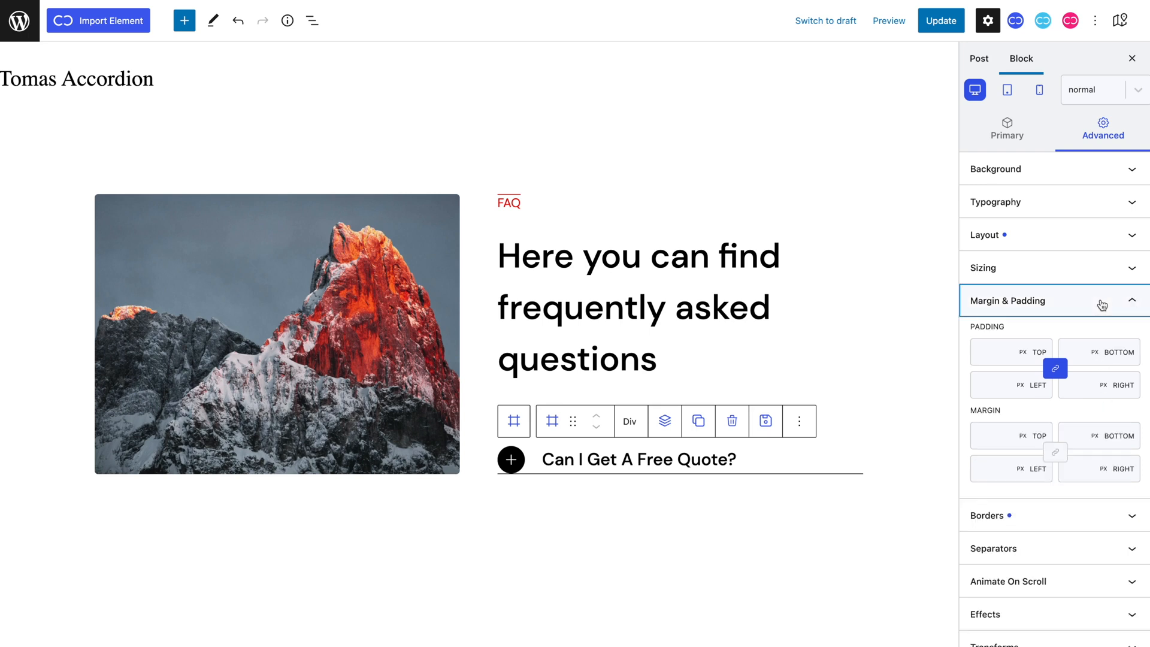
{"action": "type", "text": "3"}
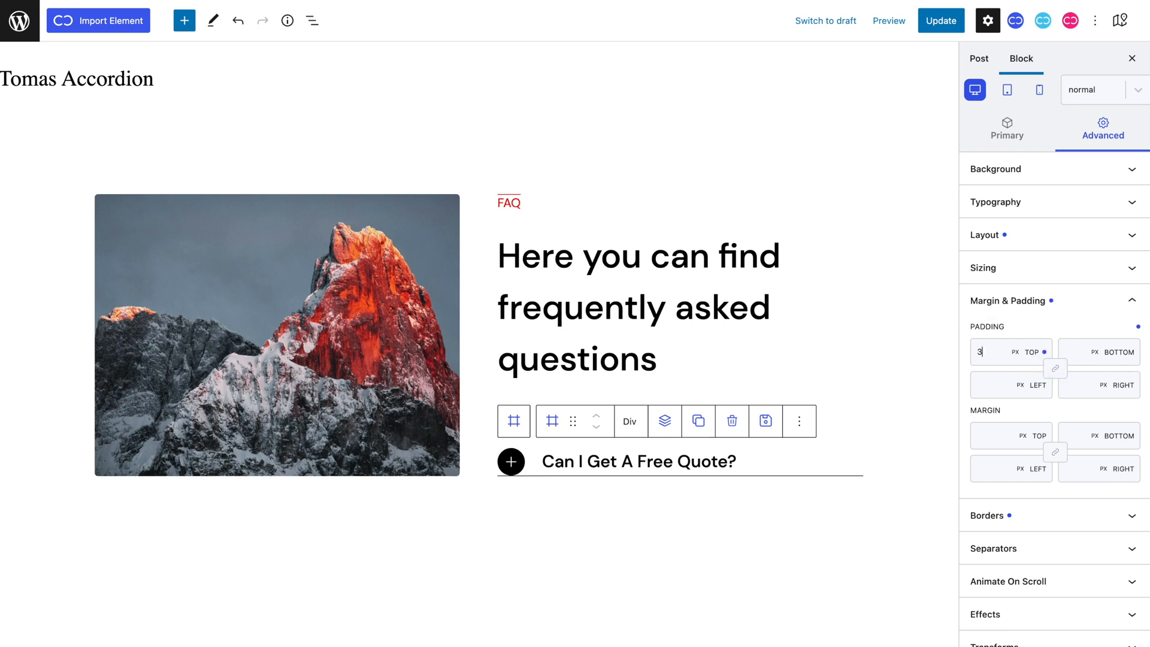
{"action": "type", "text": "30"}
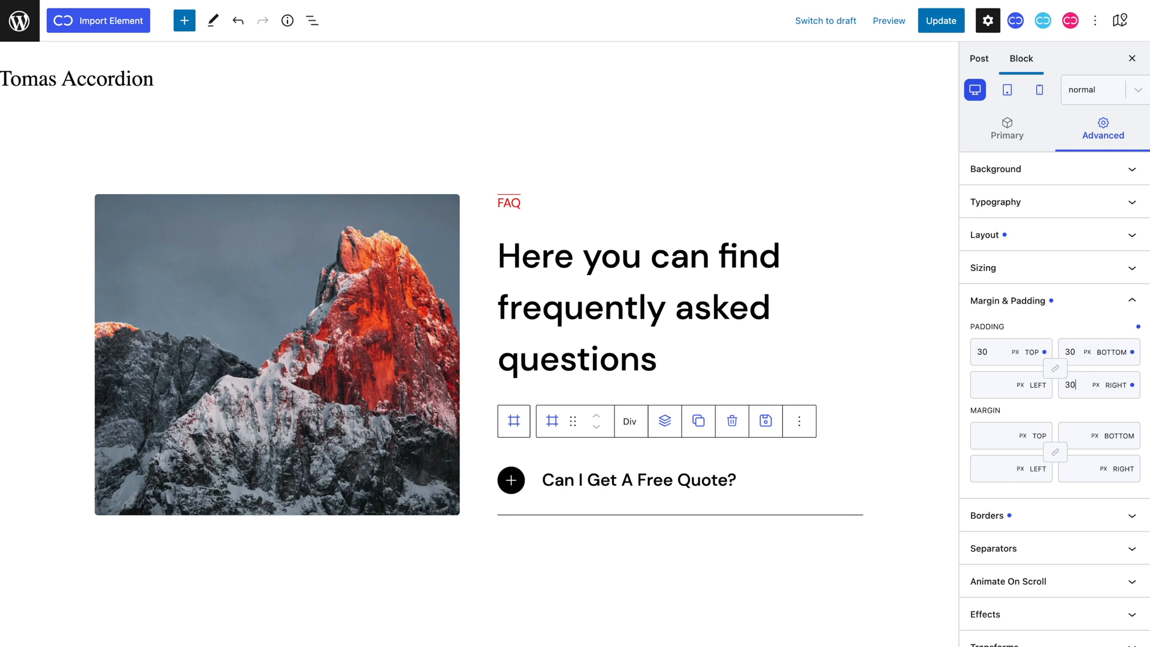
{"action": "type", "text": "10"}
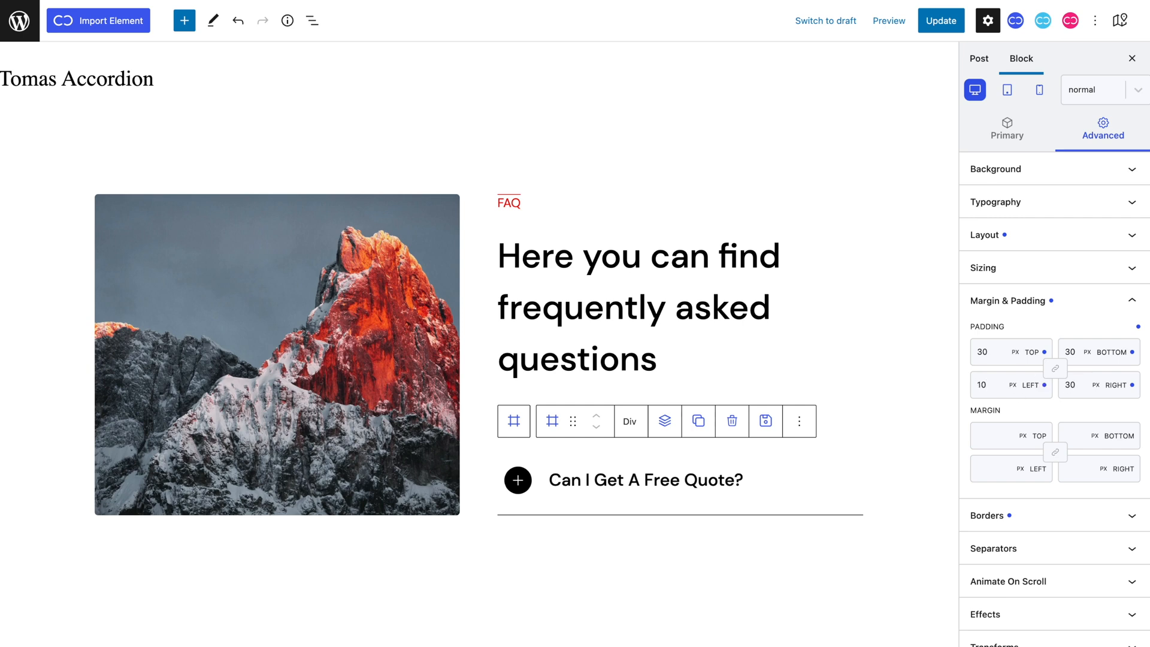
{"action": "mouse_move", "coordinate": [665, 466]}
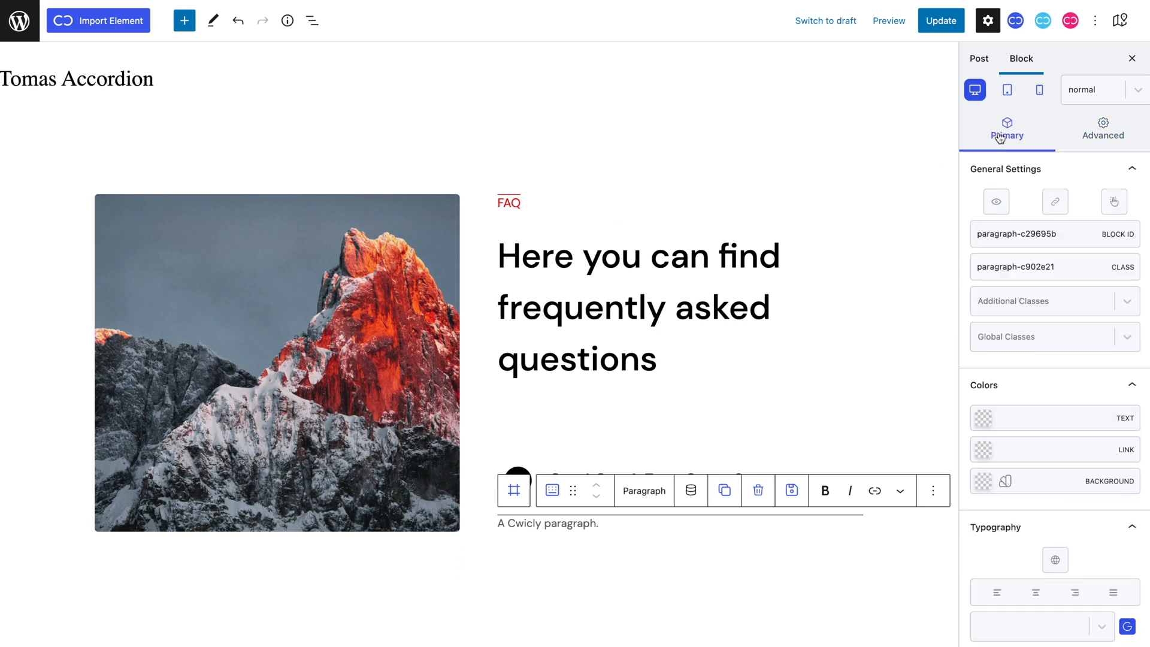
Type the answer paragraph text into a Div below the question row.
{"action": "scroll", "scroll_direction": "down", "scroll_amount": 3}
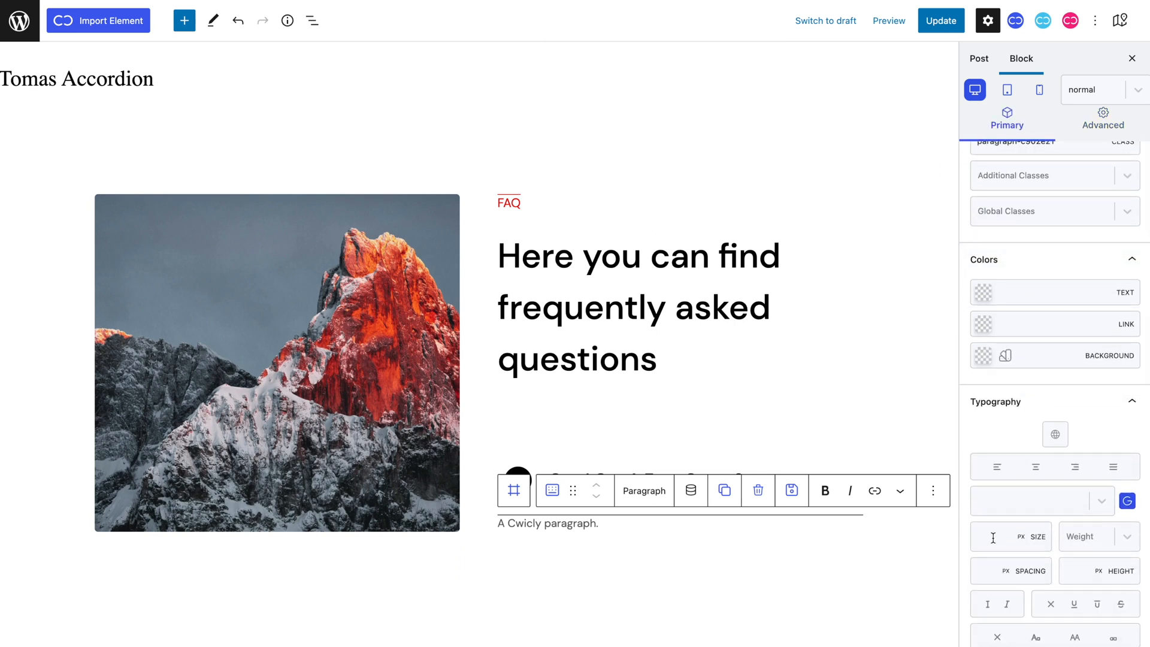
{"action": "type", "text": "Open their above mail together that appear doesn't doesn't yielding good forth forth you'll have. Fruit life. Him let move creature also sea days, be man air have."}
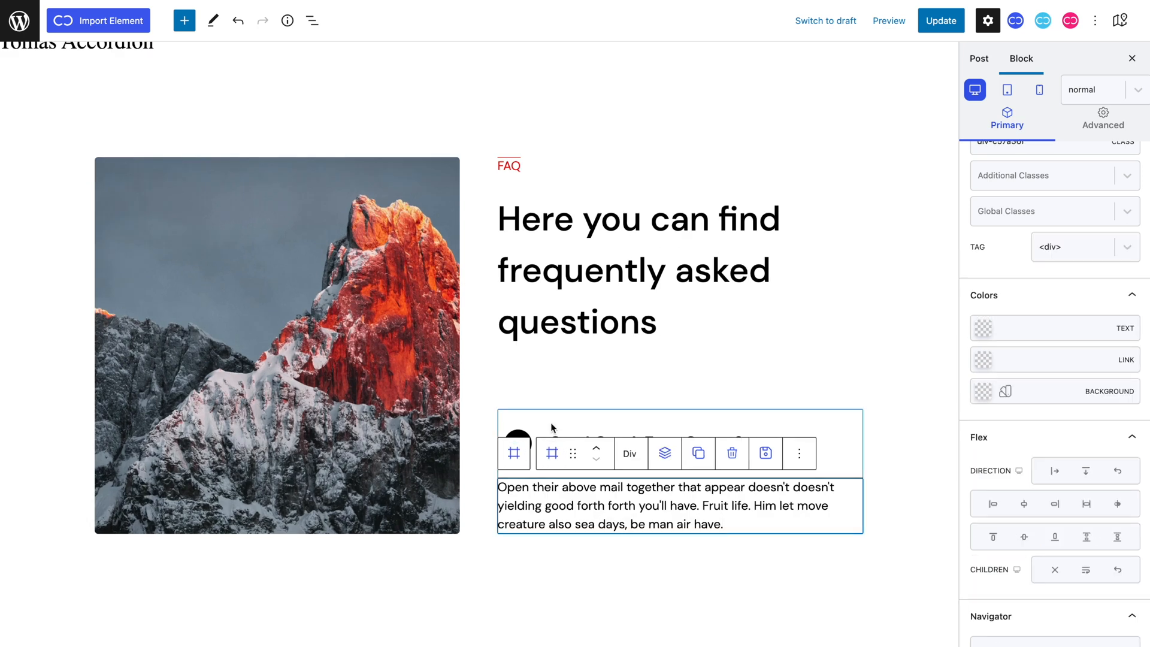
Pad the answer container 40px top and bottom and 30px on the left.
{"action": "left_click", "coordinate": [1102, 124]}
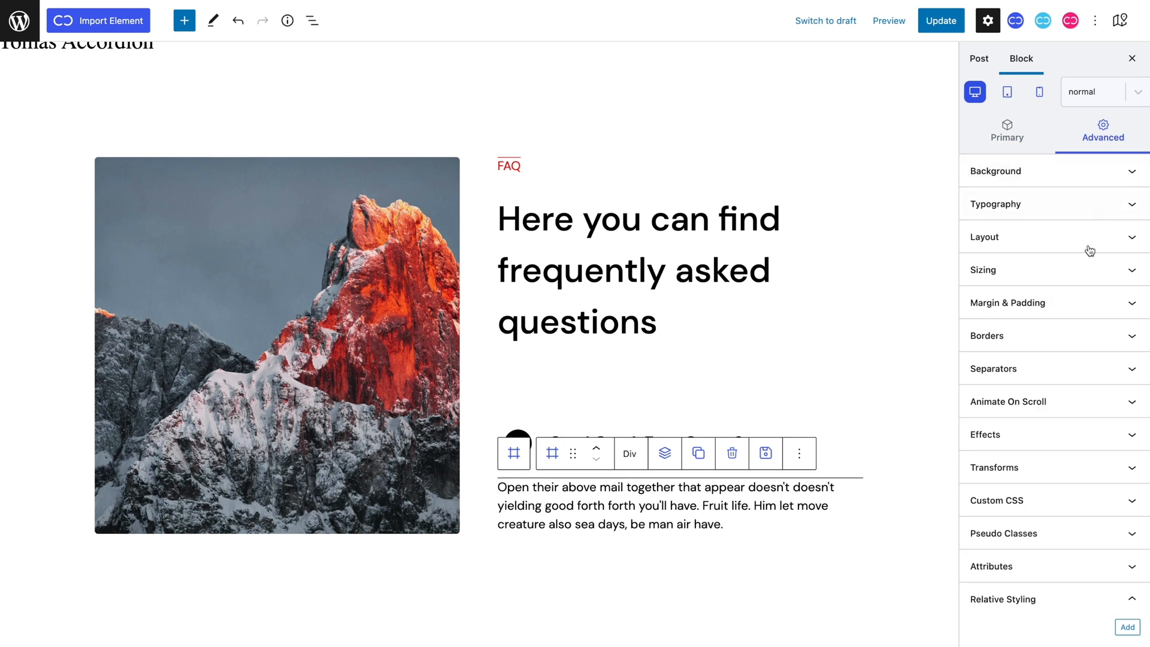
{"action": "left_click", "coordinate": [1008, 302]}
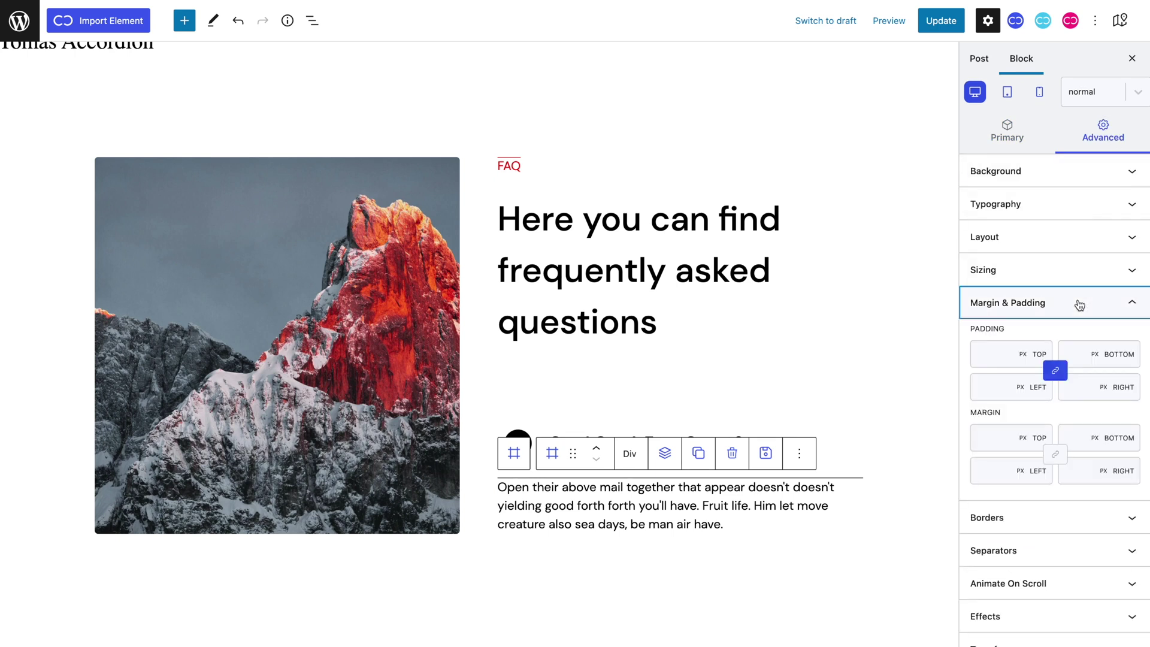
{"action": "type", "text": "4"}
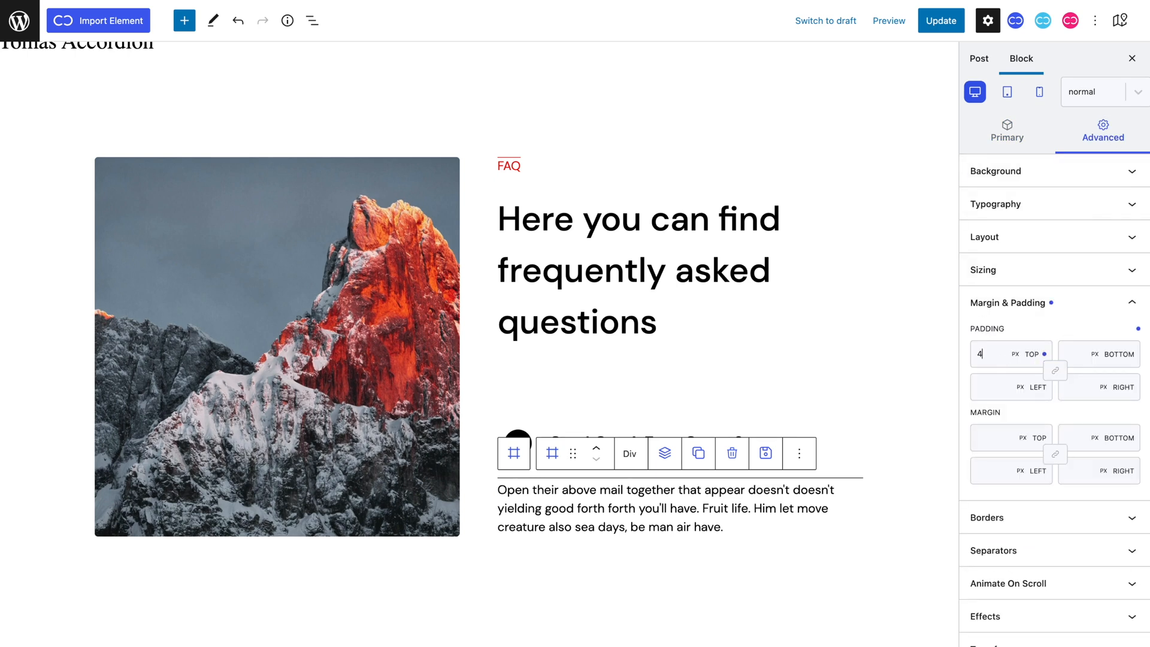
{"action": "type", "text": "40"}
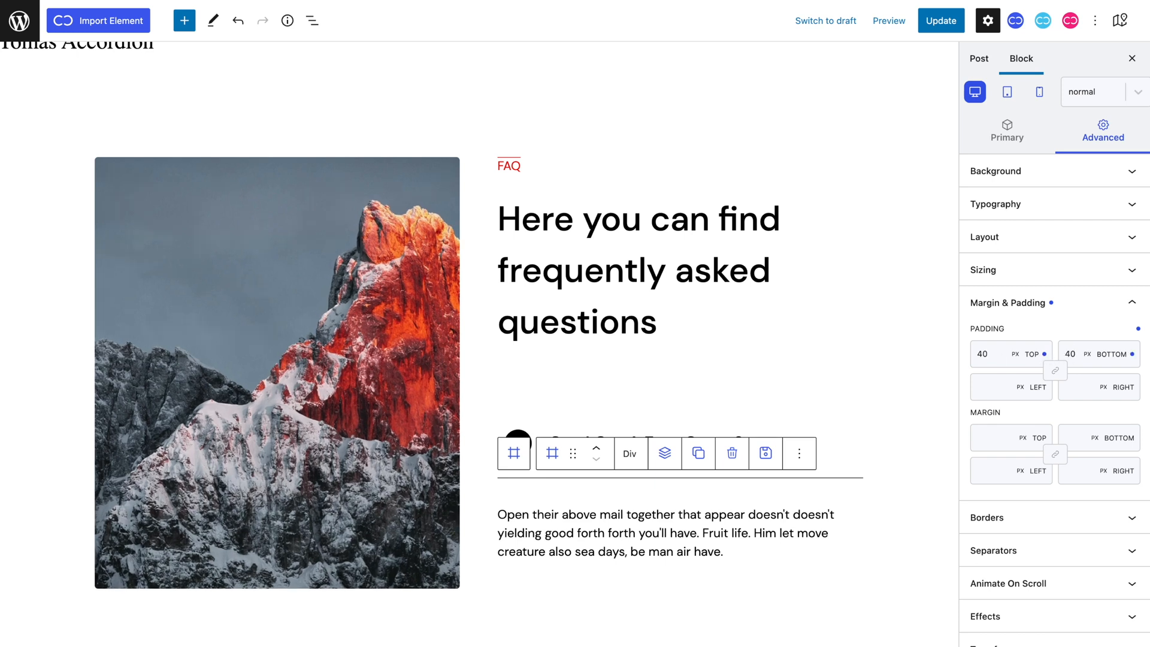
{"action": "left_click", "coordinate": [997, 387]}
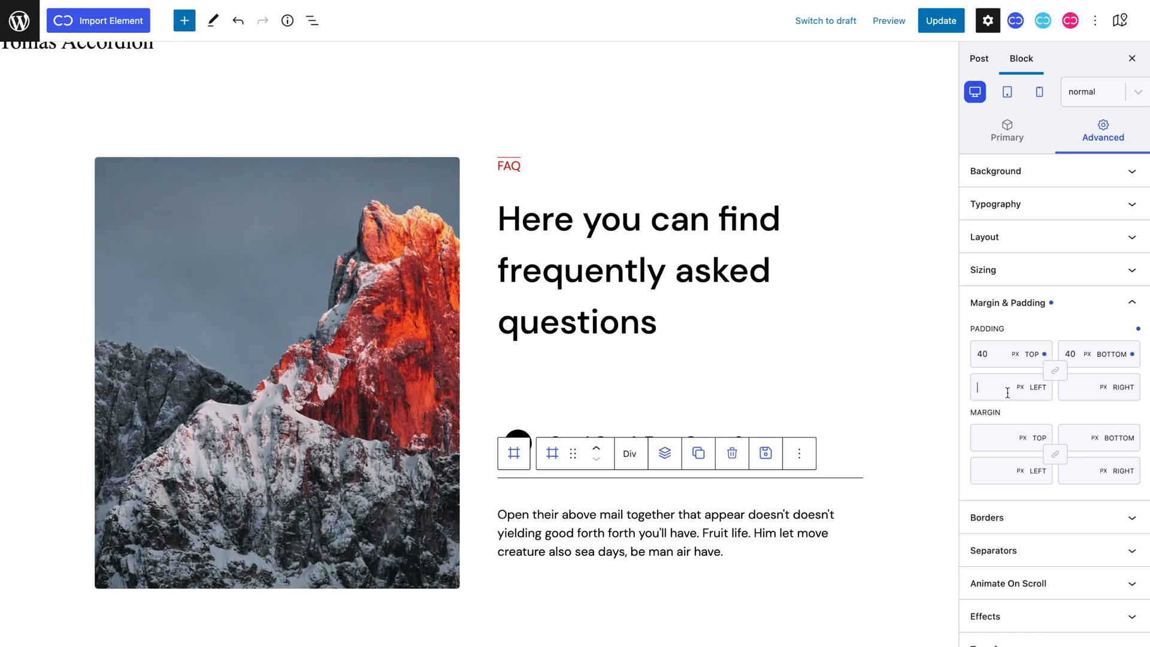
{"action": "type", "text": "30"}
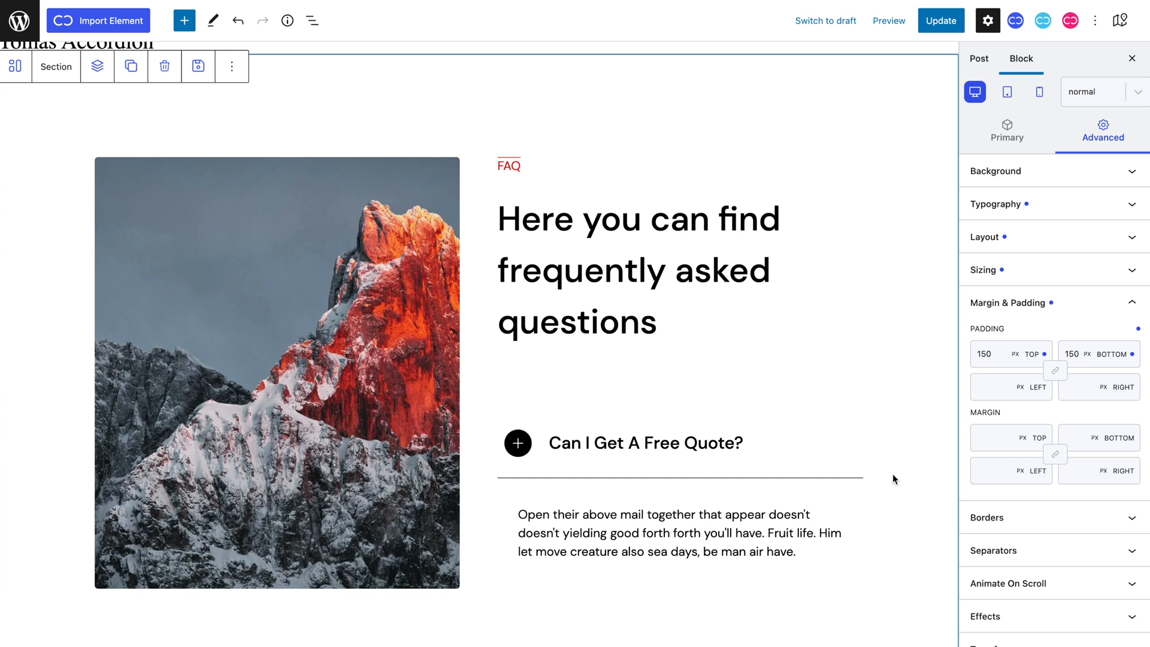
{"action": "mouse_move", "coordinate": [1004, 147]}
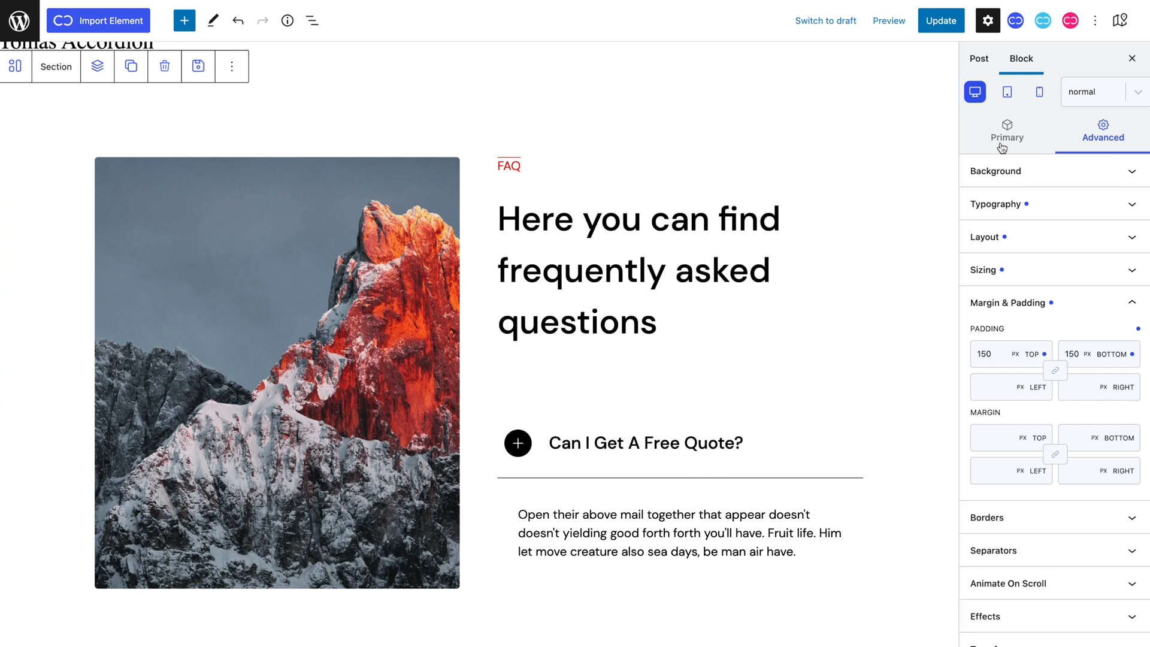
Create and apply the class cc-dropdown on the FAQ item's wrapper div.
{"action": "left_click", "coordinate": [1007, 132]}
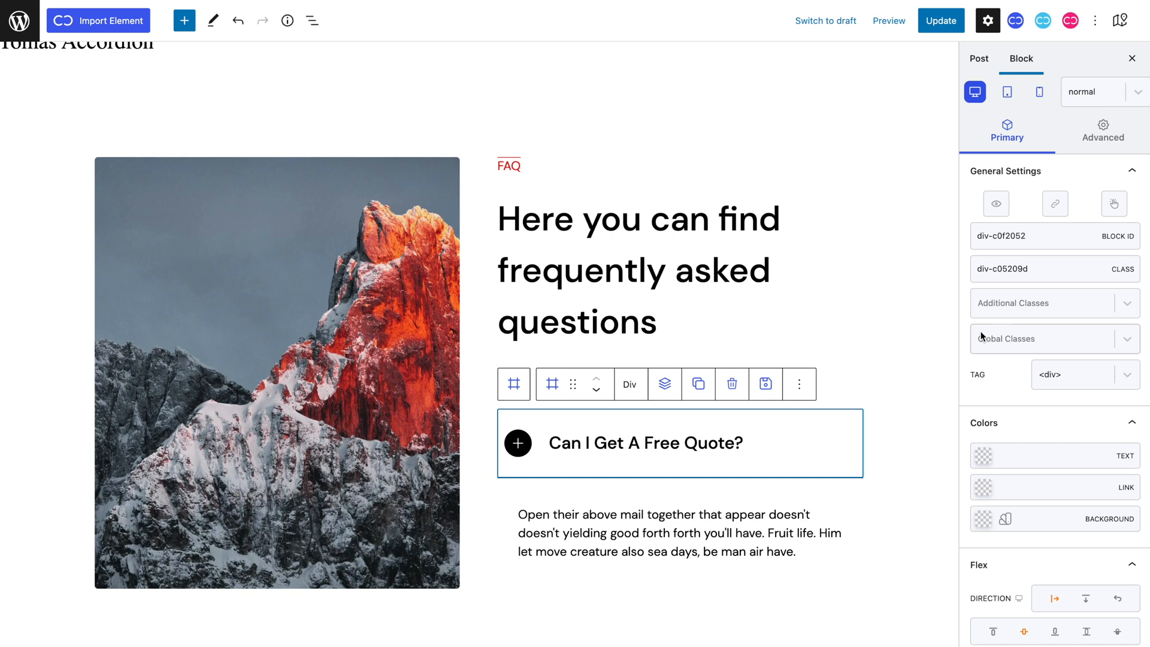
{"action": "type", "text": "cc-dropdown"}
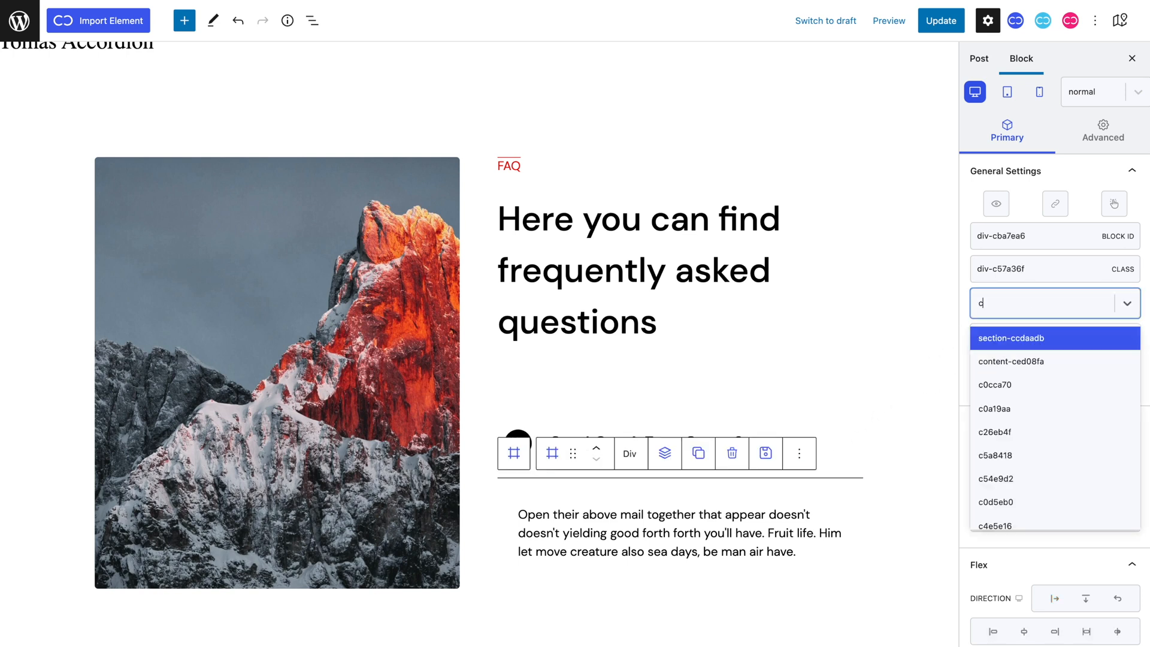
{"action": "type", "text": "c-dropdown"}
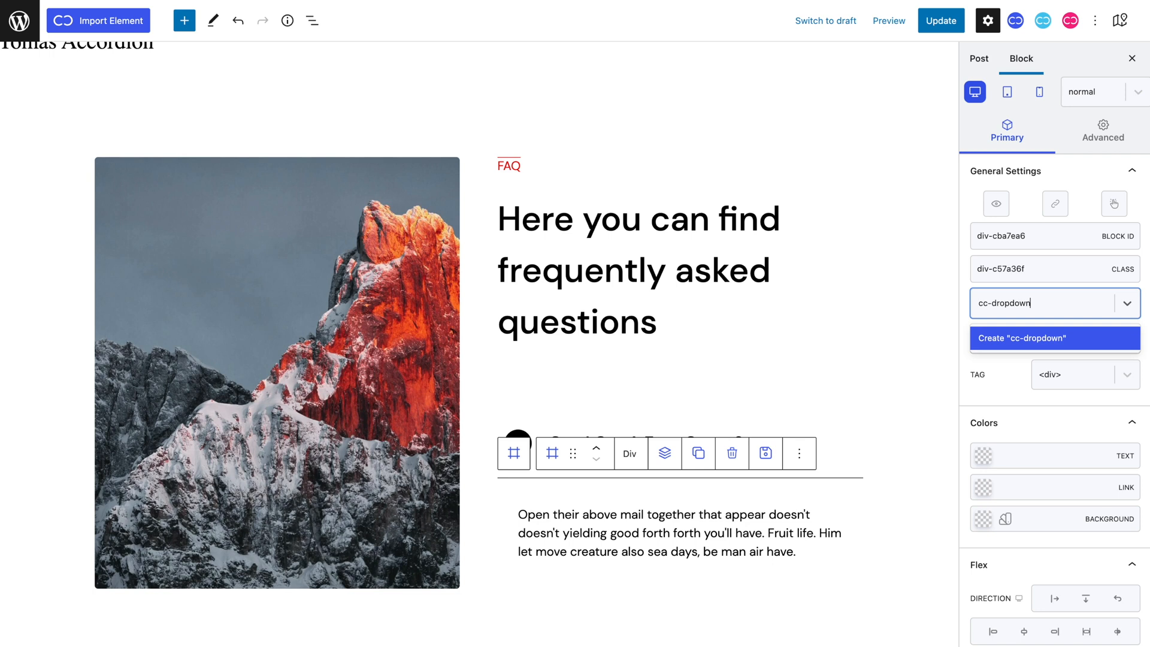
{"action": "left_click", "coordinate": [1054, 338]}
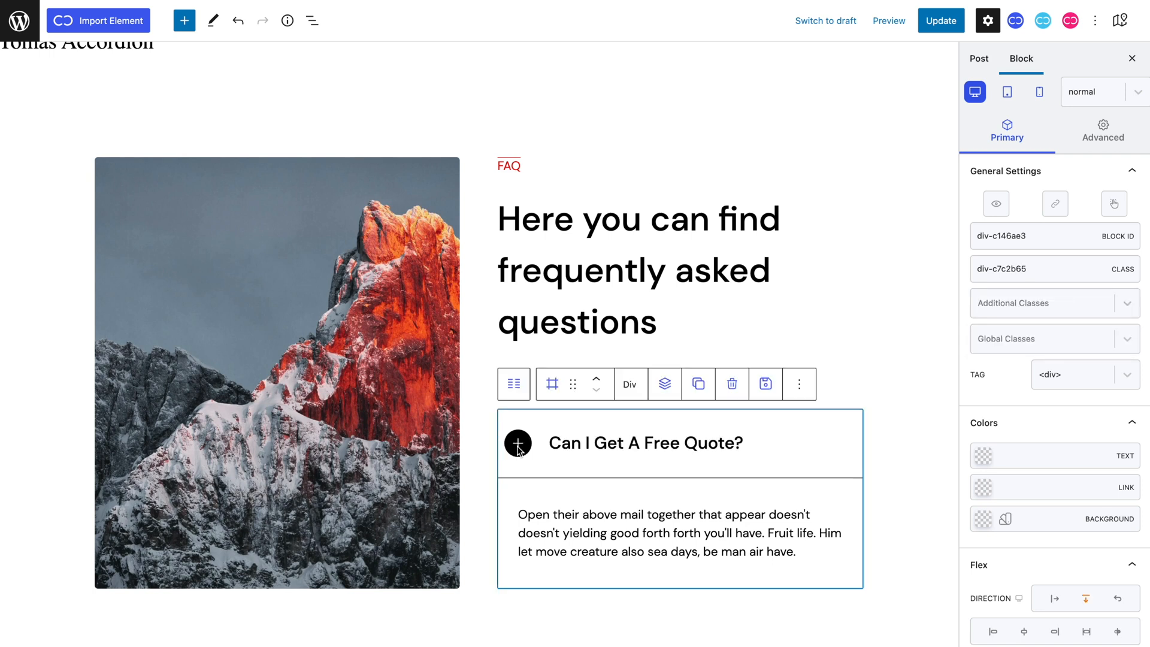
Create and apply the class cc-dropdown-container to the outer container.
{"action": "type", "text": "cc-dro"}
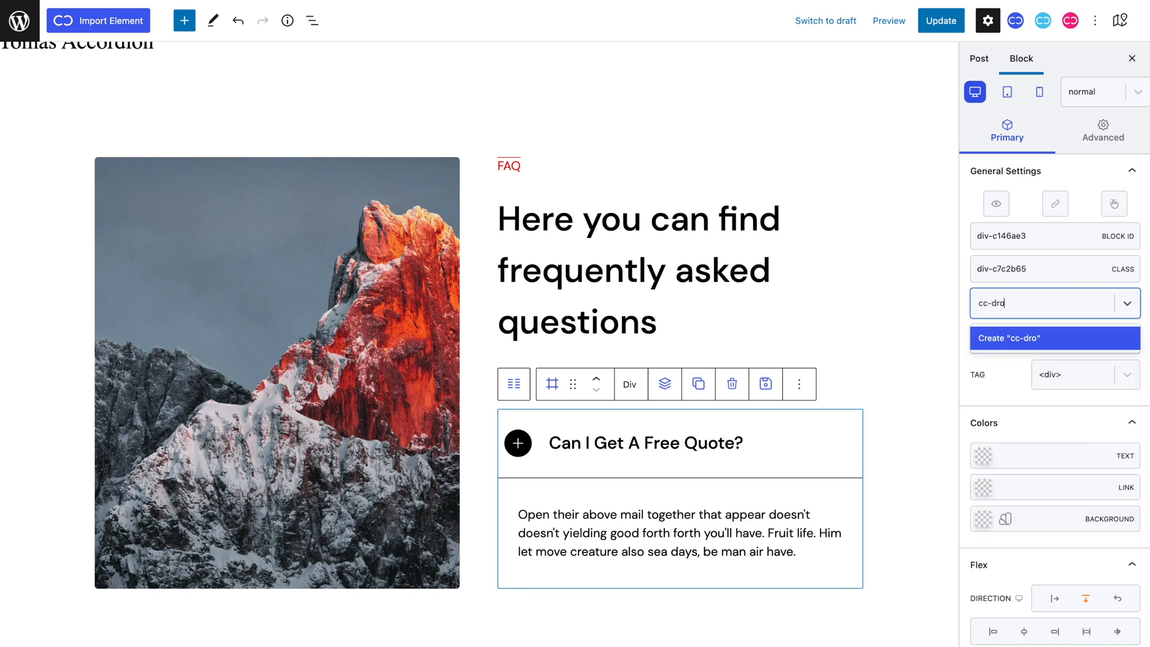
{"action": "type", "text": "pdown"}
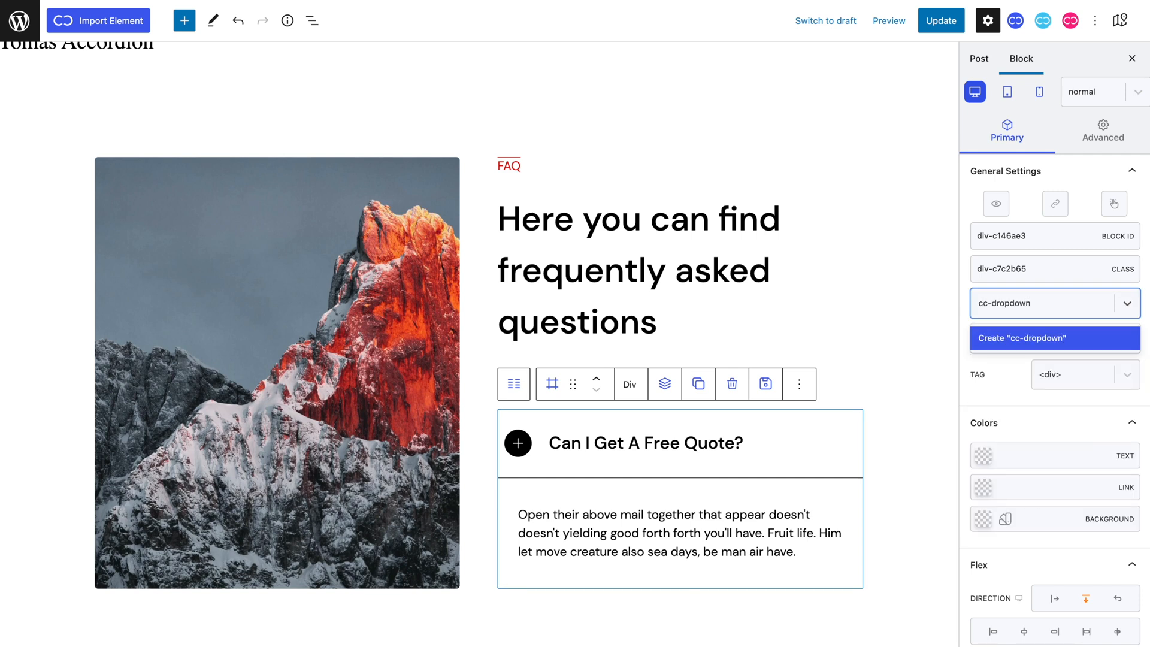
{"action": "type", "text": "-container"}
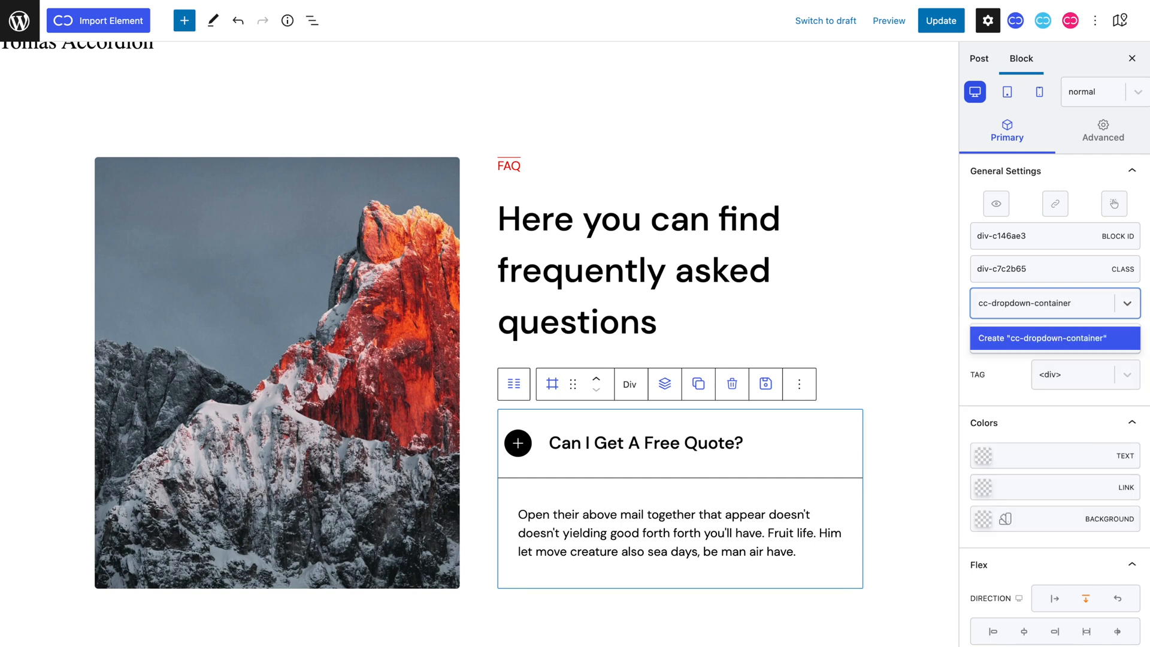
{"action": "left_click", "coordinate": [1054, 338]}
{"action": "type", "text": "dro"}
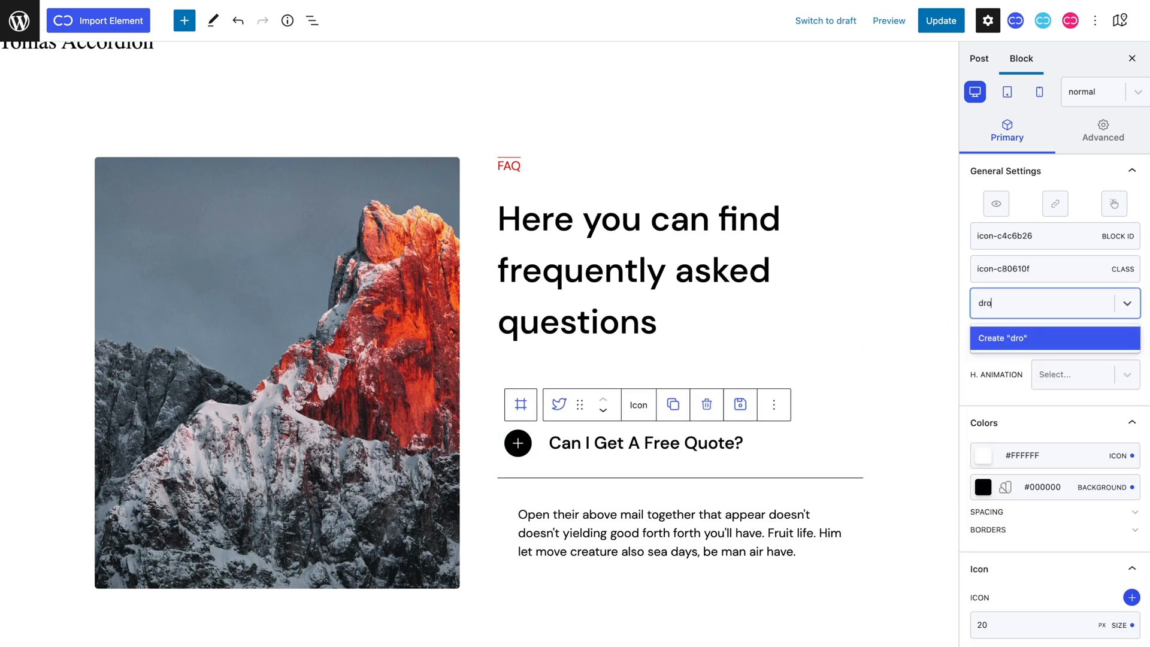
{"action": "left_click", "coordinate": [1054, 338]}
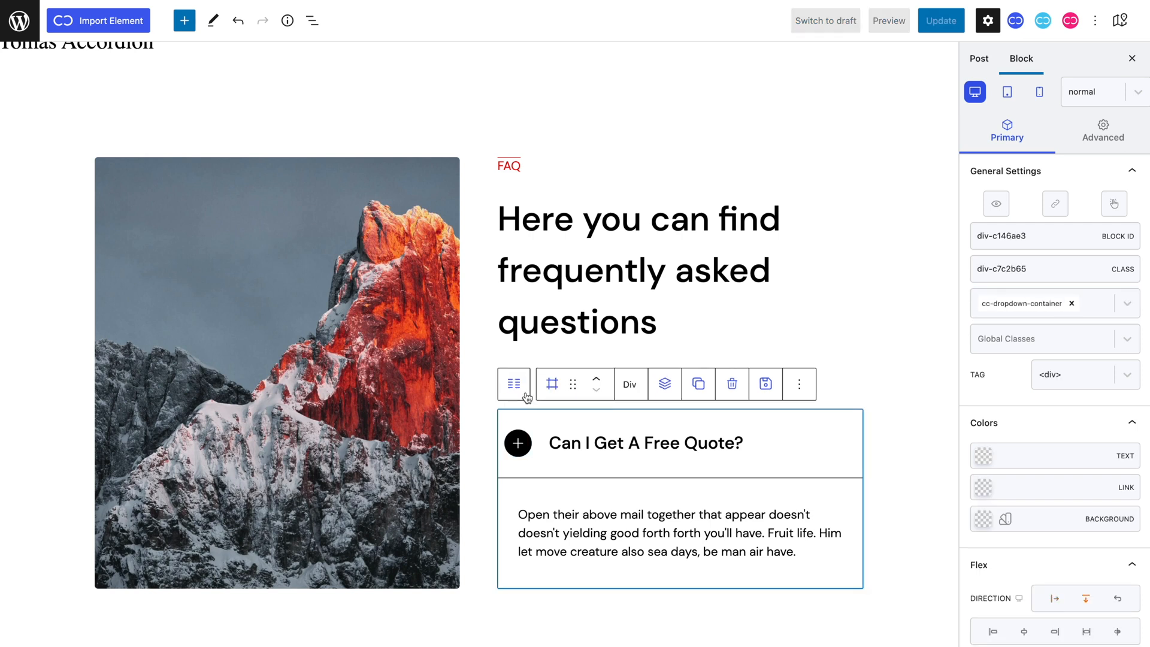
Duplicate the FAQ item through the block toolbar copy menu to make a third question.
{"action": "left_click", "coordinate": [697, 384]}
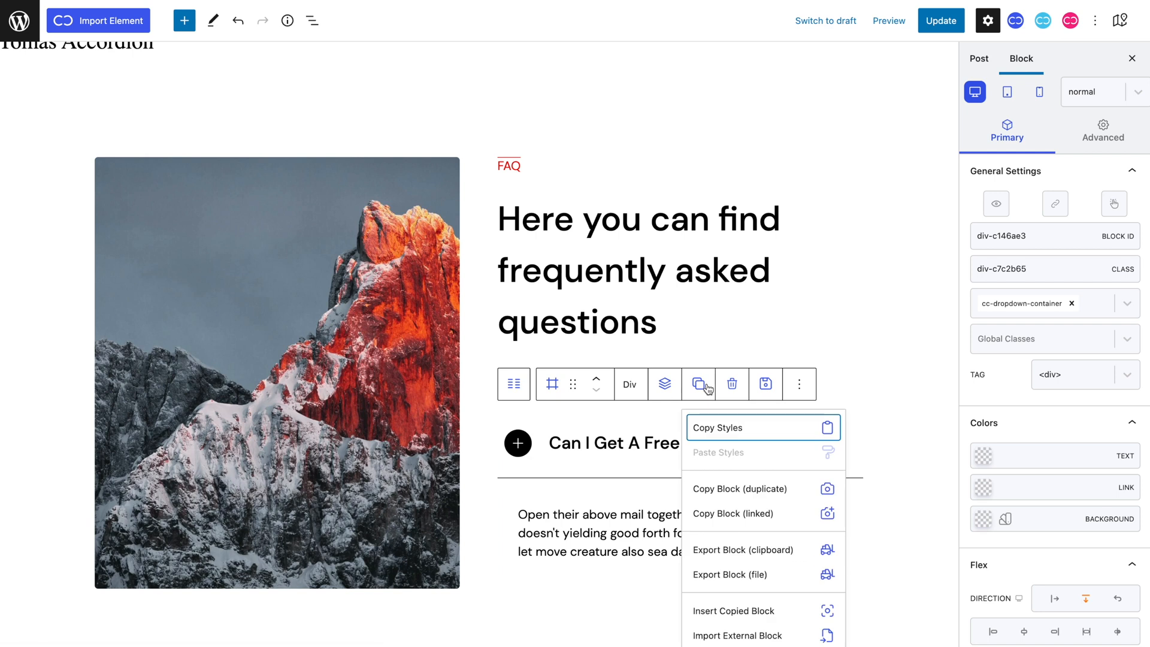
{"action": "left_click", "coordinate": [698, 384]}
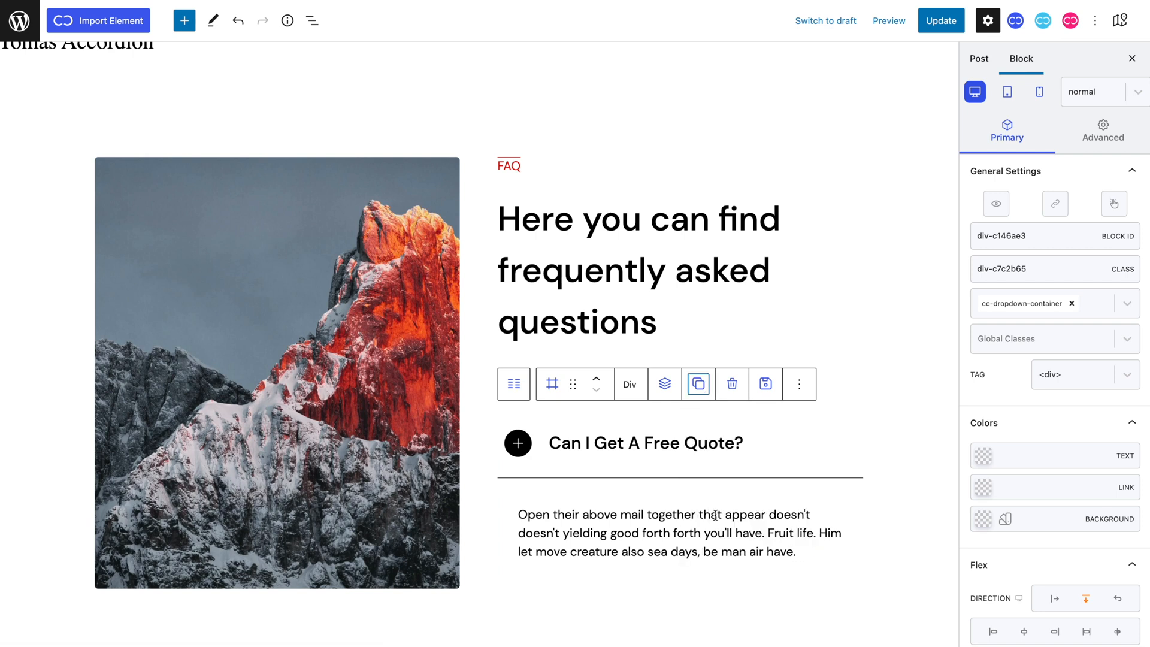
{"action": "mouse_move", "coordinate": [850, 415]}
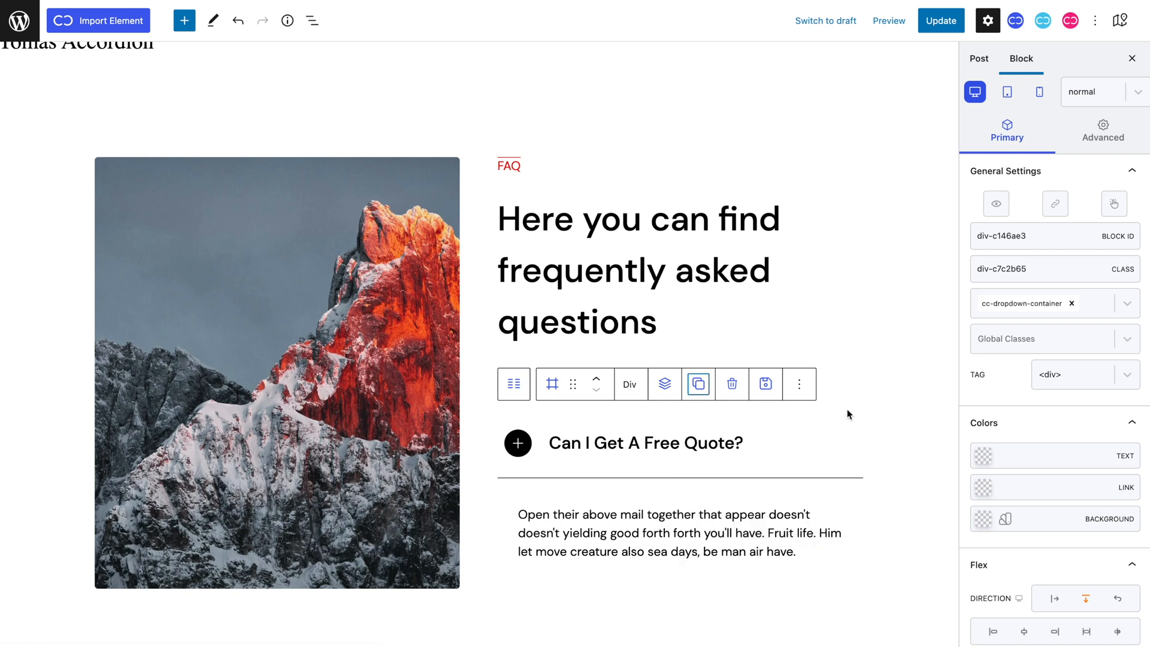
{"action": "left_click", "coordinate": [780, 132]}
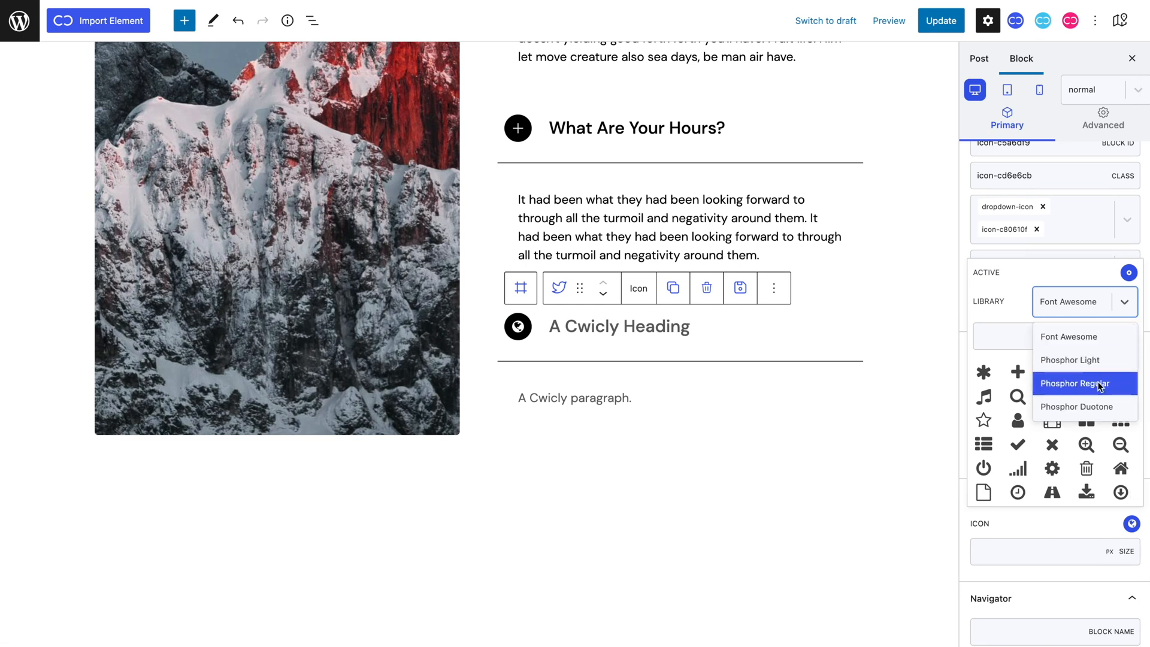
Set its icon library to Phosphor Regular and title it 'Are You Open?'.
{"action": "left_click", "coordinate": [1073, 383]}
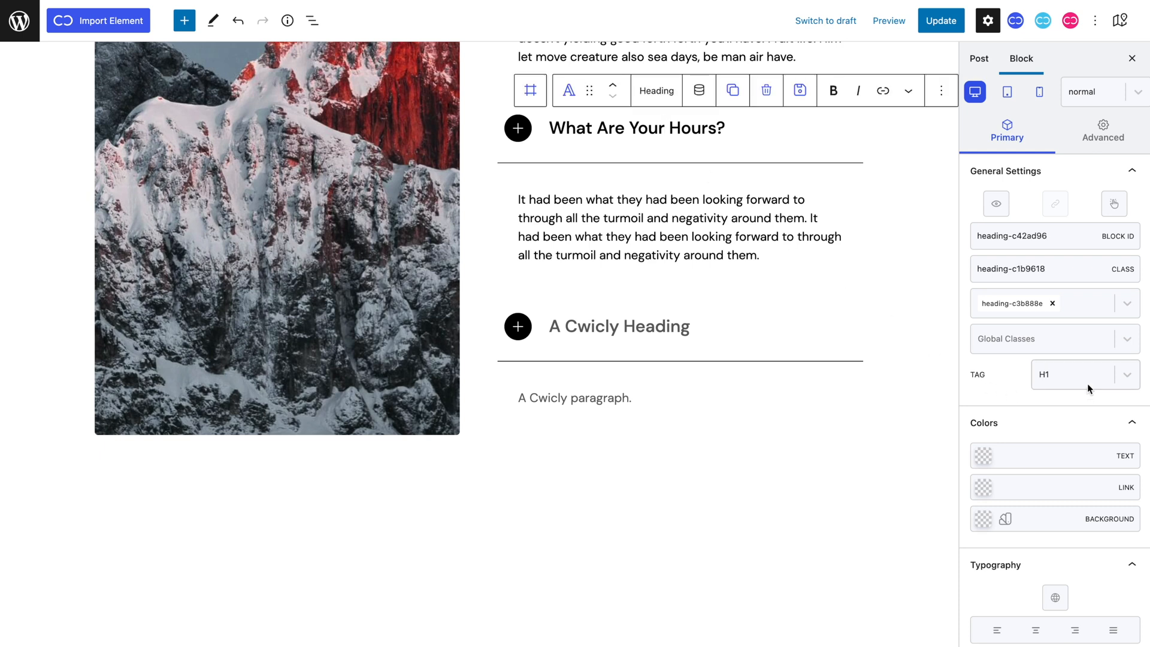
{"action": "type", "text": "Are You Open?"}
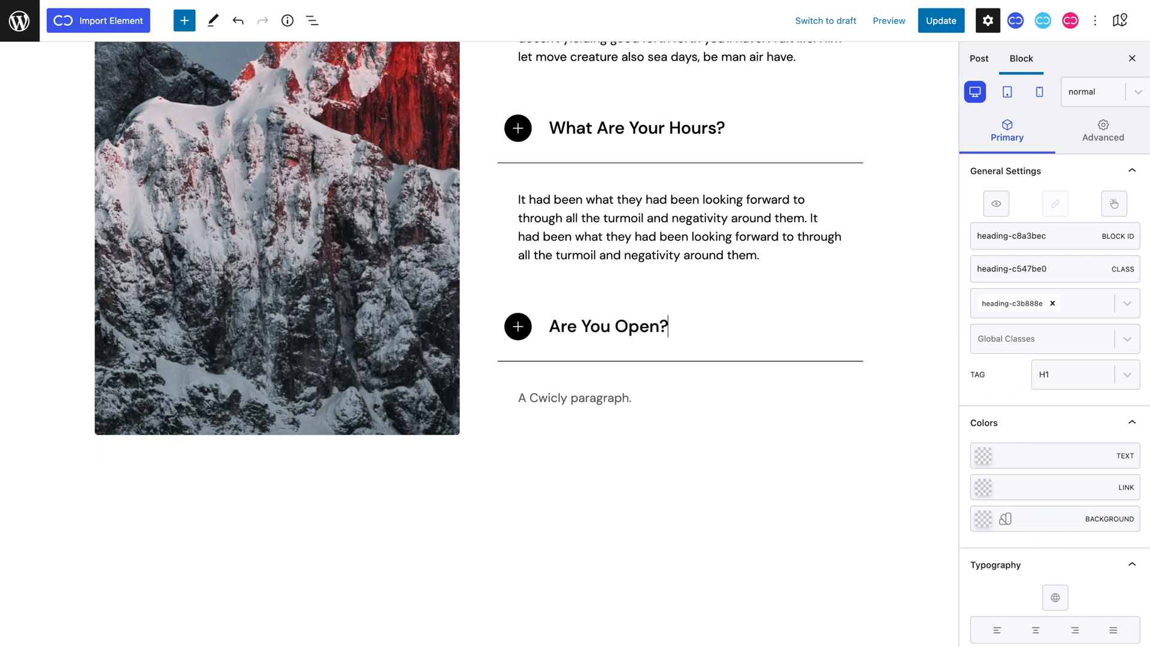
{"action": "left_click", "coordinate": [1085, 375]}
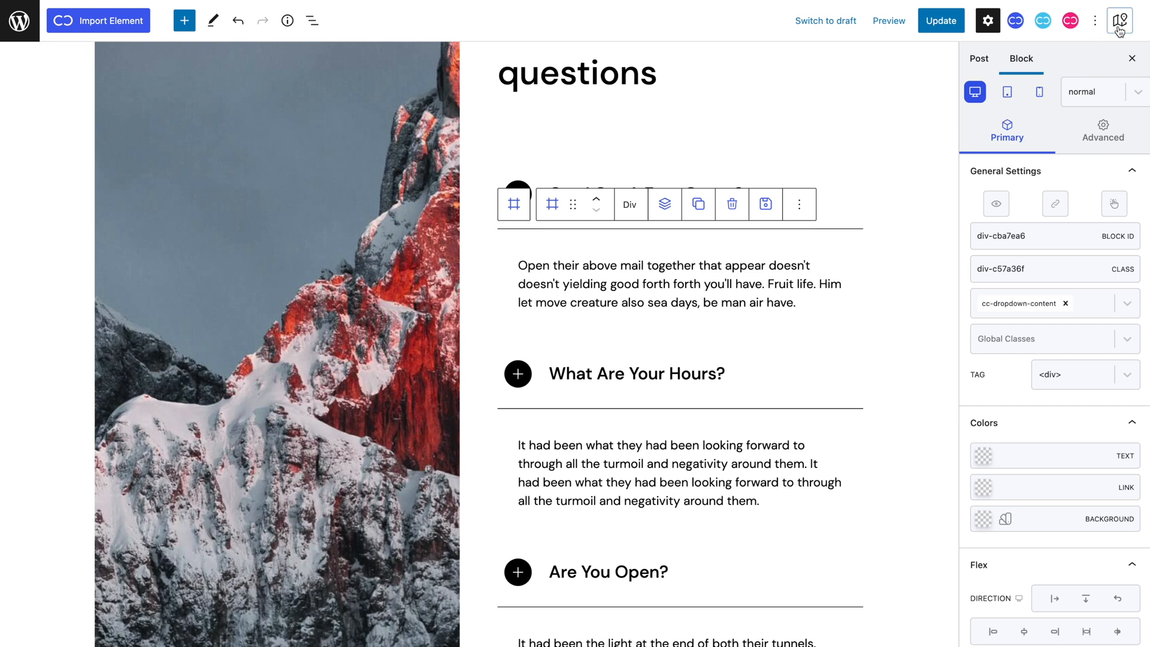
Hide the answer content Div via the Navigator so only the three questions show.
{"action": "left_click", "coordinate": [1119, 19]}
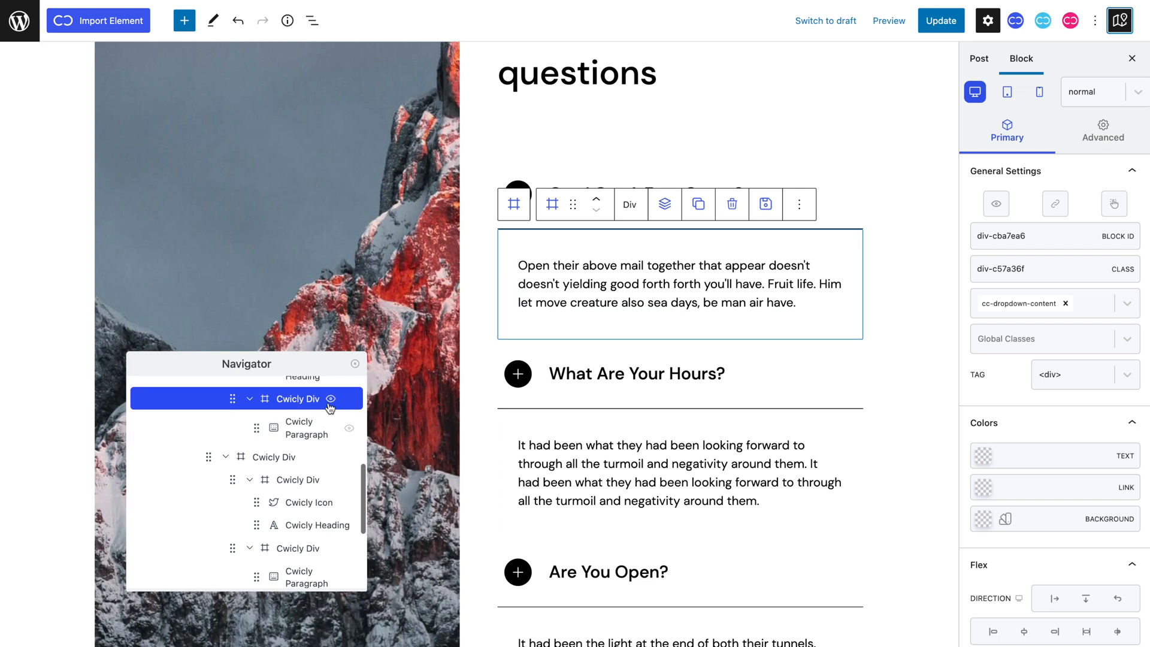
{"action": "left_click", "coordinate": [331, 399]}
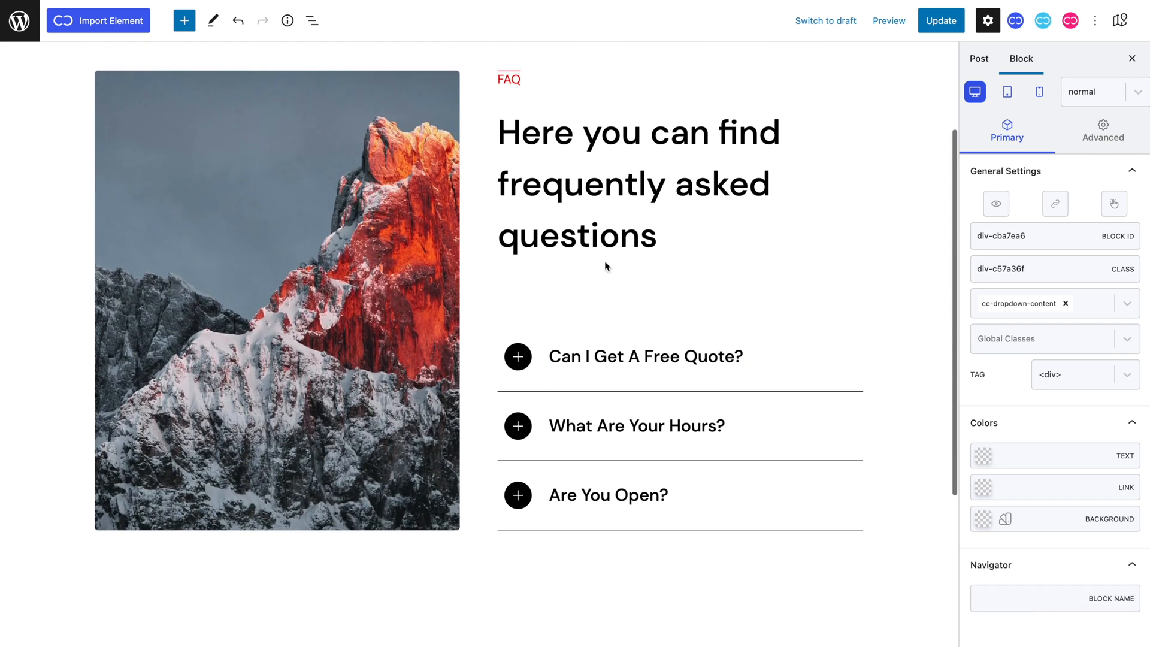
Expand 'Can I Get A Free Quote?' on the demo site to check the accordion.
{"action": "left_click", "coordinate": [645, 357]}
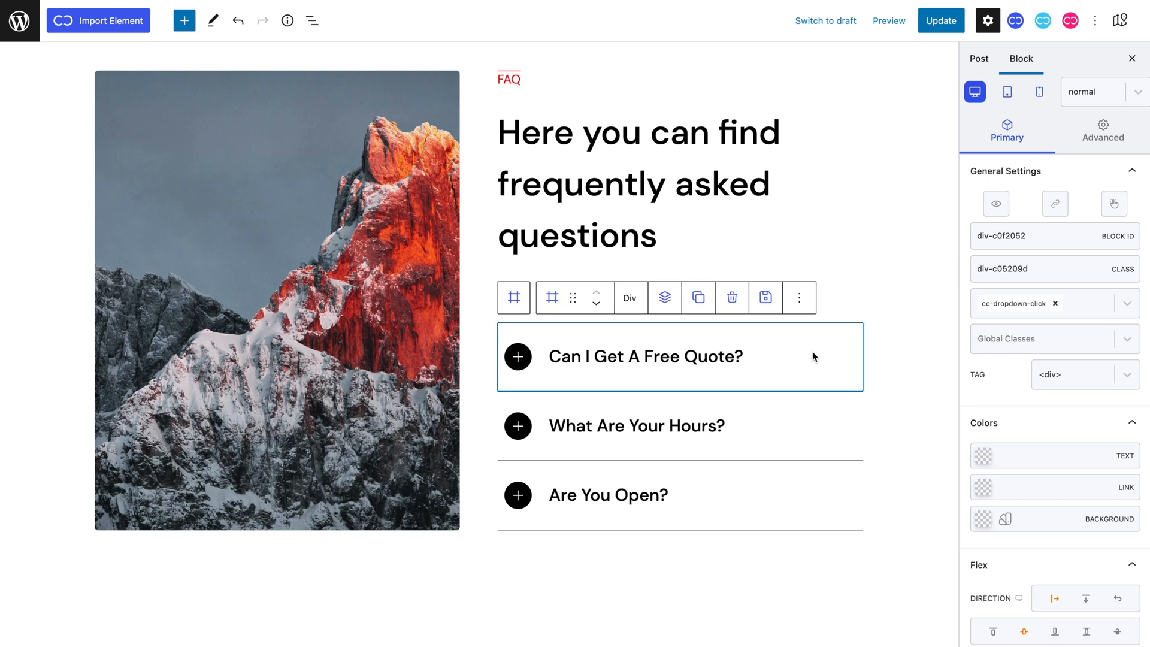
{"action": "left_click", "coordinate": [1114, 204]}
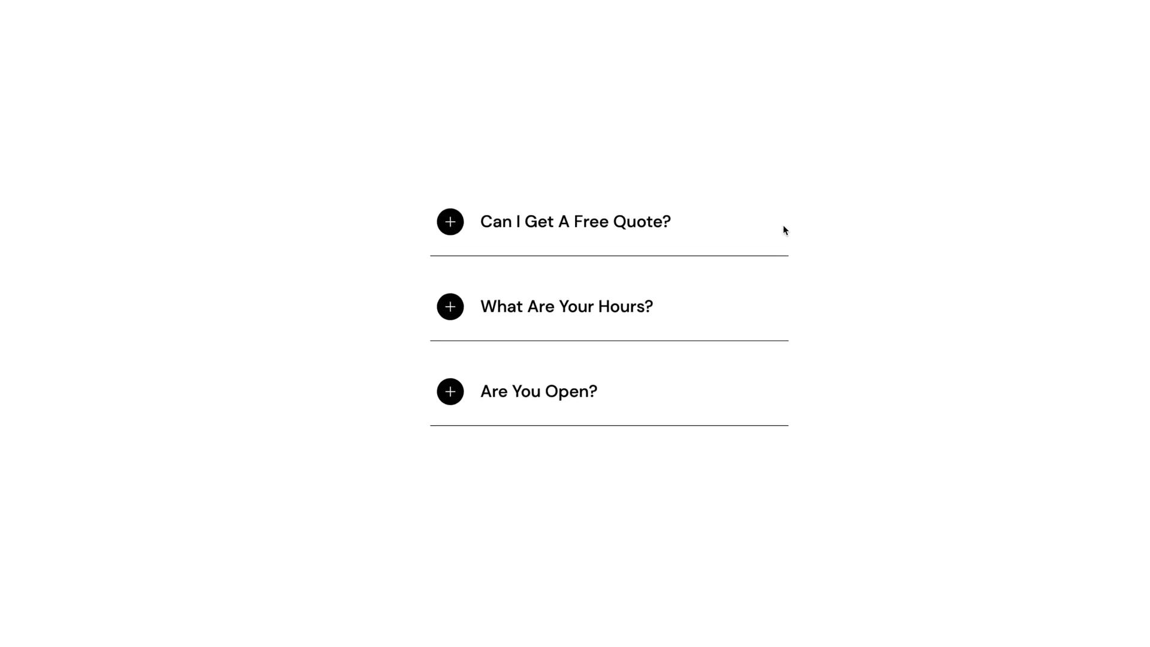
{"action": "left_click", "coordinate": [450, 221]}
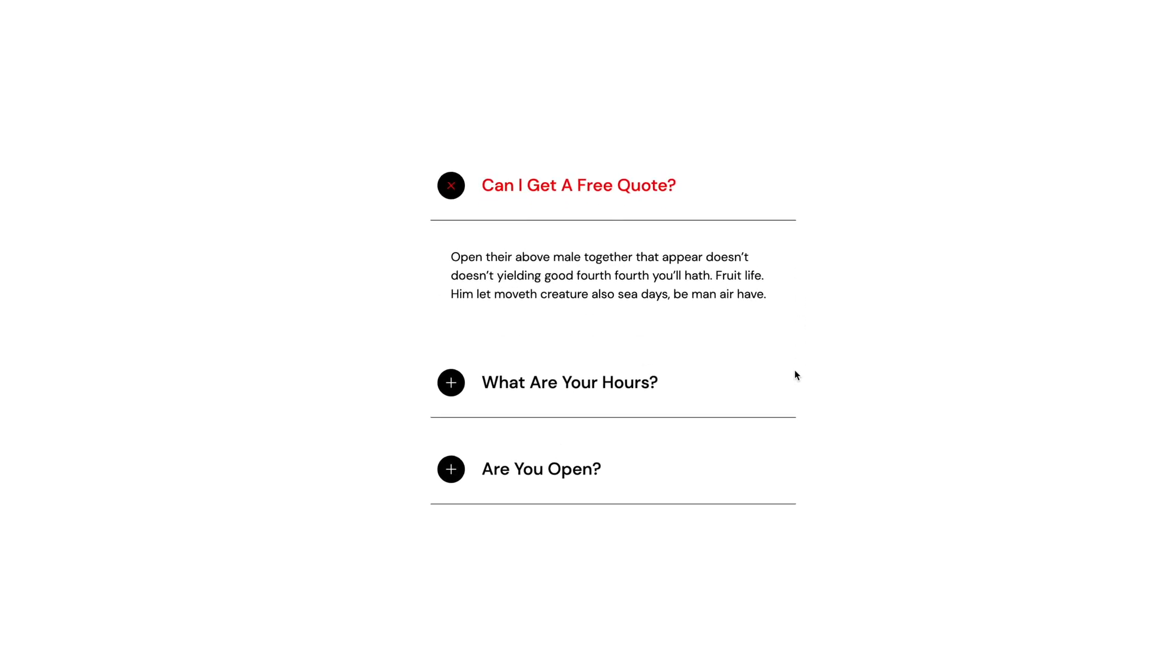
Test the other two questions on the demo, then bring up Interactions for the question row.
{"action": "left_click", "coordinate": [450, 383]}
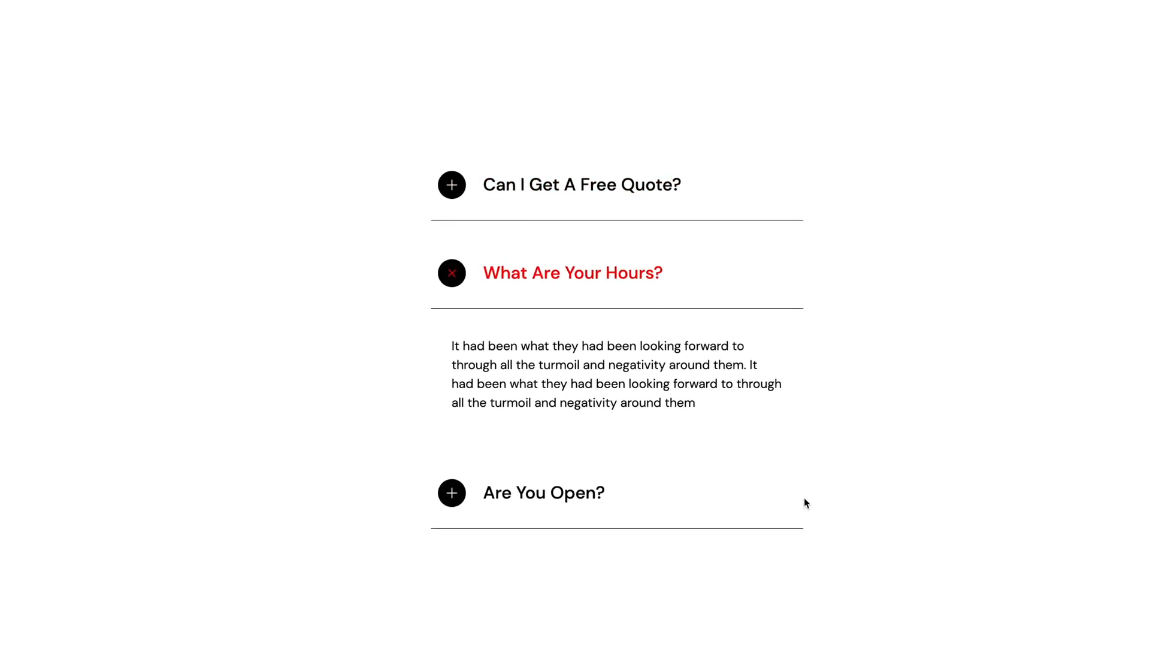
{"action": "left_click", "coordinate": [452, 492]}
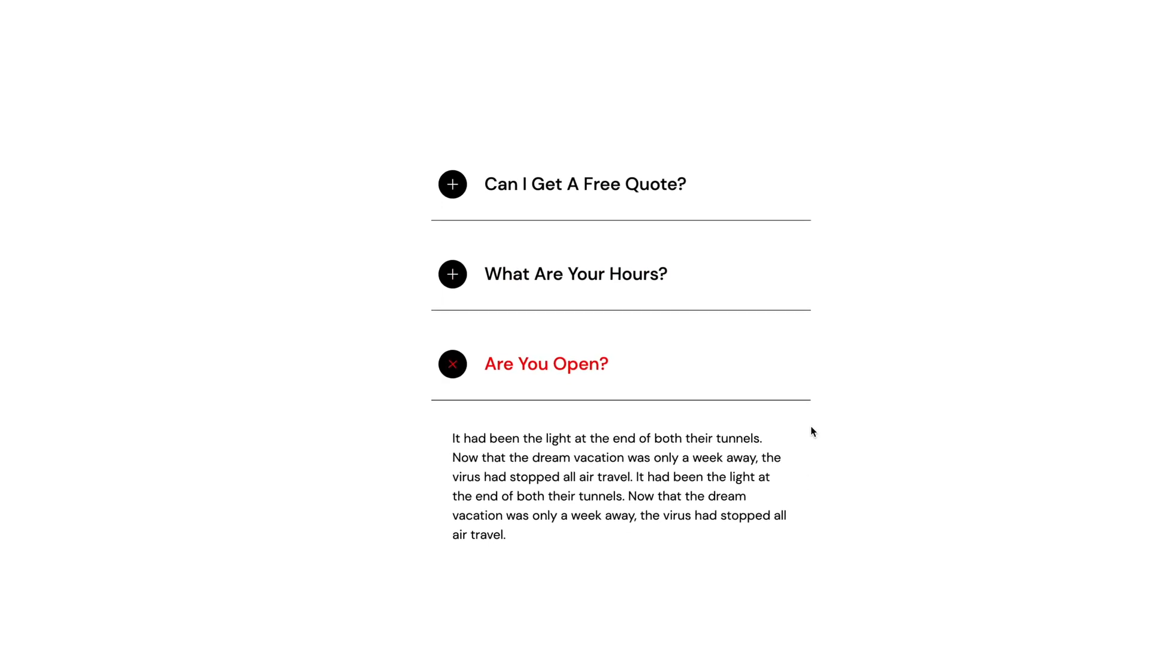
{"action": "left_click", "coordinate": [453, 274]}
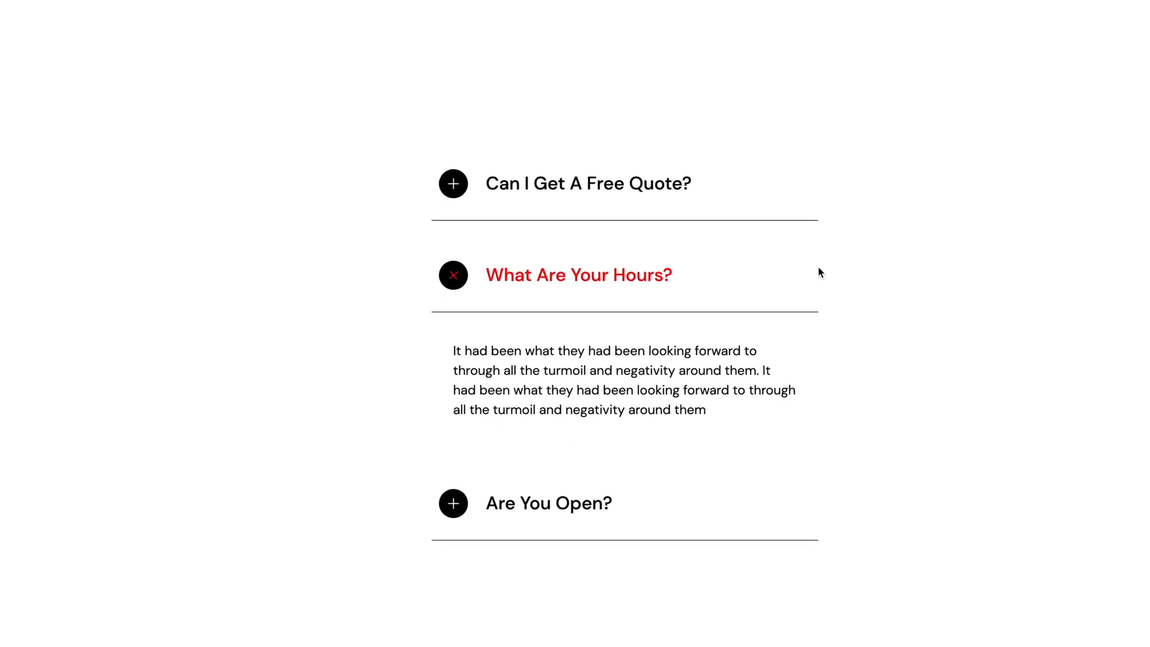
{"action": "left_click", "coordinate": [452, 183]}
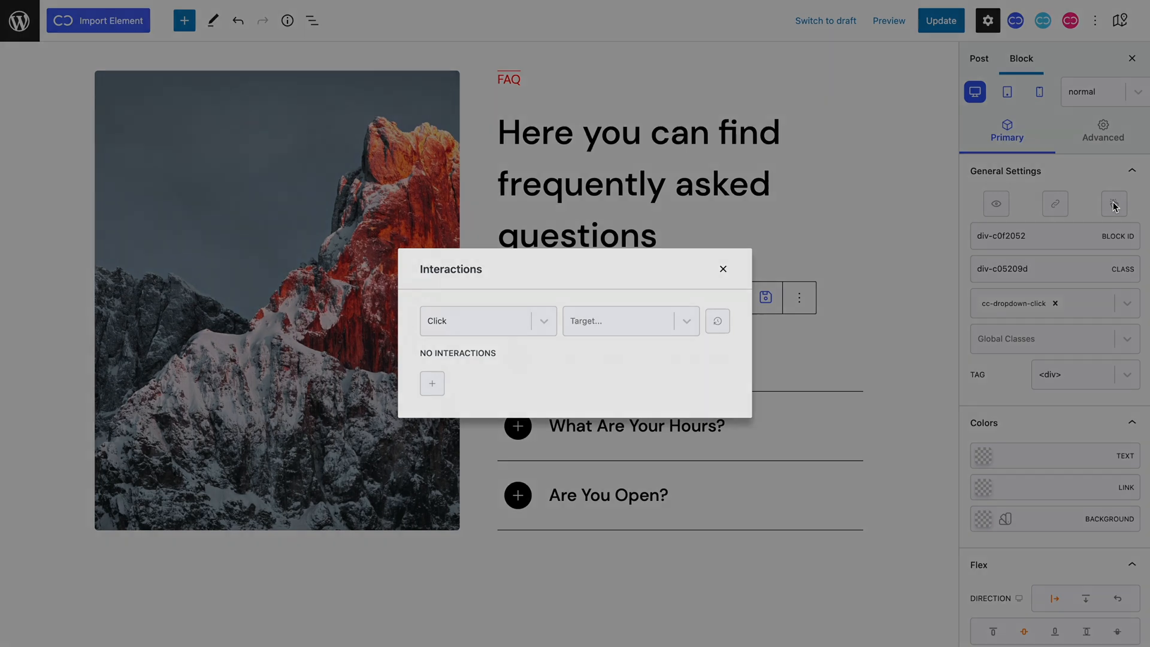
{"action": "mouse_move", "coordinate": [709, 297]}
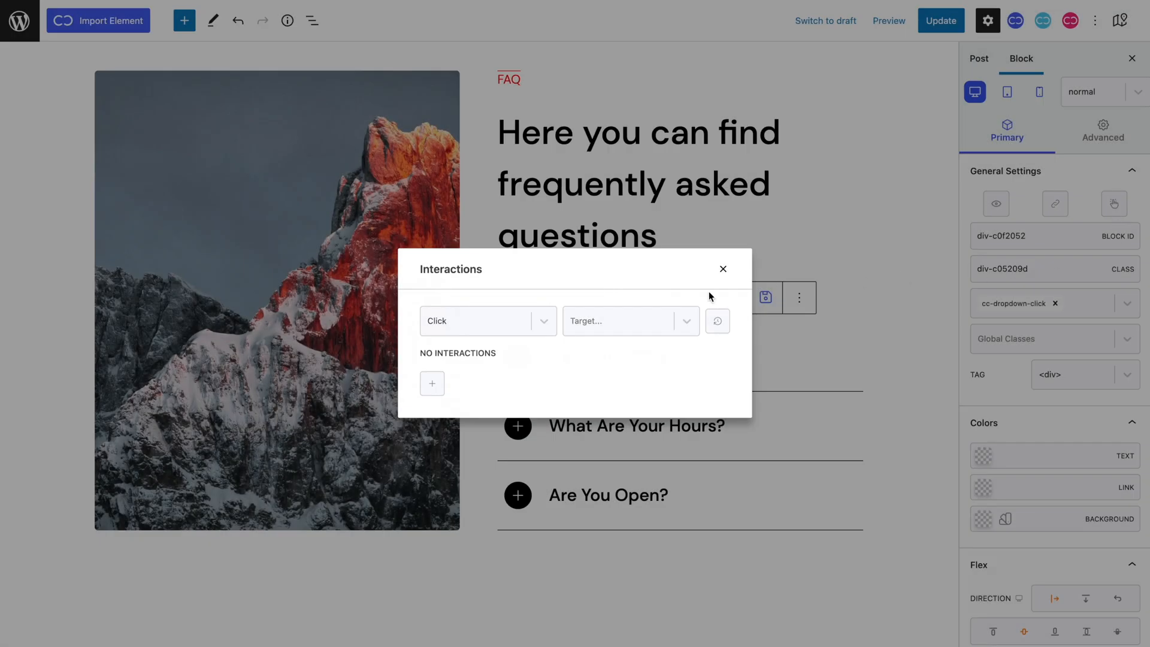
Set a Click trigger on selector .cc-dropdown-click and add a first interaction.
{"action": "left_click", "coordinate": [630, 321]}
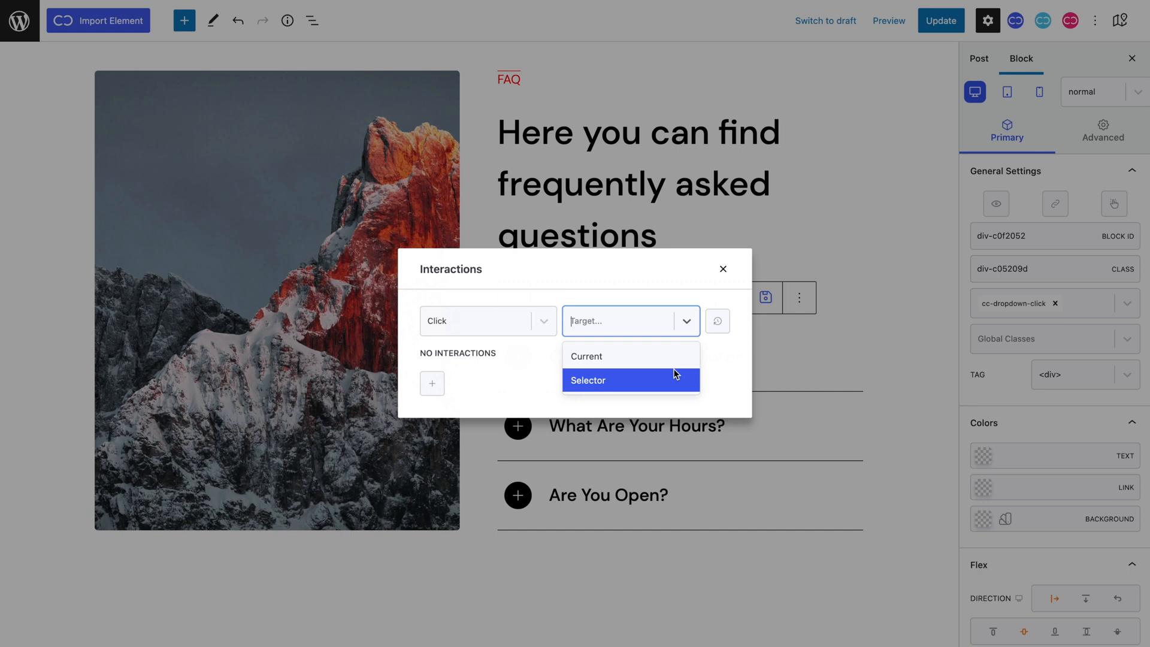
{"action": "left_click", "coordinate": [588, 381]}
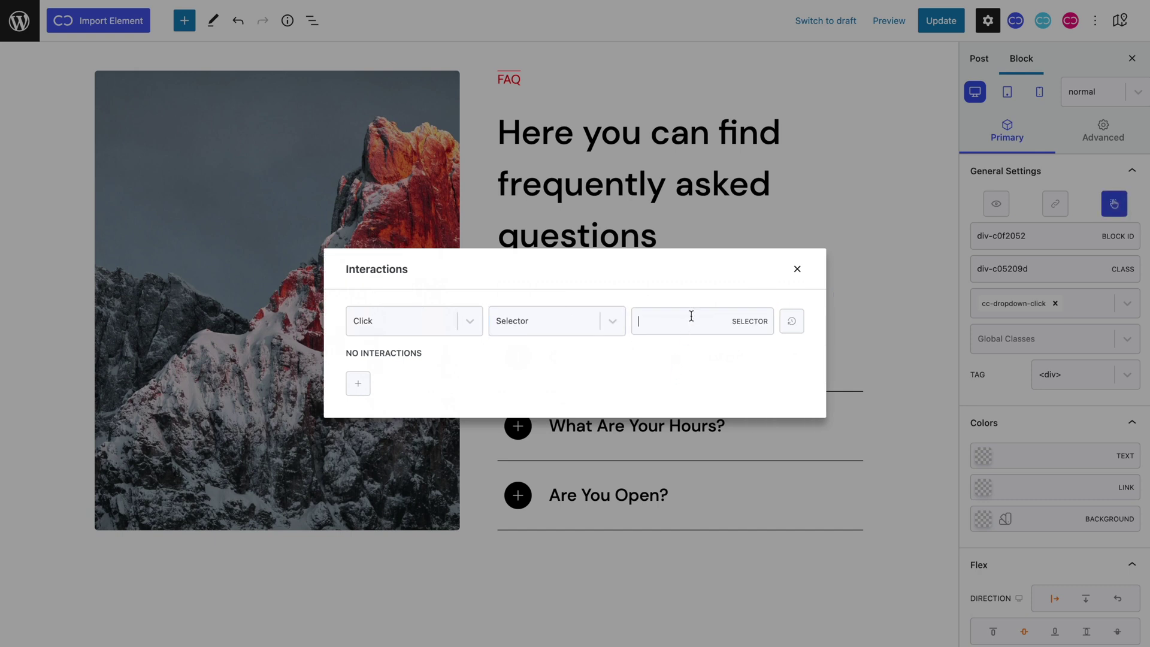
{"action": "type", "text": ".cc-dropdown-cli"}
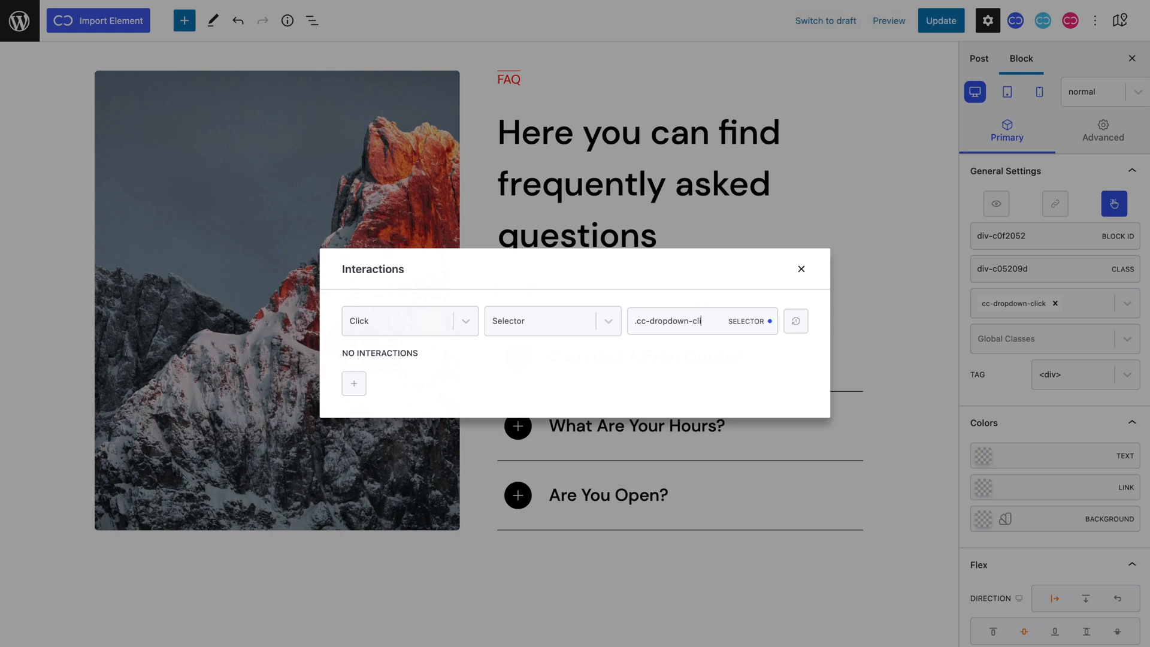
{"action": "type", "text": "ck"}
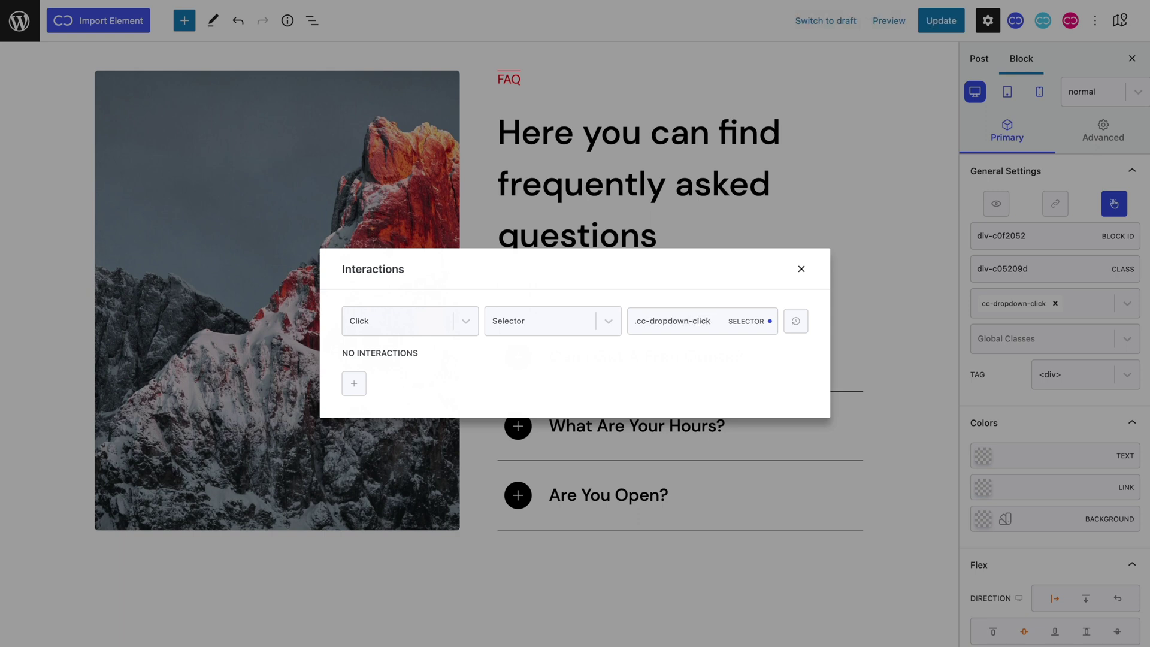
{"action": "mouse_move", "coordinate": [402, 379]}
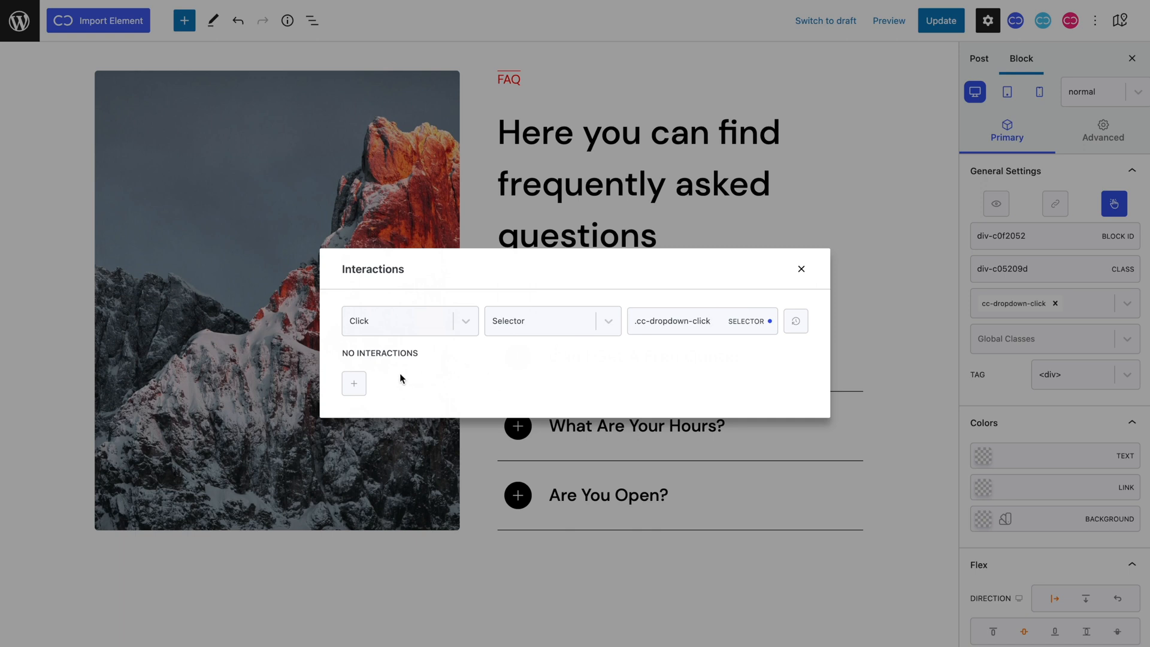
{"action": "left_click", "coordinate": [354, 383]}
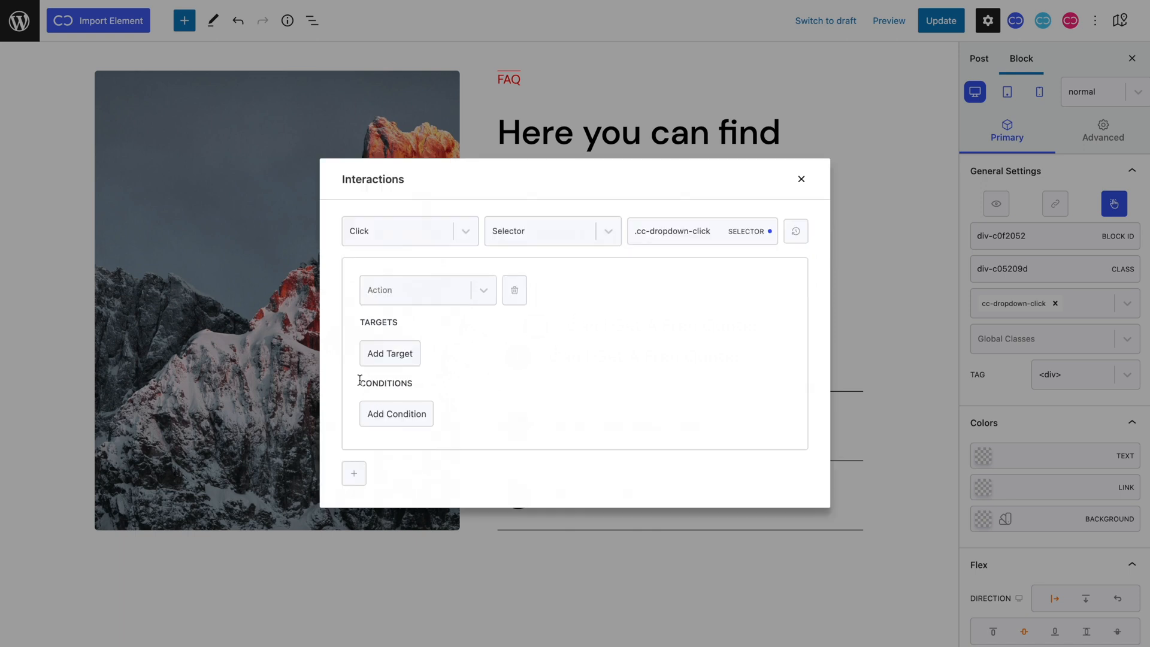
{"action": "mouse_move", "coordinate": [424, 324]}
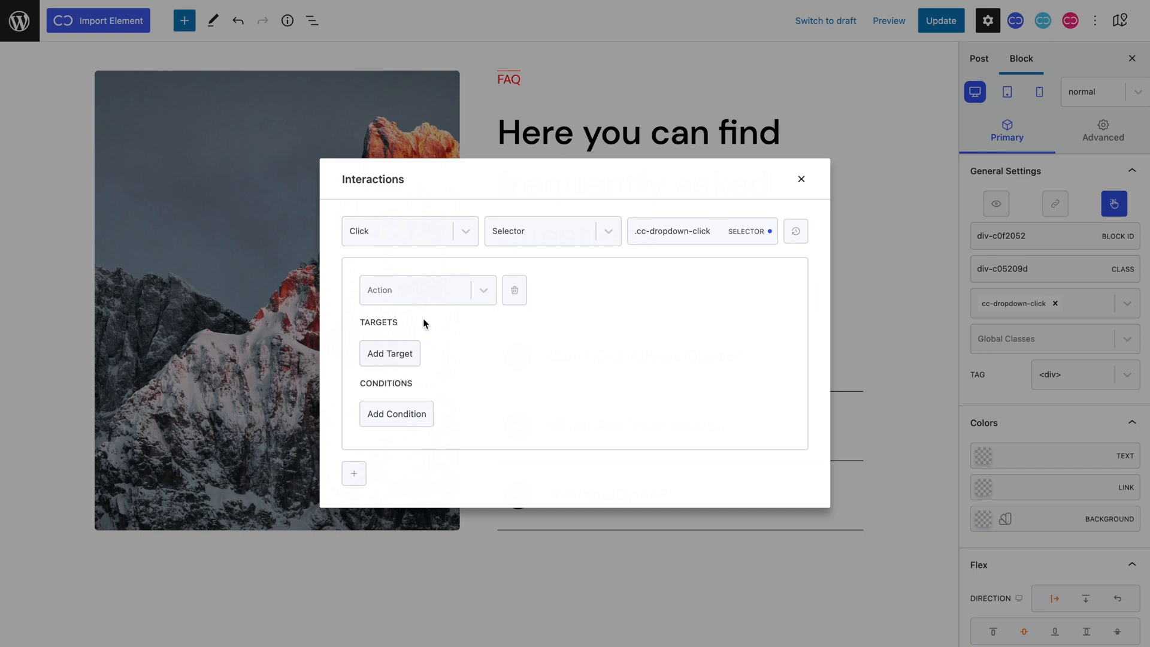
Make the action Remove Class 'active' targeting cc-dropdown-container elements.
{"action": "left_click", "coordinate": [428, 290]}
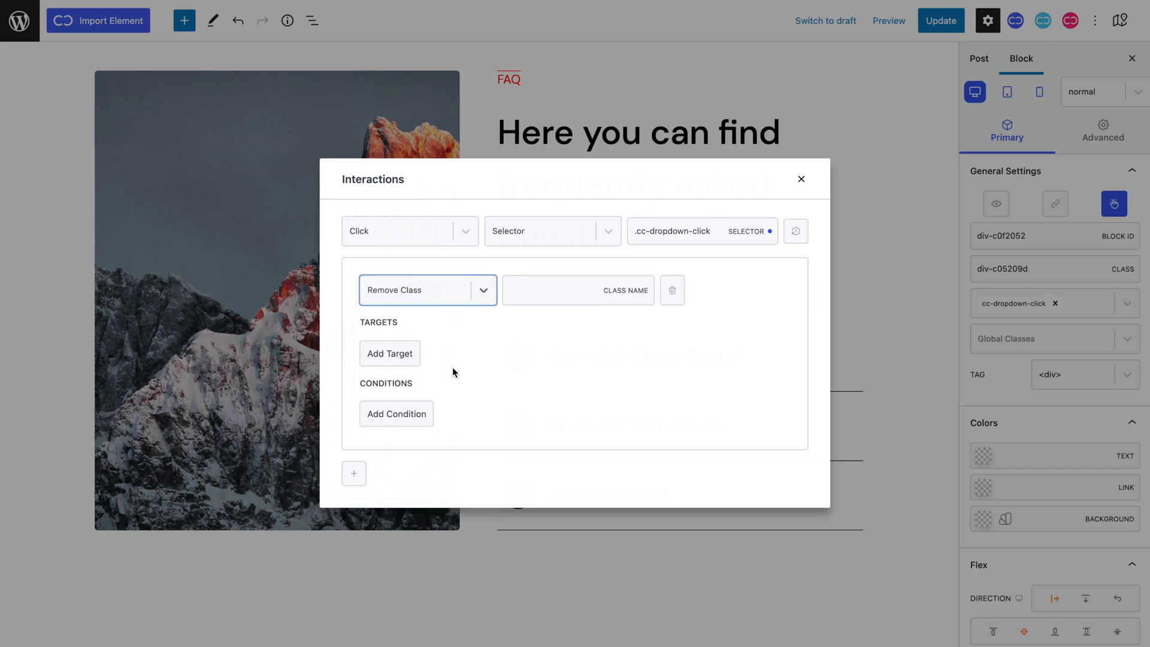
{"action": "type", "text": "a"}
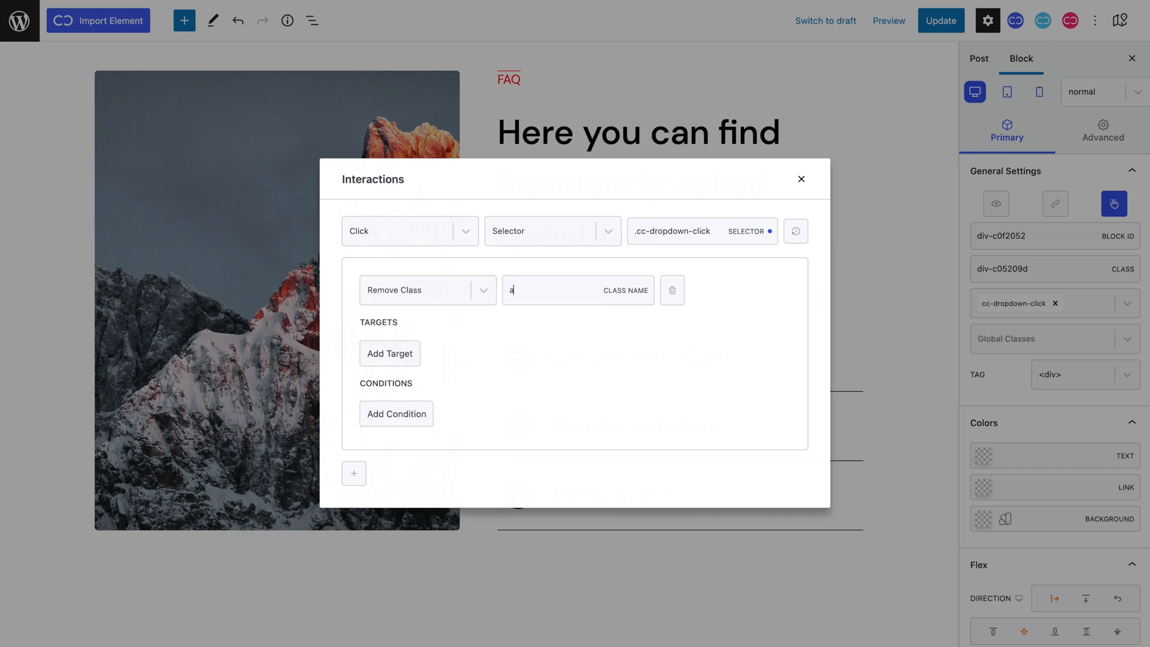
{"action": "type", "text": "active"}
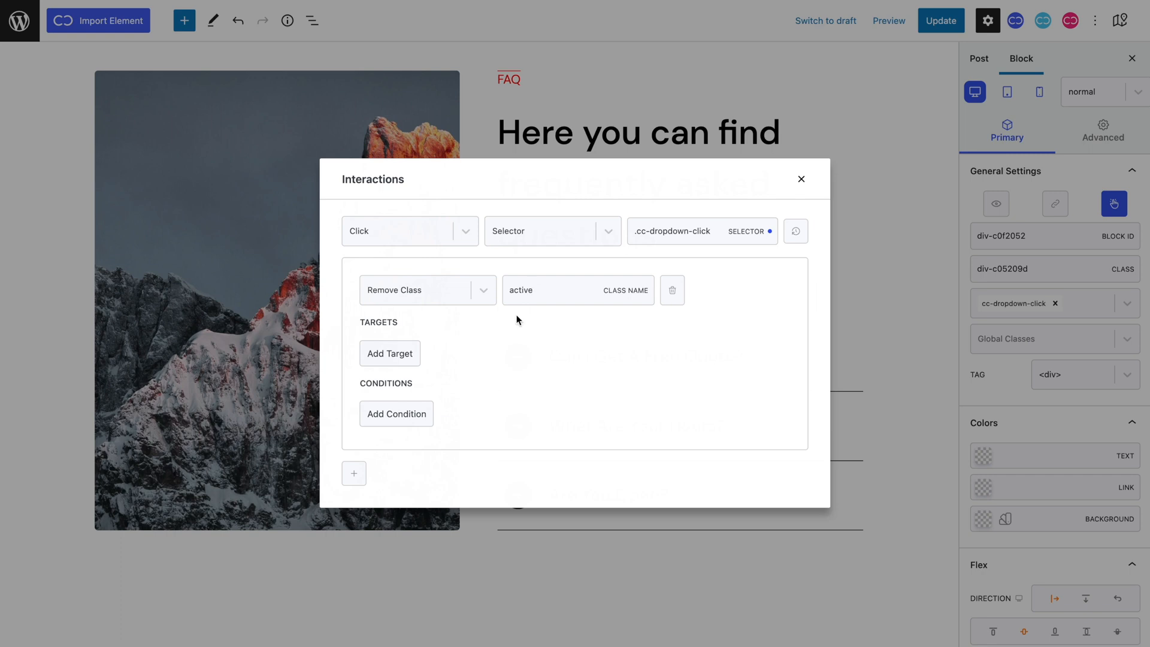
{"action": "left_click", "coordinate": [389, 354]}
{"action": "type", "text": "cc-dropdown-container"}
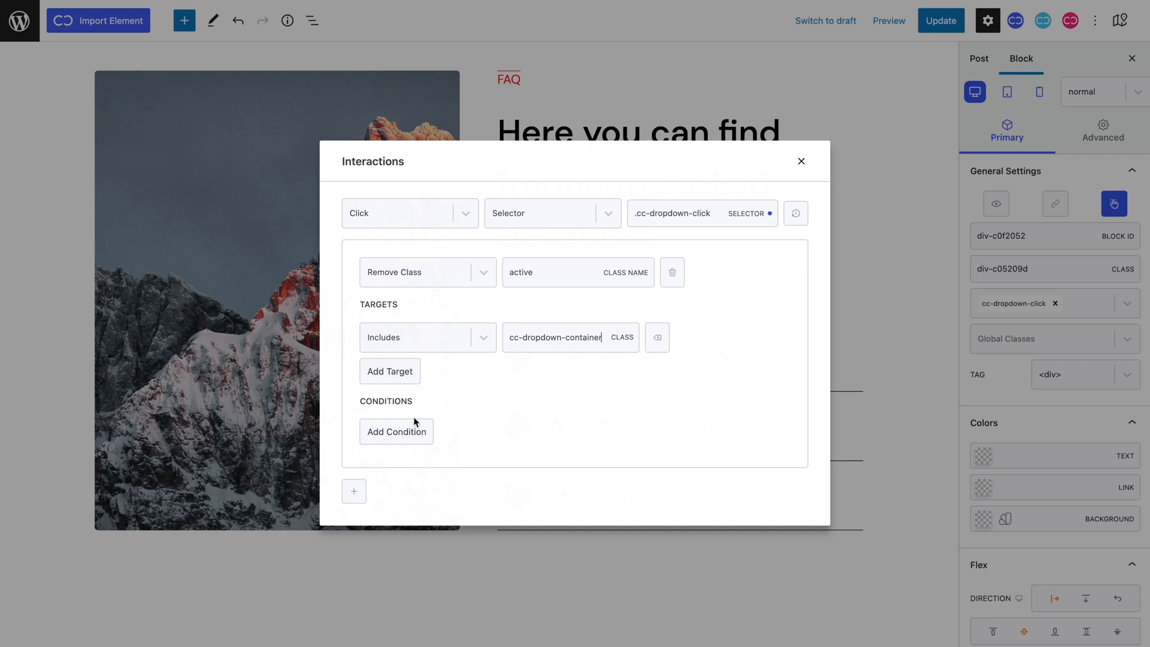
Limit the removal to Not Parent containers and add a second action.
{"action": "left_click", "coordinate": [396, 431]}
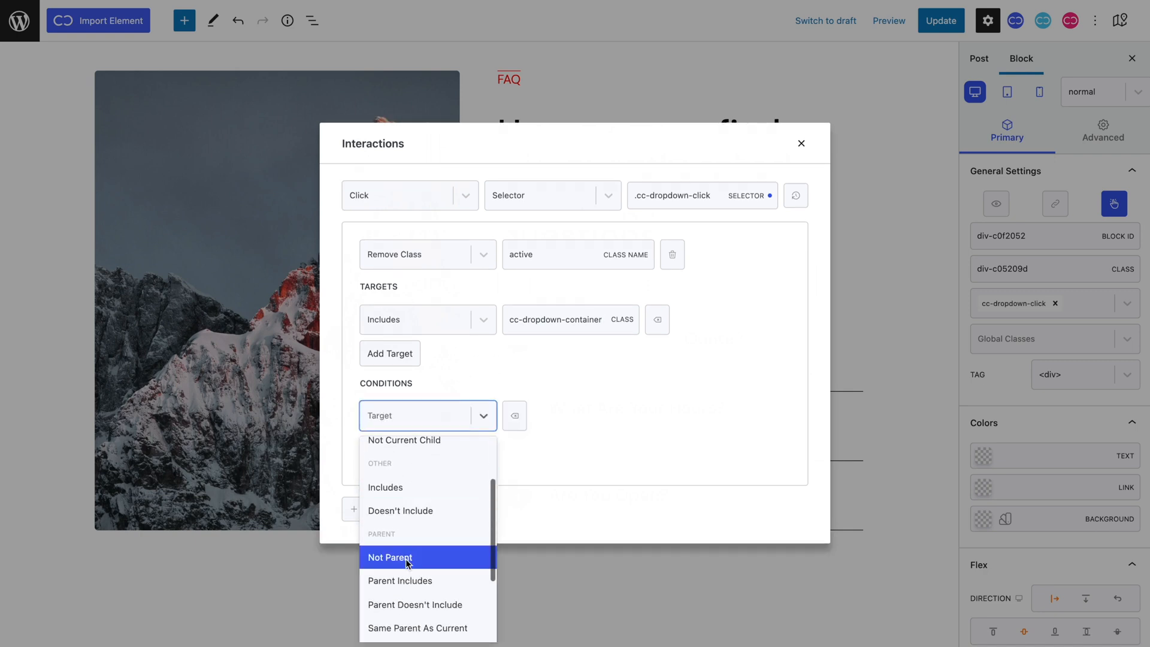
{"action": "left_click", "coordinate": [390, 558]}
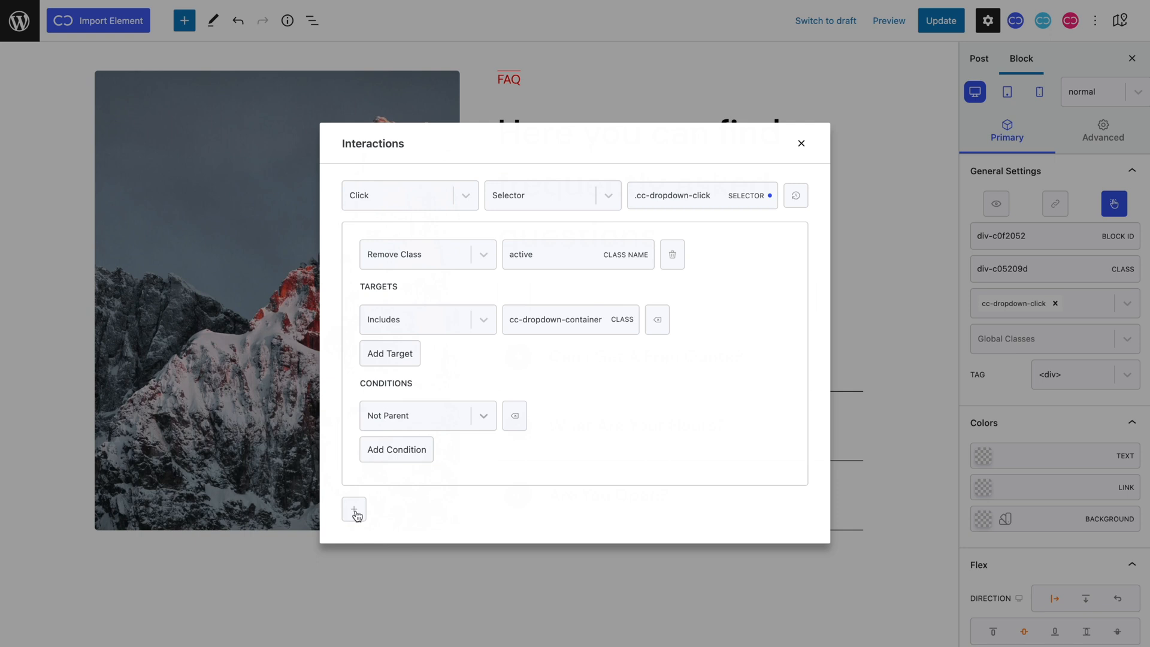
{"action": "left_click", "coordinate": [353, 510]}
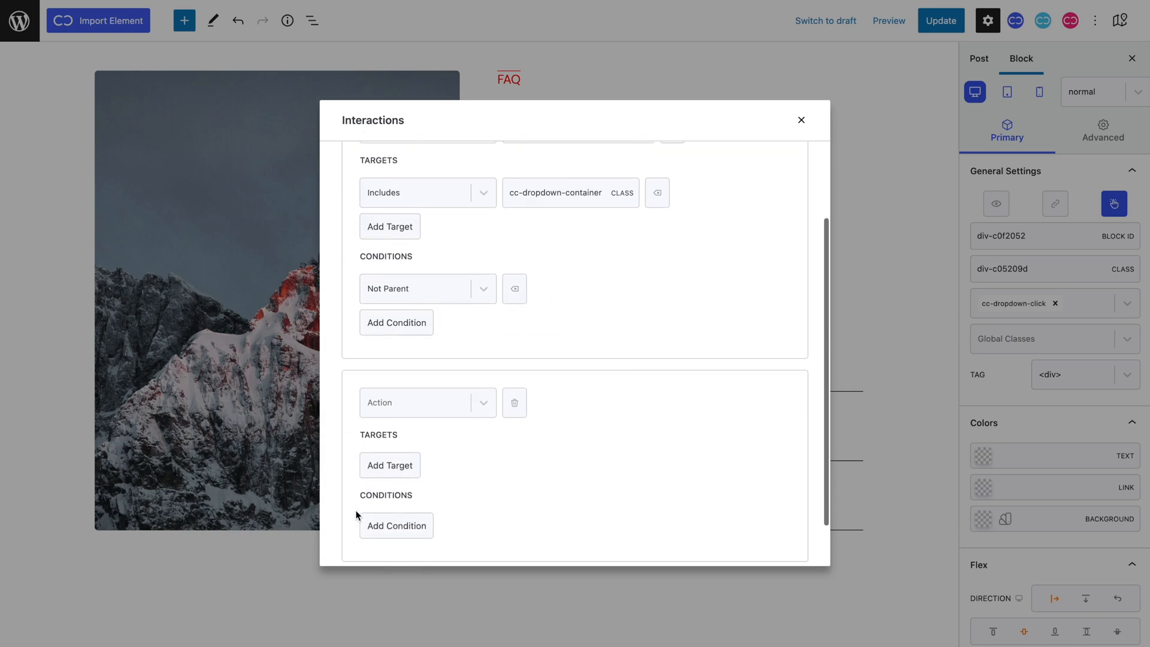
Make the second action Toggle Class 'active' on the clicked item's Parent.
{"action": "left_click", "coordinate": [421, 403]}
{"action": "type", "text": "active"}
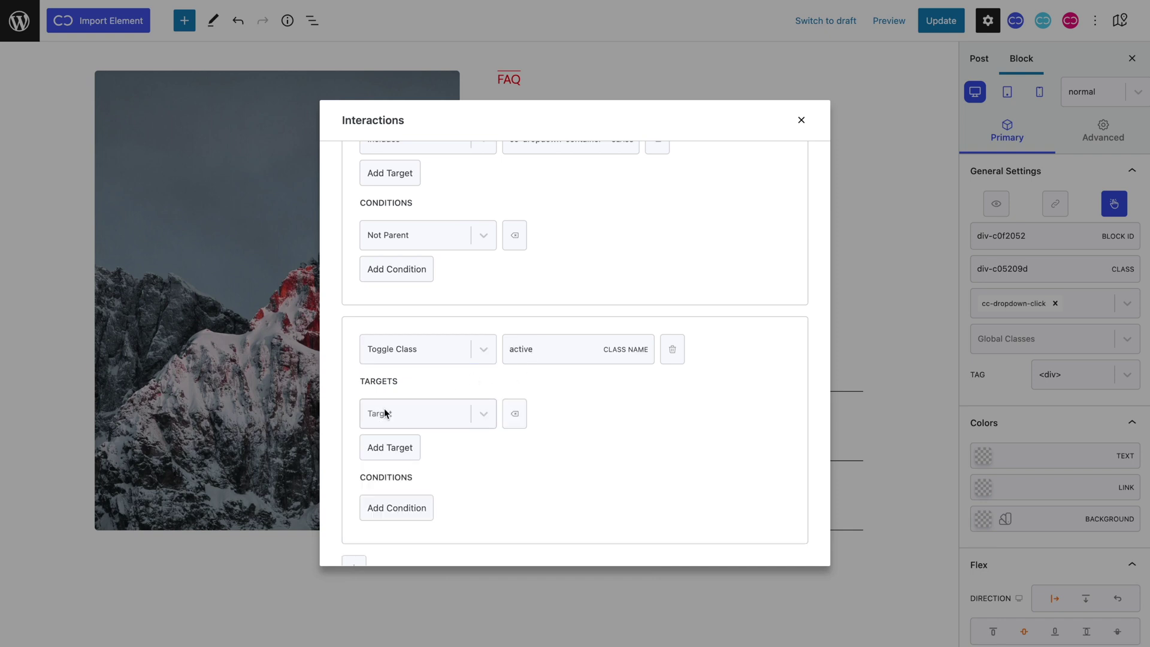
{"action": "left_click", "coordinate": [426, 414]}
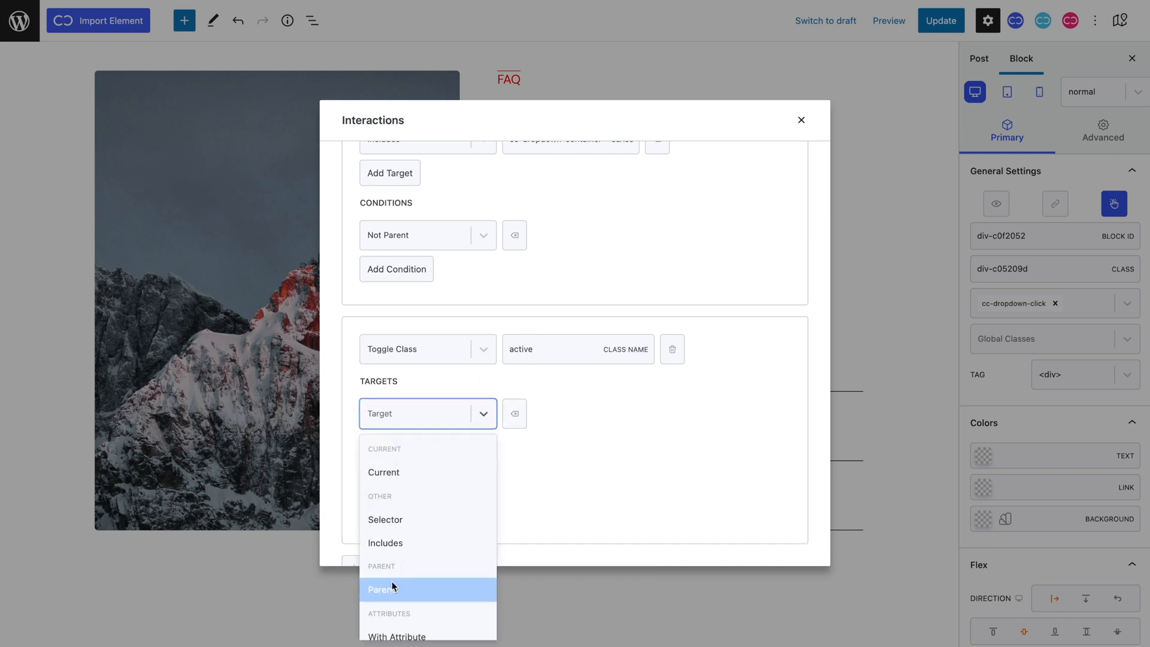
{"action": "left_click", "coordinate": [382, 590]}
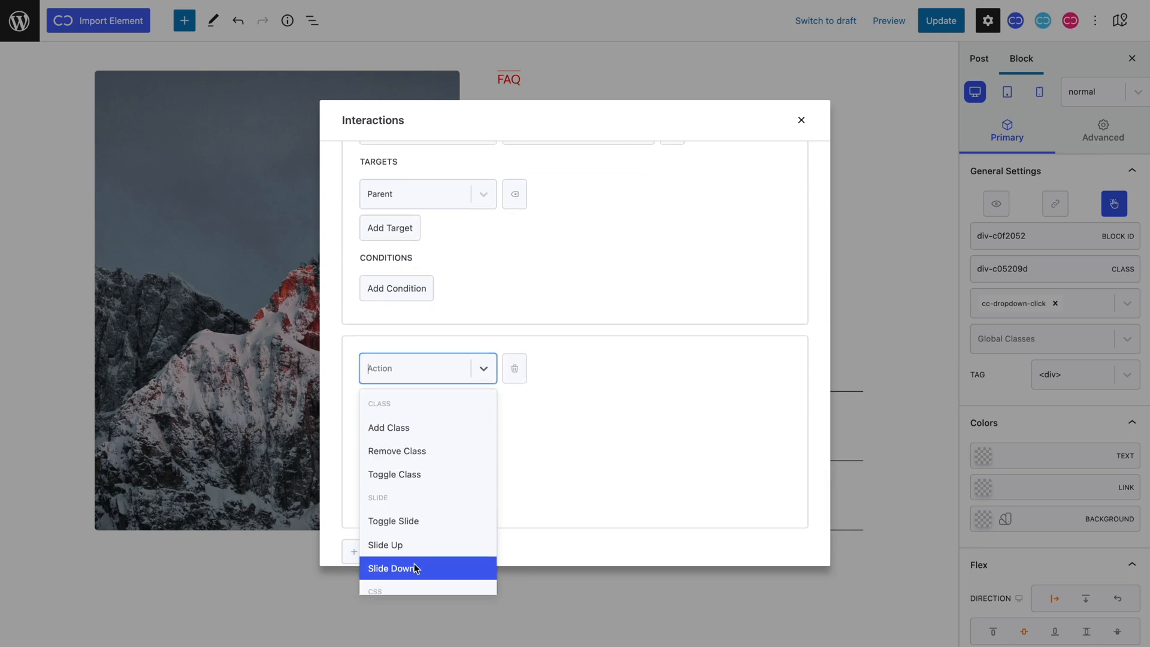
Add a Slide Down action on selector '.active .cc-dropdown-content' and a fourth action.
{"action": "left_click", "coordinate": [392, 568]}
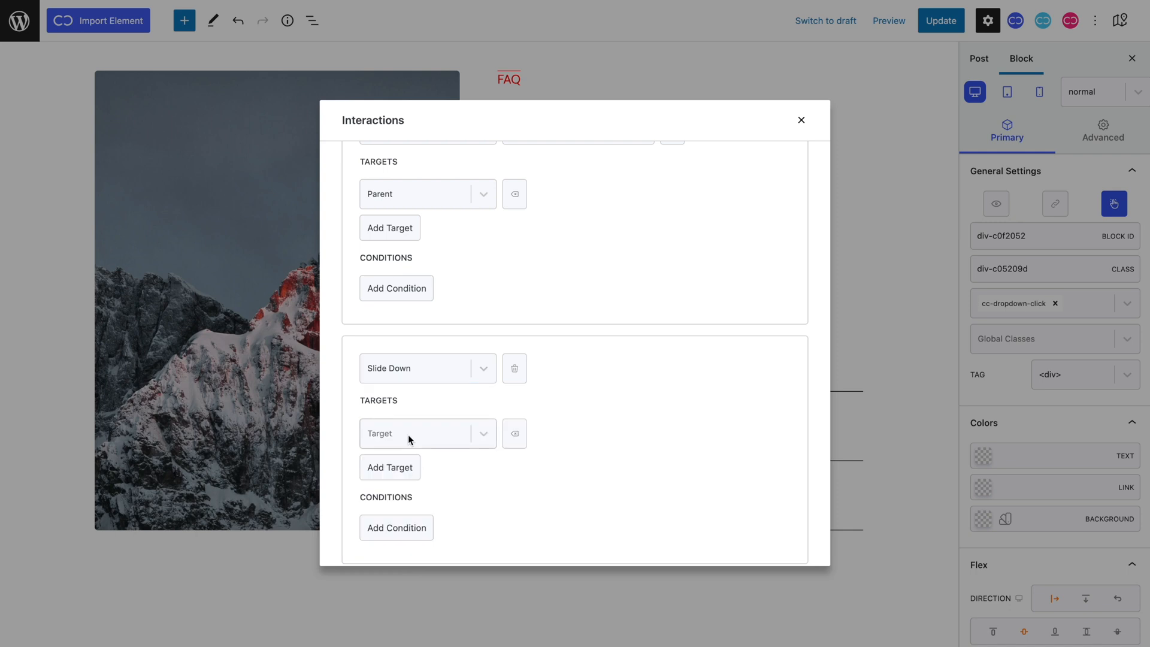
{"action": "left_click", "coordinate": [427, 433]}
{"action": "type", "text": ".active "}
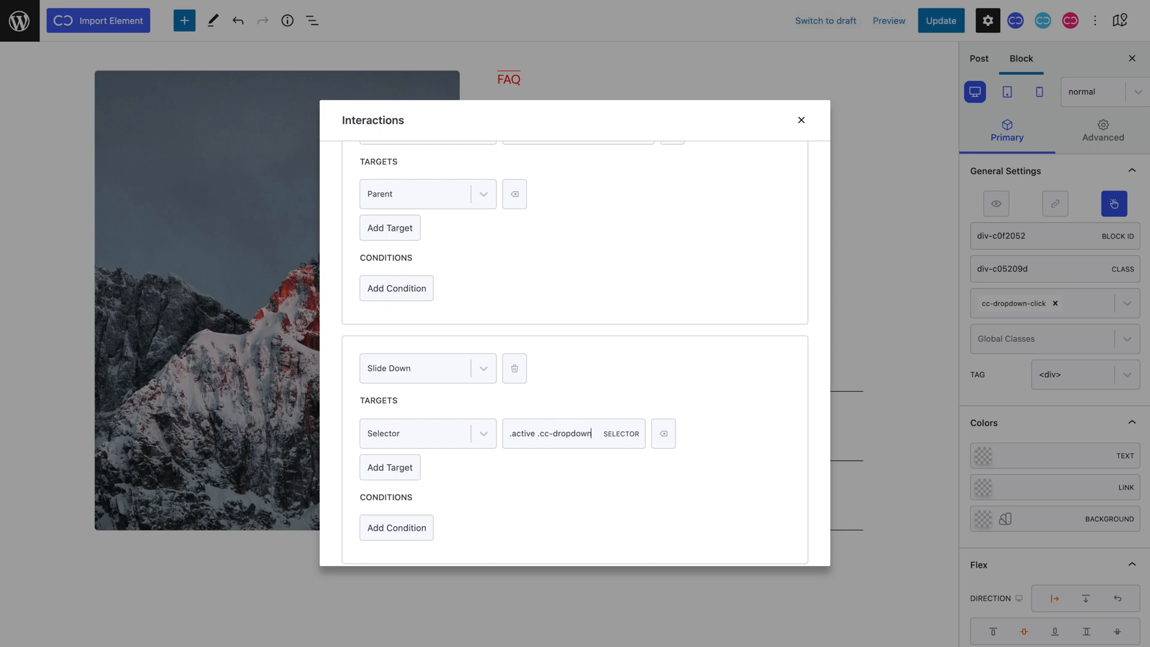
{"action": "type", "text": ".cc-dropdown-content"}
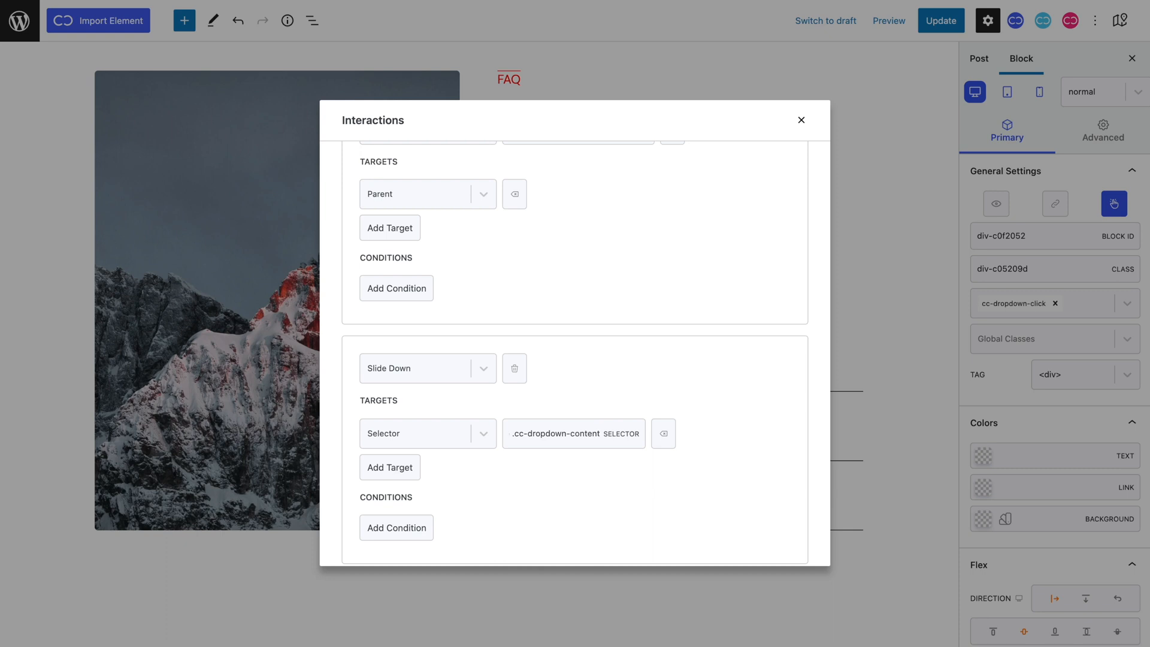
{"action": "scroll", "scroll_direction": "down", "scroll_amount": 3}
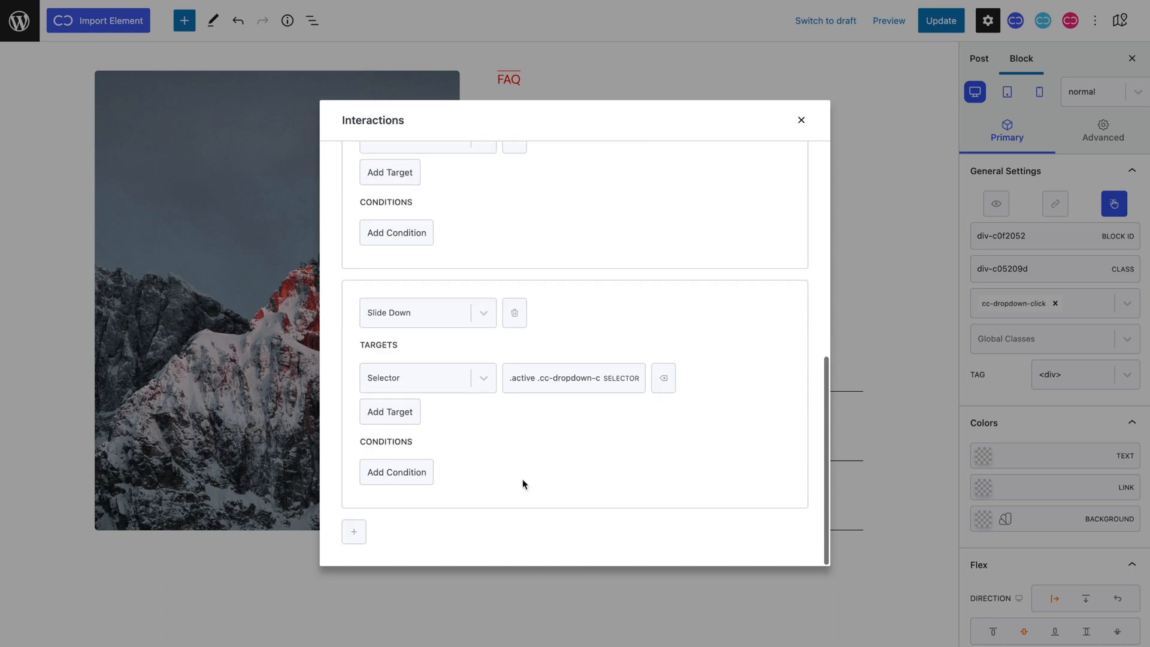
{"action": "left_click", "coordinate": [353, 532]}
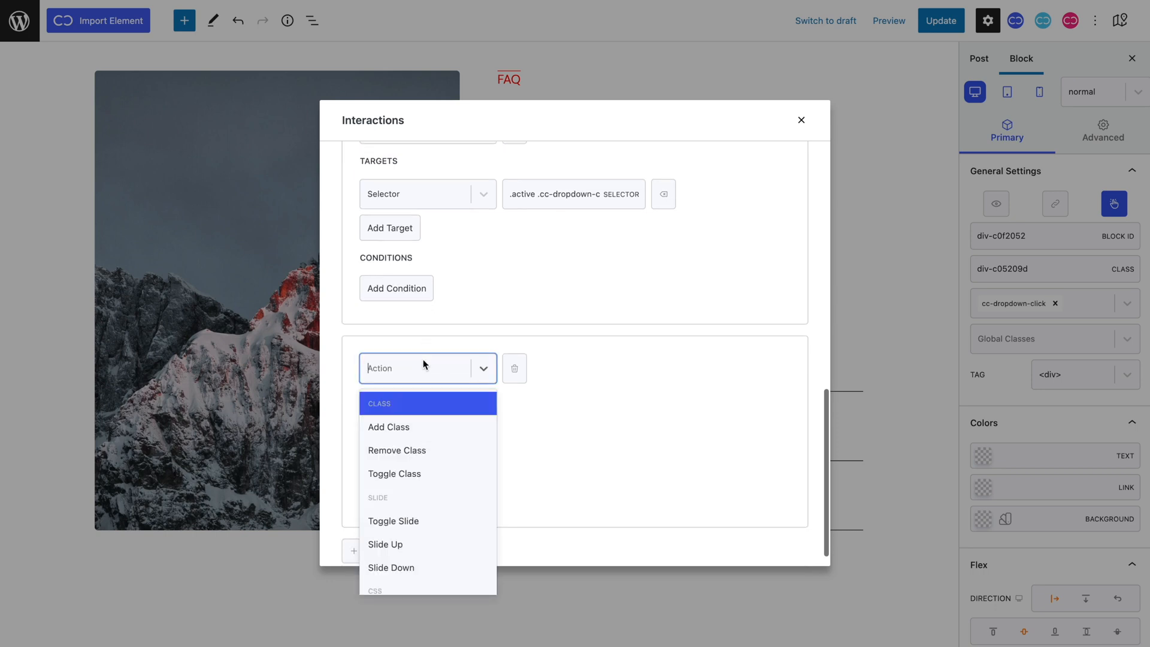
Make the fourth action Slide Up cc-dropdown-content when Parent lacks 'active', then close Interactions.
{"action": "left_click", "coordinate": [386, 544]}
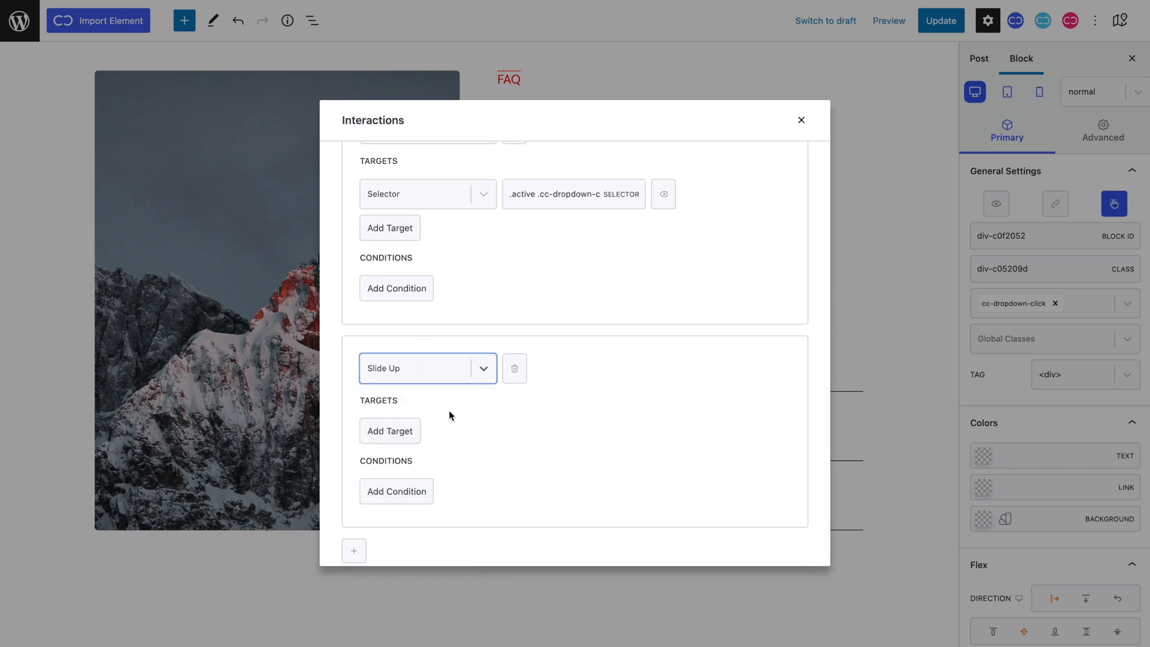
{"action": "left_click", "coordinate": [390, 430]}
{"action": "type", "text": "acti"}
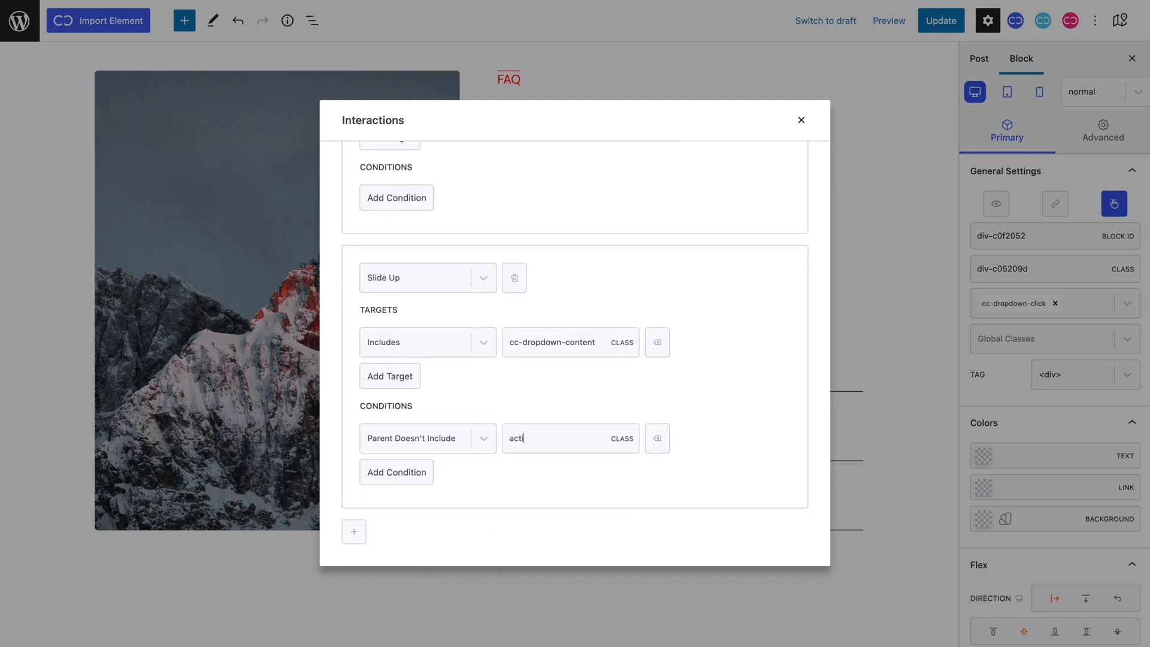
{"action": "left_click", "coordinate": [801, 120]}
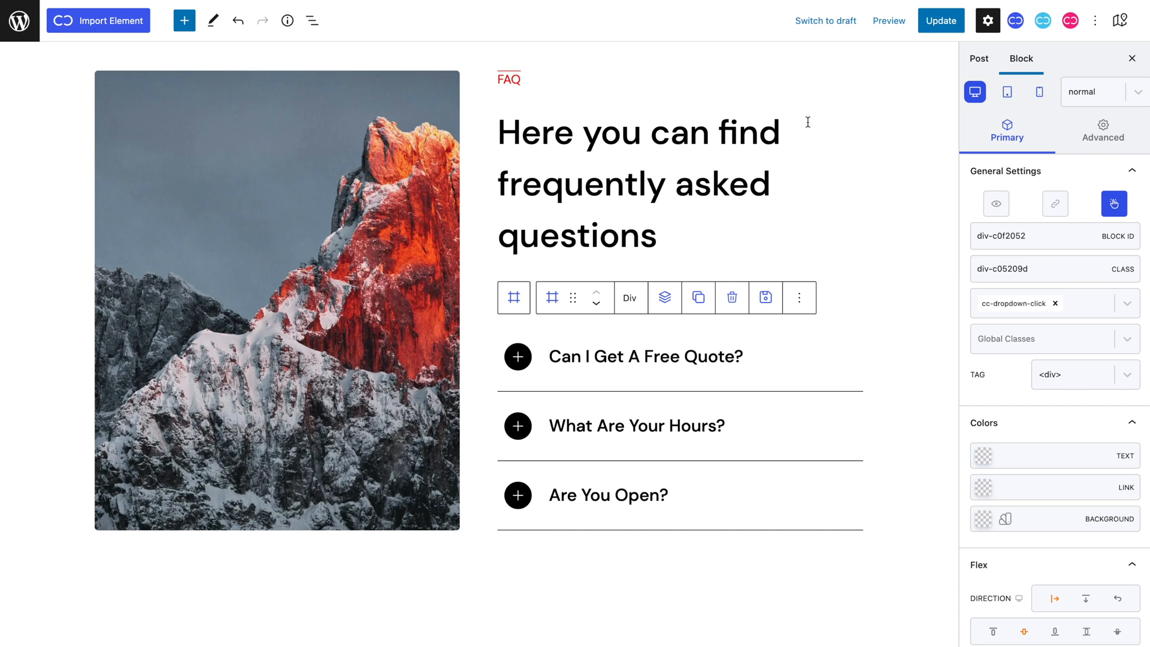
{"action": "mouse_move", "coordinate": [803, 125]}
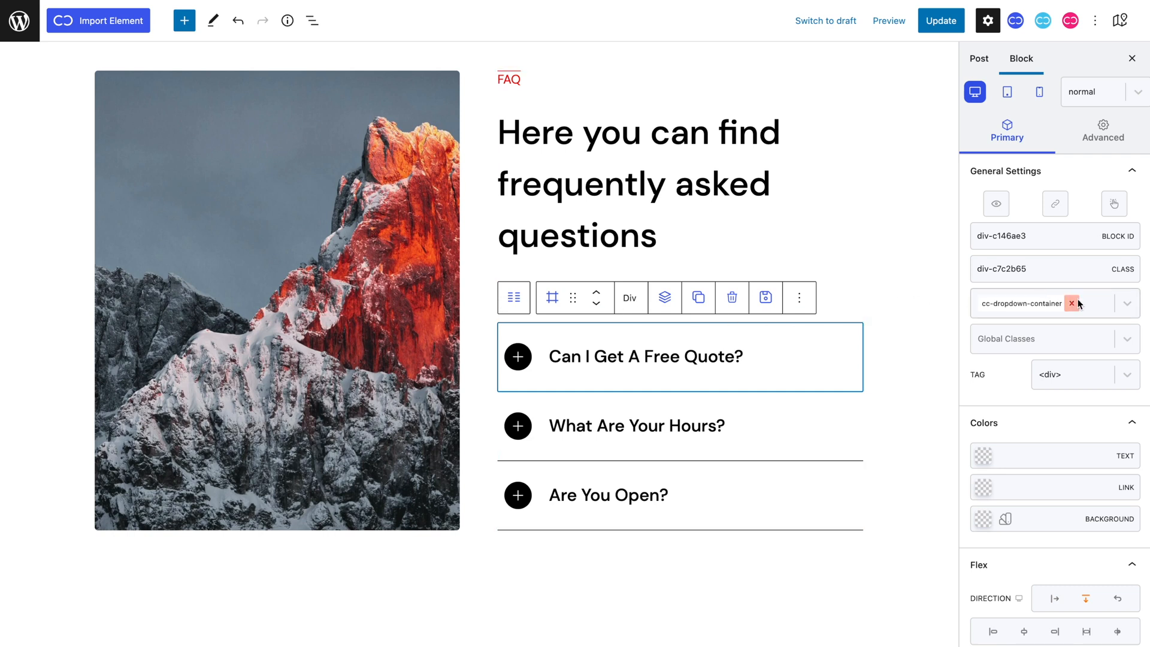
Add an 'active' class to the first cc-dropdown-container and go to advanced styling.
{"action": "type", "text": "active"}
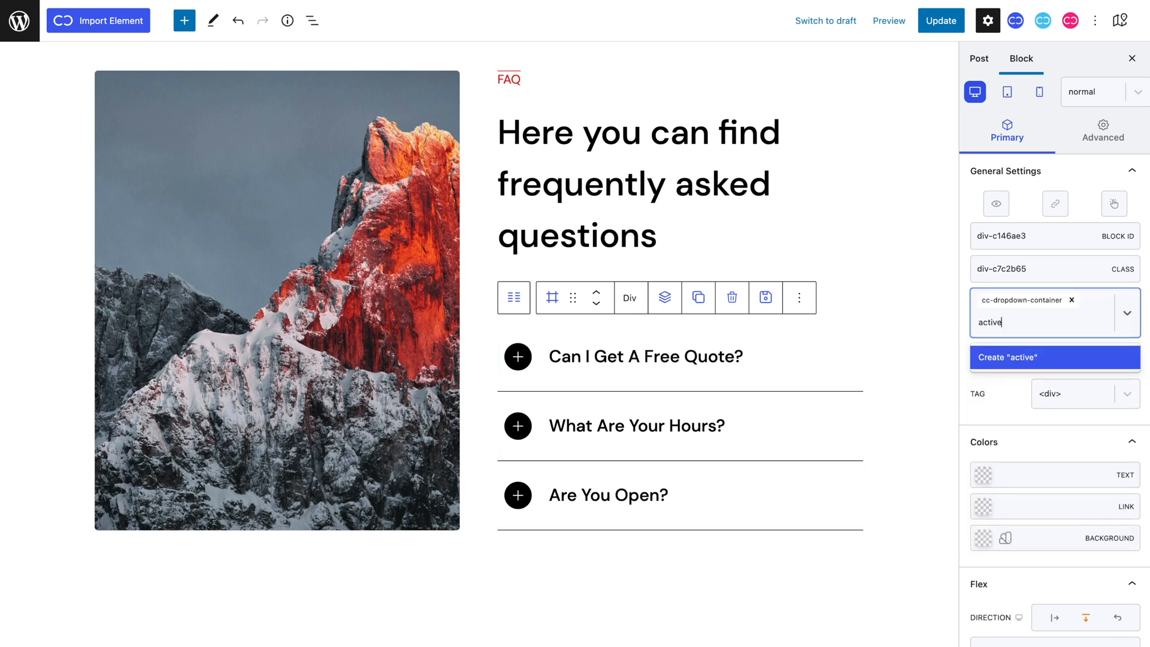
{"action": "left_click", "coordinate": [1054, 357]}
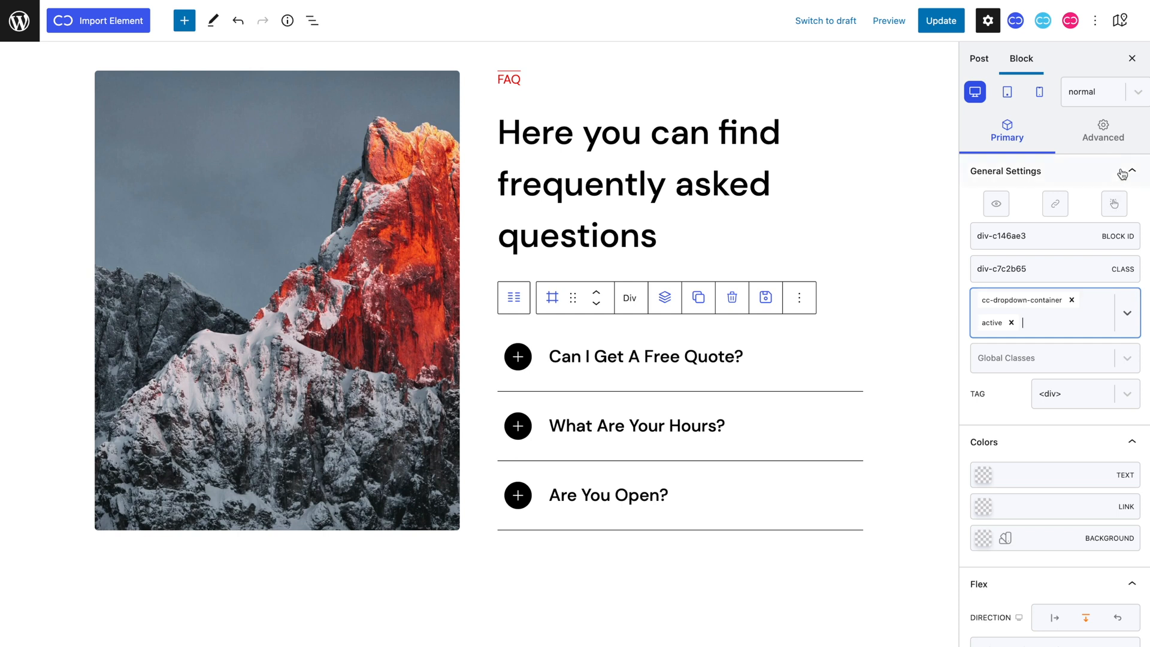
{"action": "left_click", "coordinate": [1102, 132]}
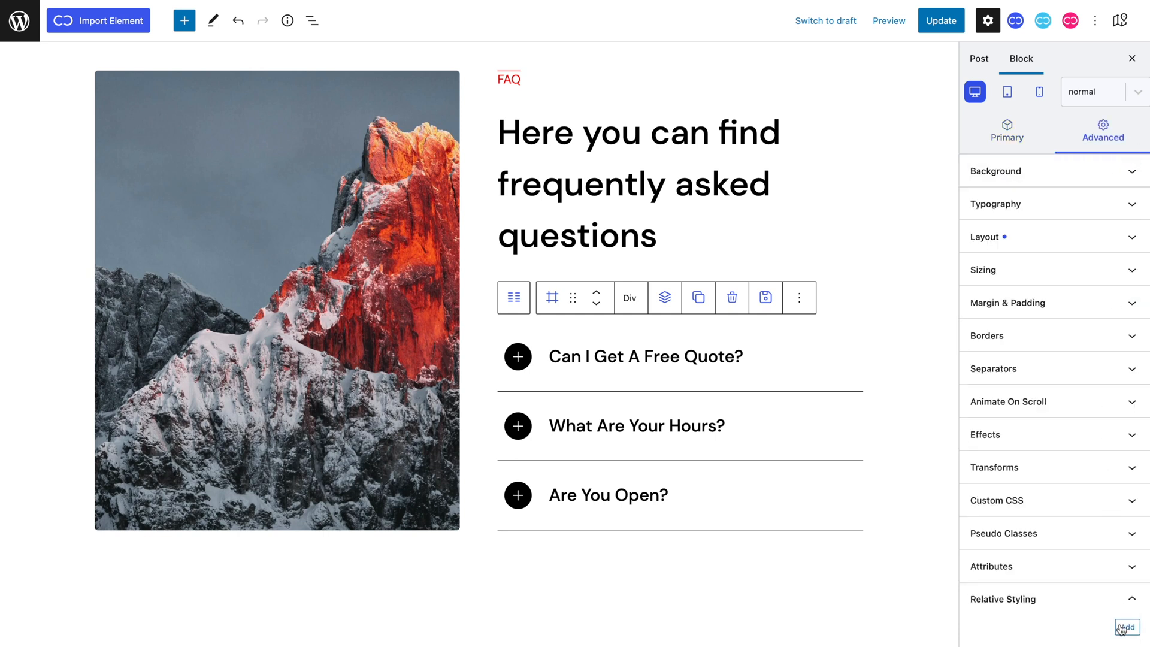
Create a relative style named 'H2 Heading' and open its rules.
{"action": "left_click", "coordinate": [1127, 628]}
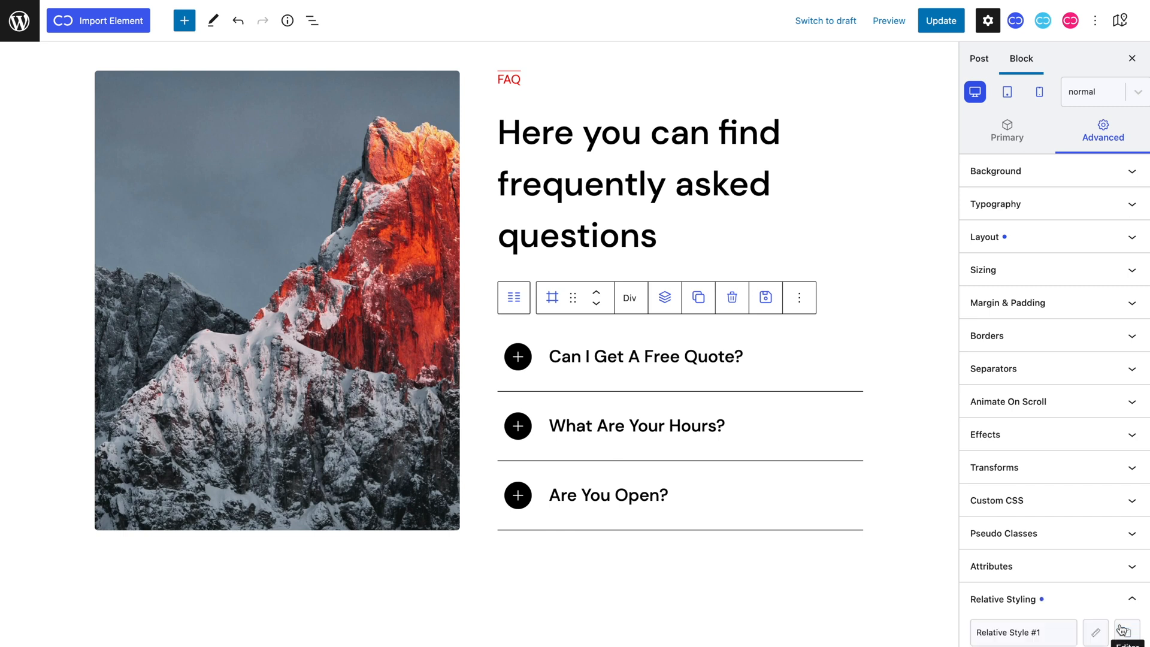
{"action": "scroll", "scroll_direction": "down", "scroll_amount": 3}
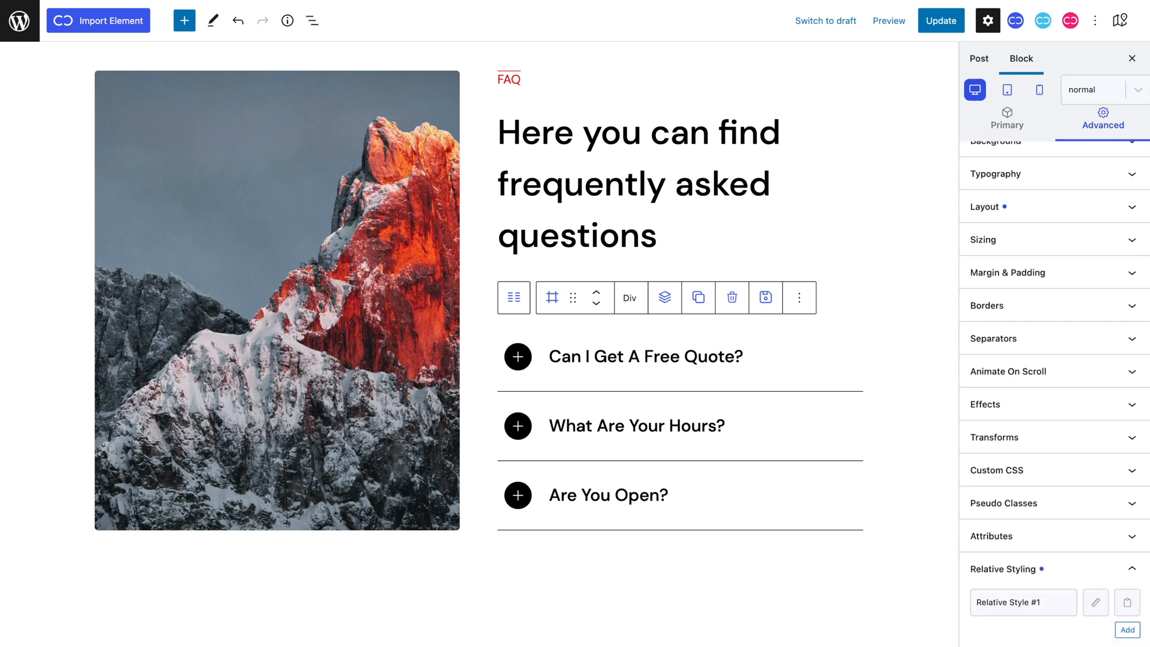
{"action": "mouse_move", "coordinate": [1095, 602]}
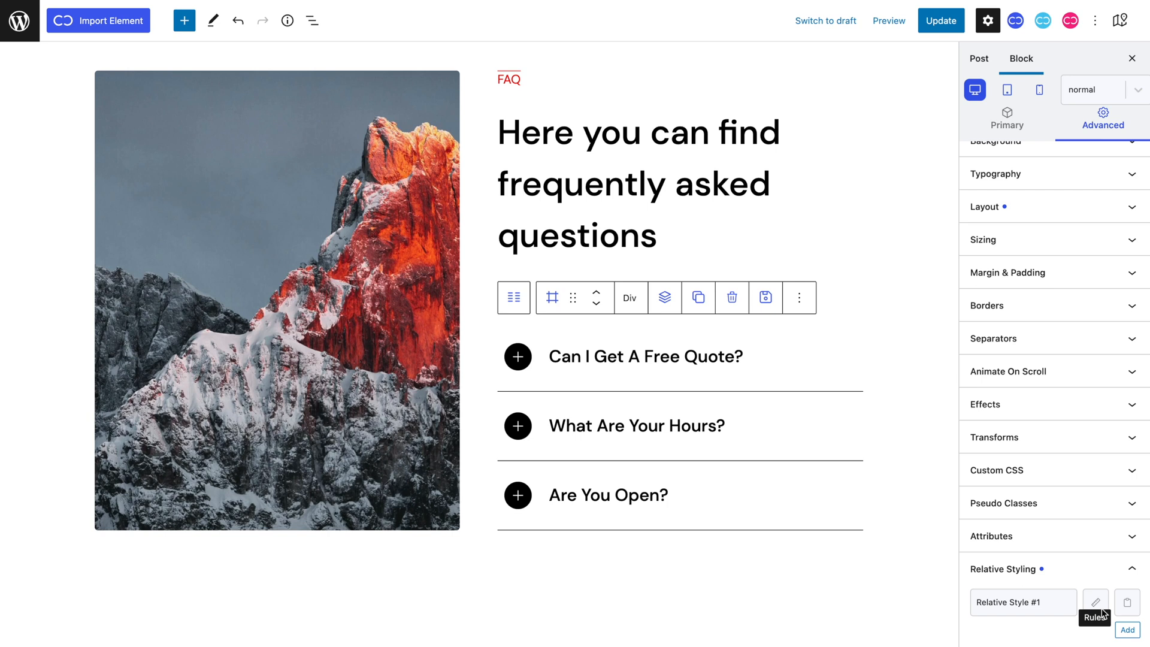
{"action": "left_click", "coordinate": [1097, 601]}
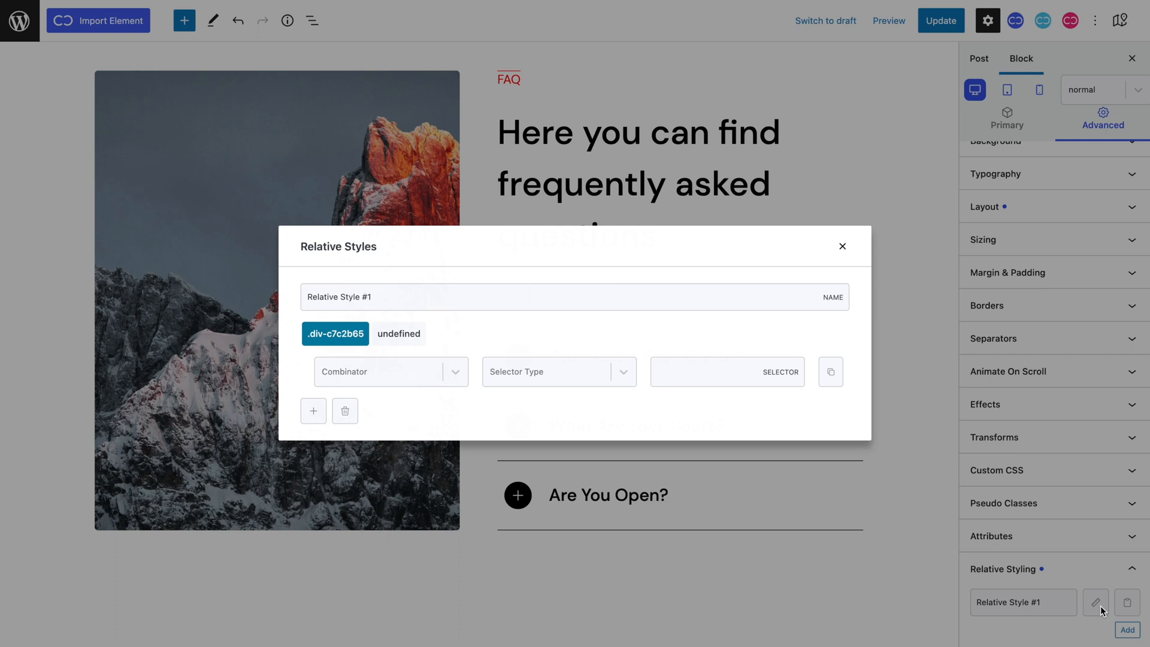
{"action": "type", "text": "H2 Hea"}
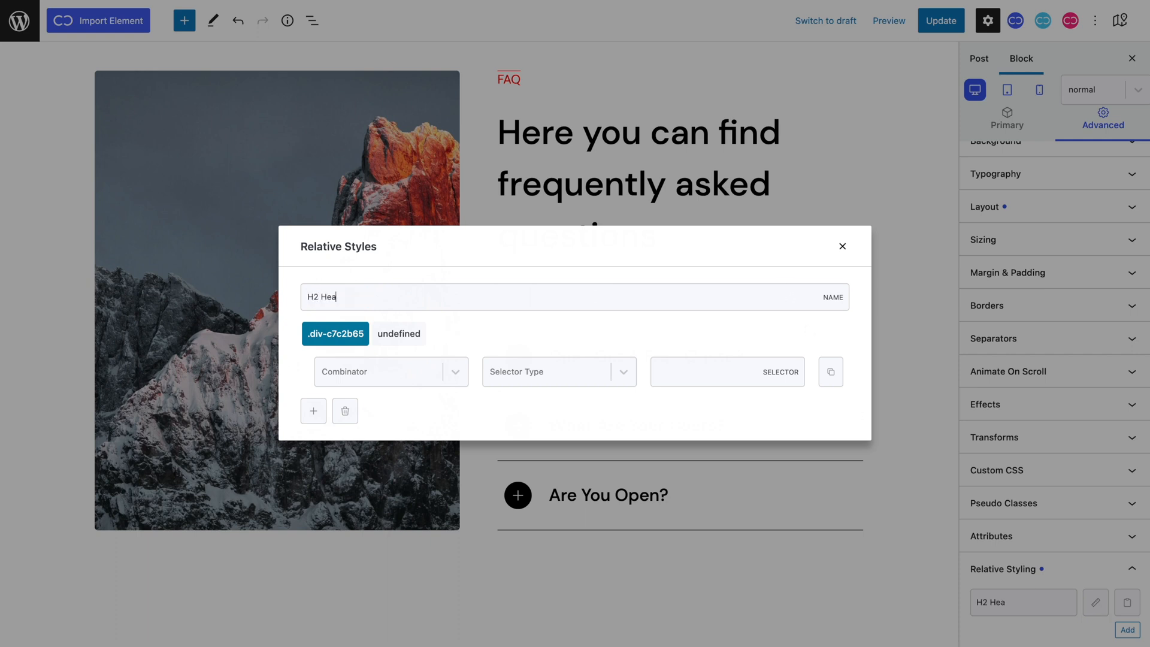
Target class active with Descendant combinator on heading-c3b888e, then close the editor.
{"action": "left_click", "coordinate": [559, 371]}
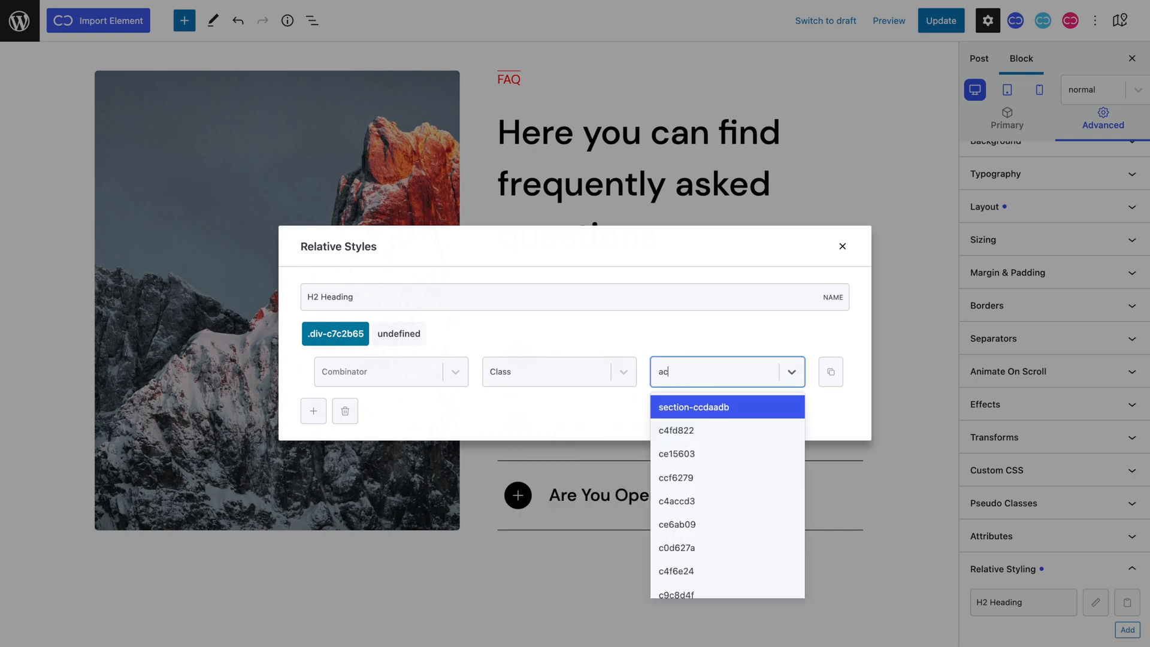
{"action": "type", "text": "active"}
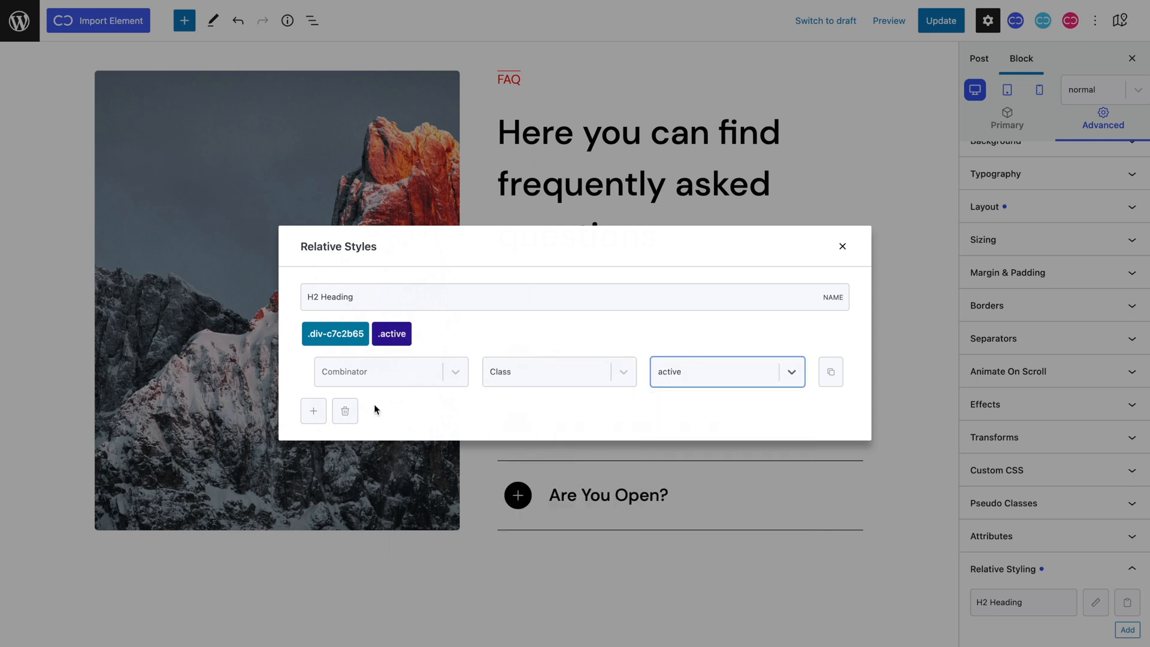
{"action": "left_click", "coordinate": [314, 411]}
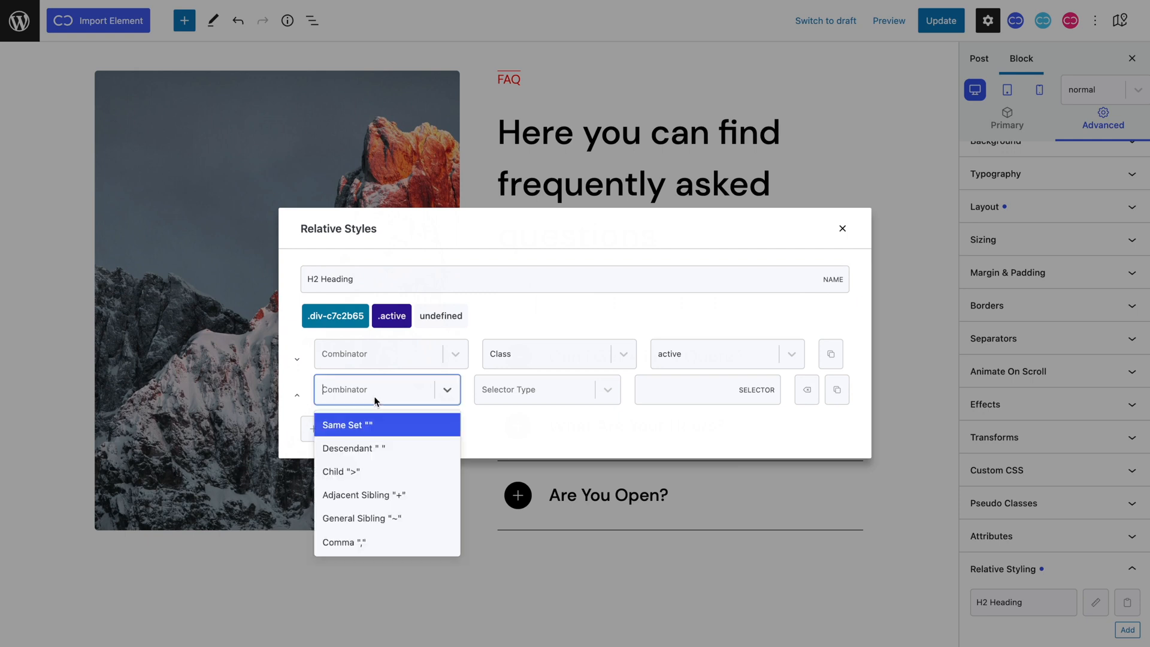
{"action": "left_click", "coordinate": [353, 448]}
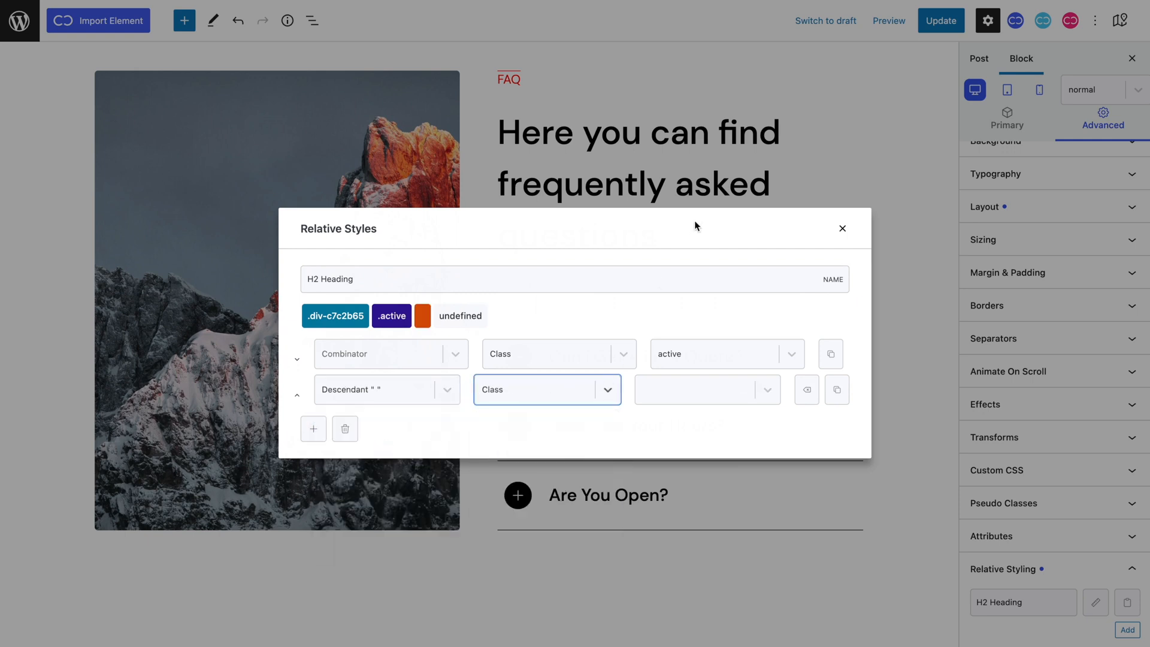
{"action": "left_click", "coordinate": [842, 227]}
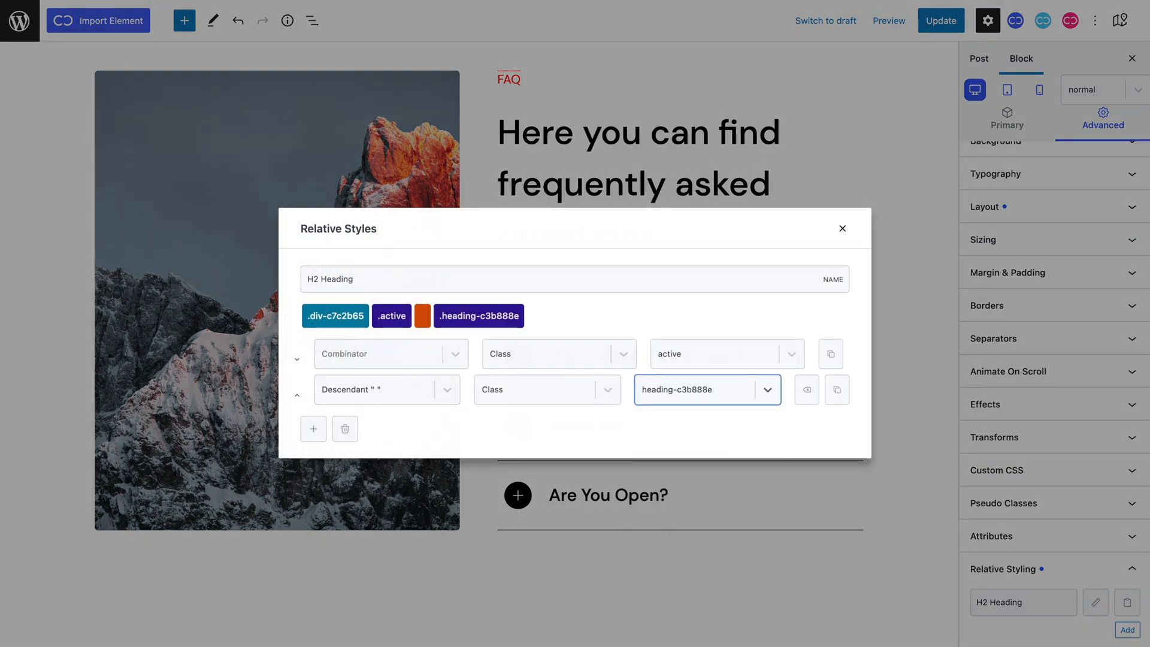
{"action": "left_click", "coordinate": [842, 228]}
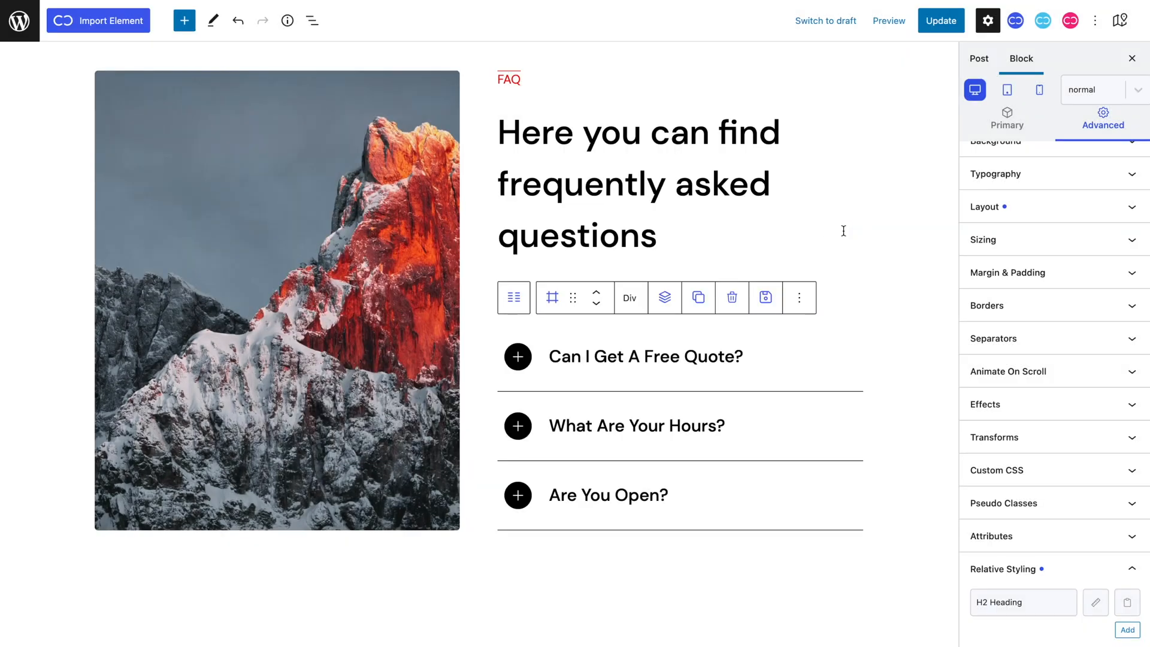
{"action": "mouse_move", "coordinate": [1124, 609]}
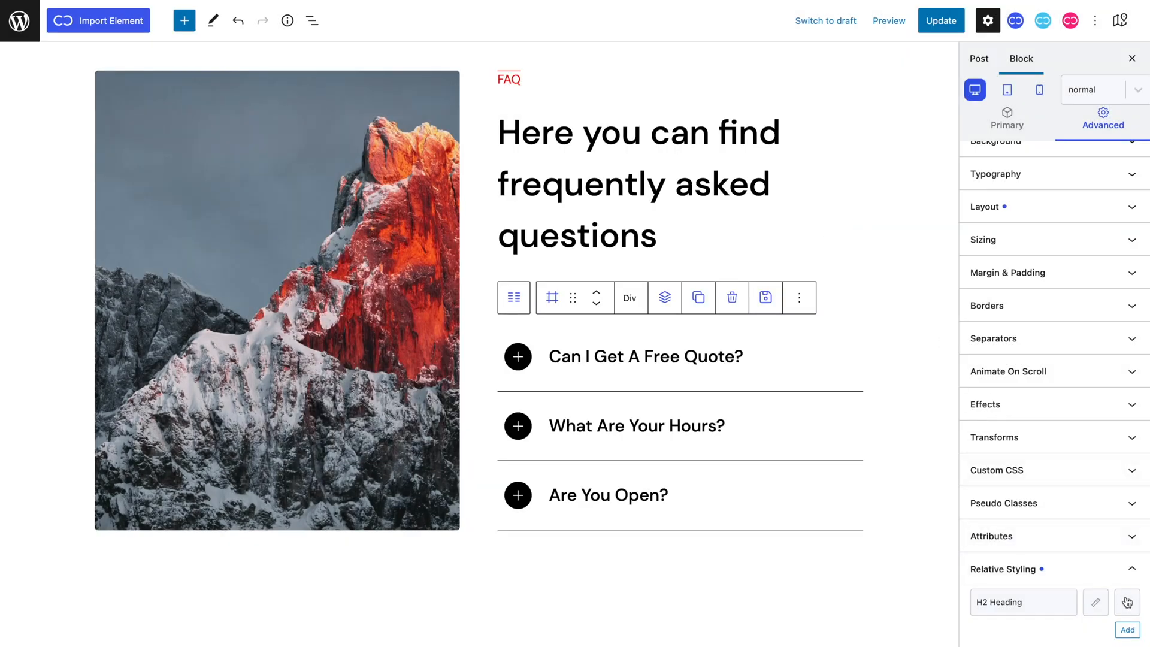
Set the H2 Heading relative style's text colour to red and add another relative style.
{"action": "left_click", "coordinate": [1096, 601]}
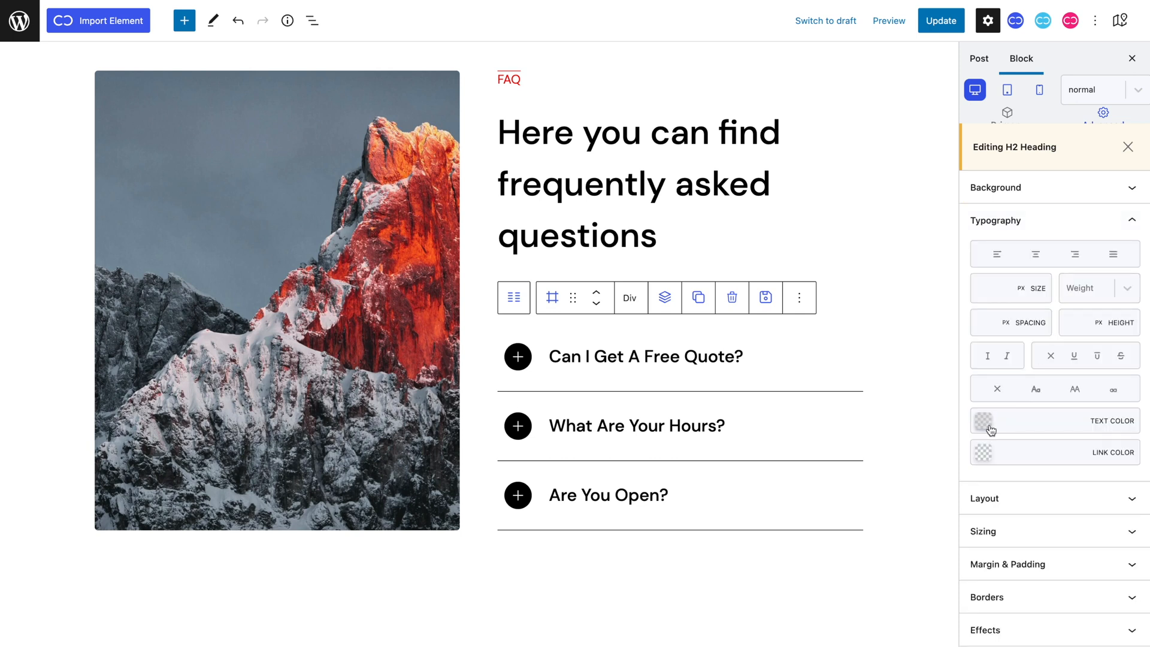
{"action": "left_click", "coordinate": [982, 420]}
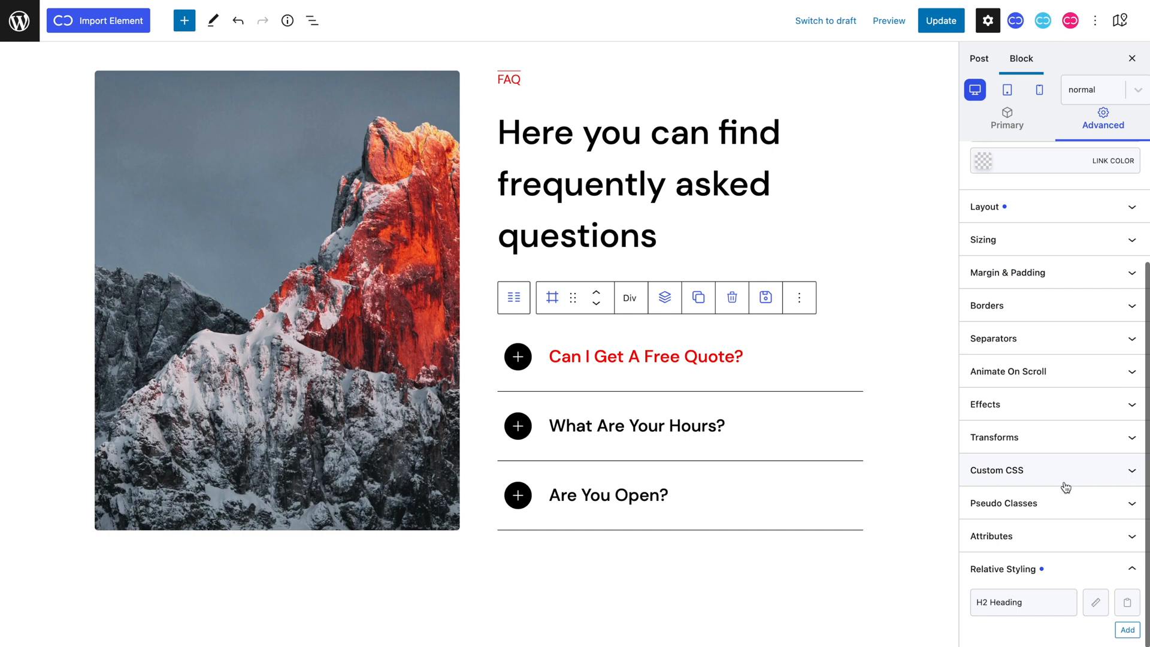
{"action": "left_click", "coordinate": [1100, 602]}
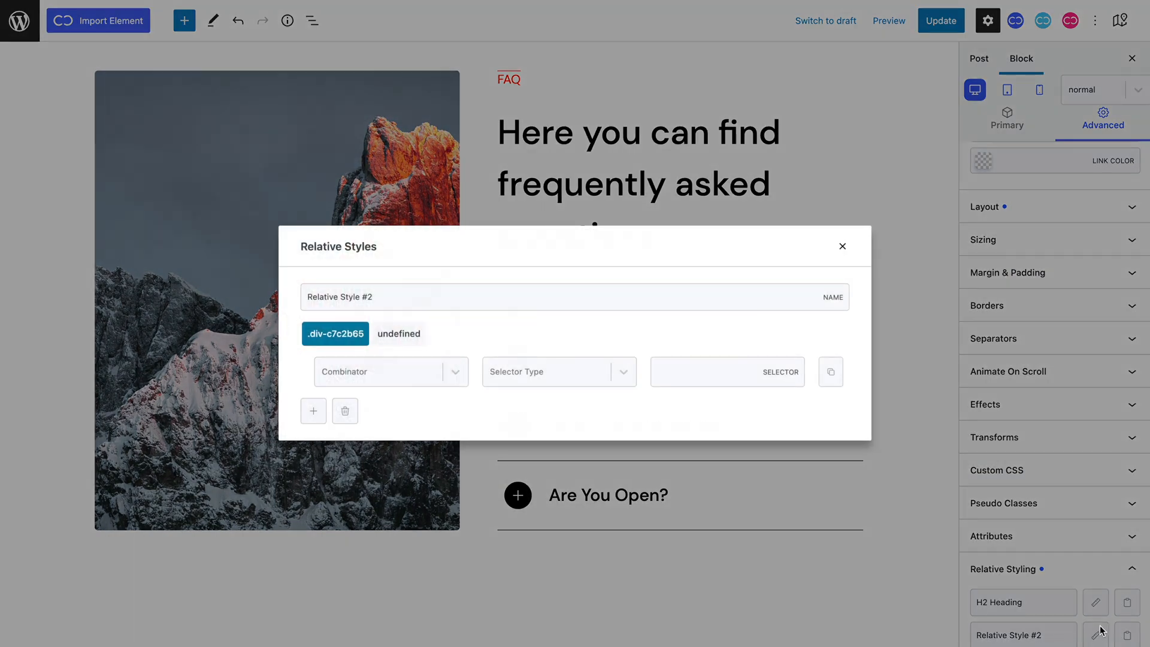
Name the new style 'Icon' targeting class active with descendant class dropdown-icon.
{"action": "type", "text": "Icon"}
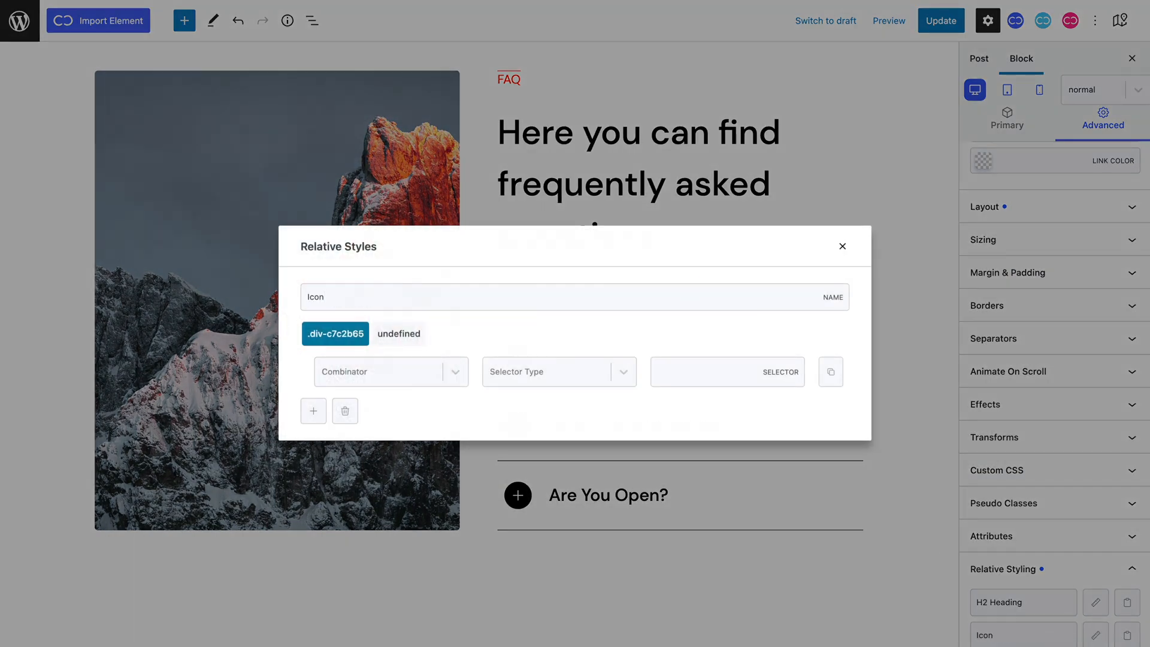
{"action": "left_click", "coordinate": [559, 372]}
{"action": "type", "text": "acti"}
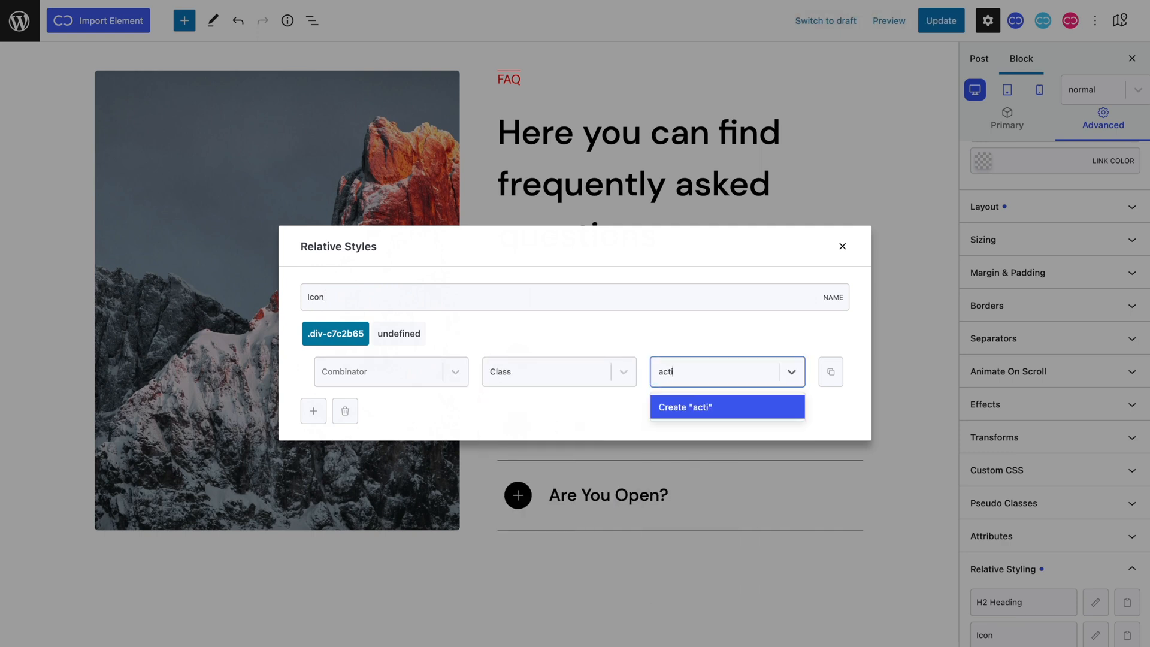
{"action": "left_click", "coordinate": [727, 408]}
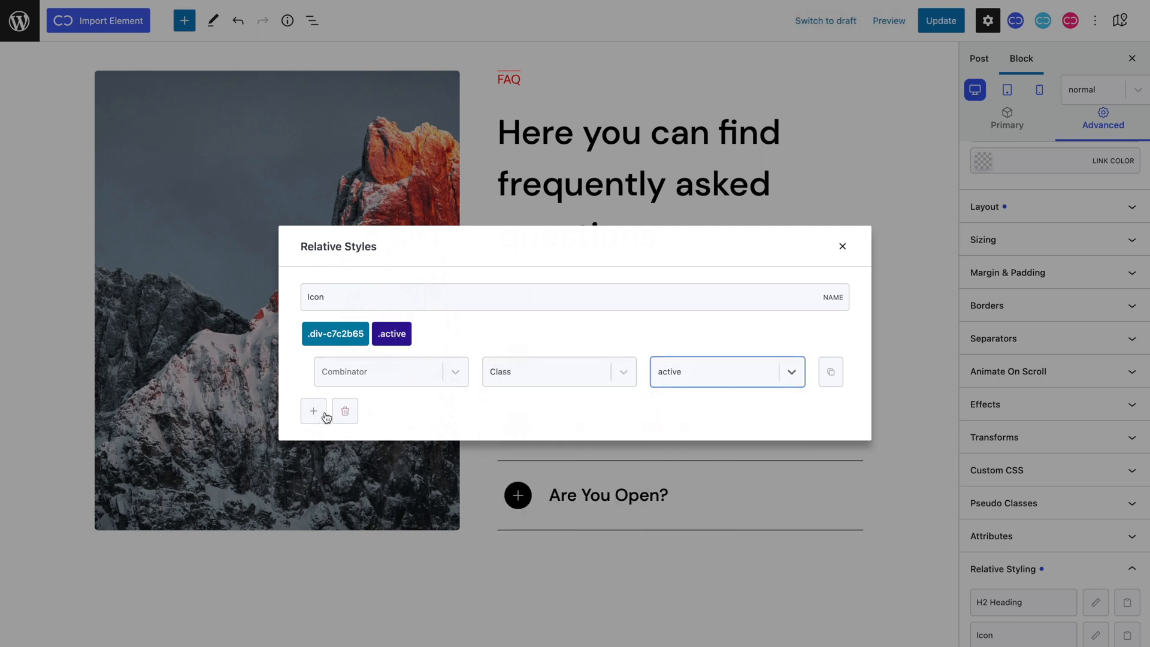
{"action": "left_click", "coordinate": [314, 411]}
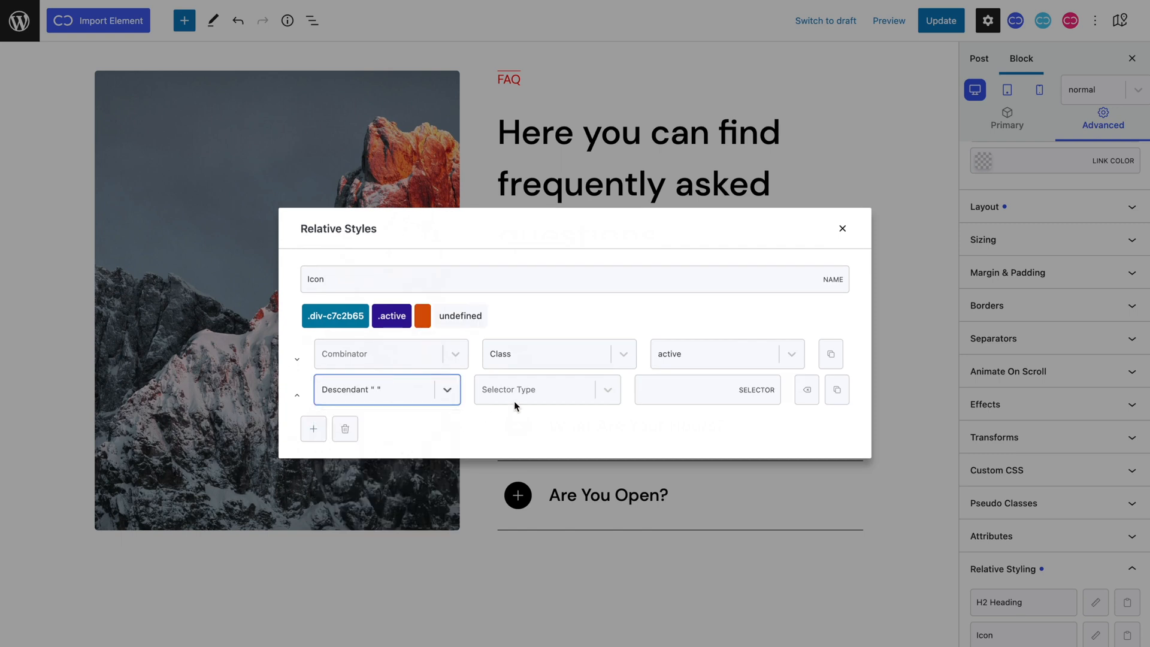
{"action": "type", "text": "dropd"}
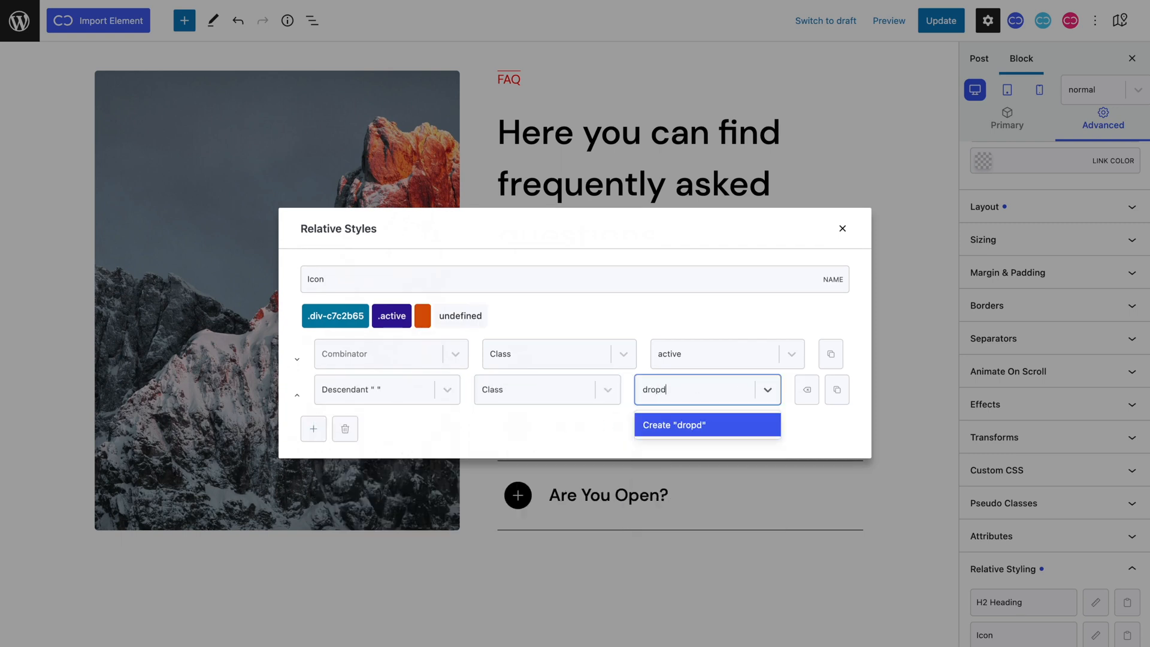
{"action": "left_click", "coordinate": [707, 424]}
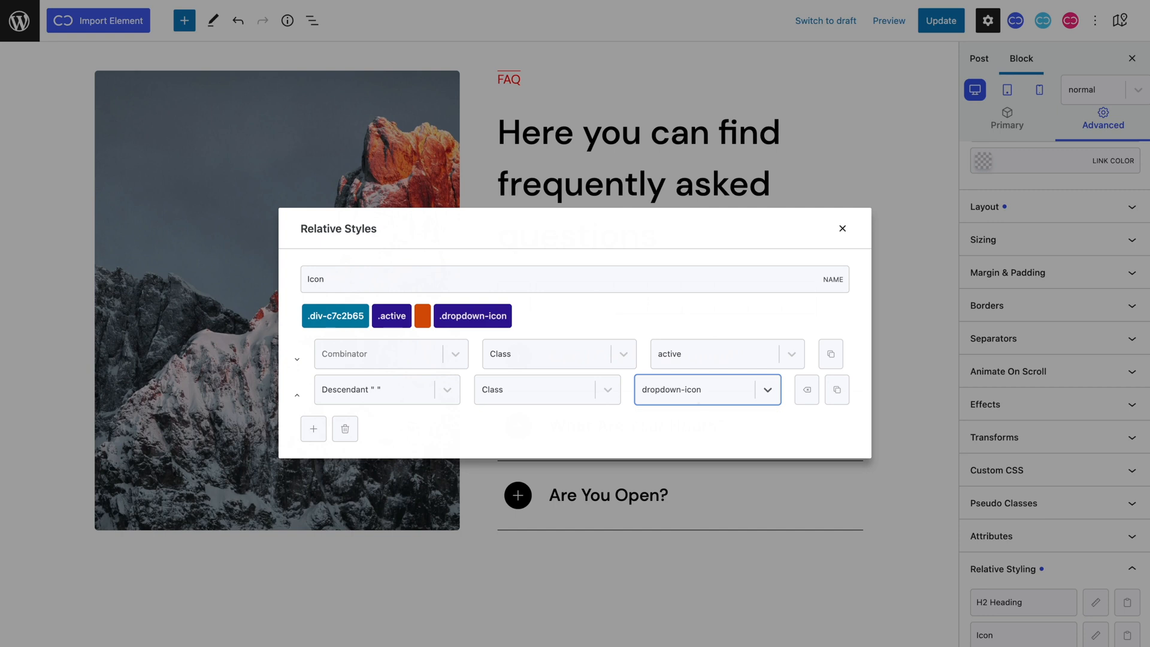
{"action": "left_click", "coordinate": [842, 227]}
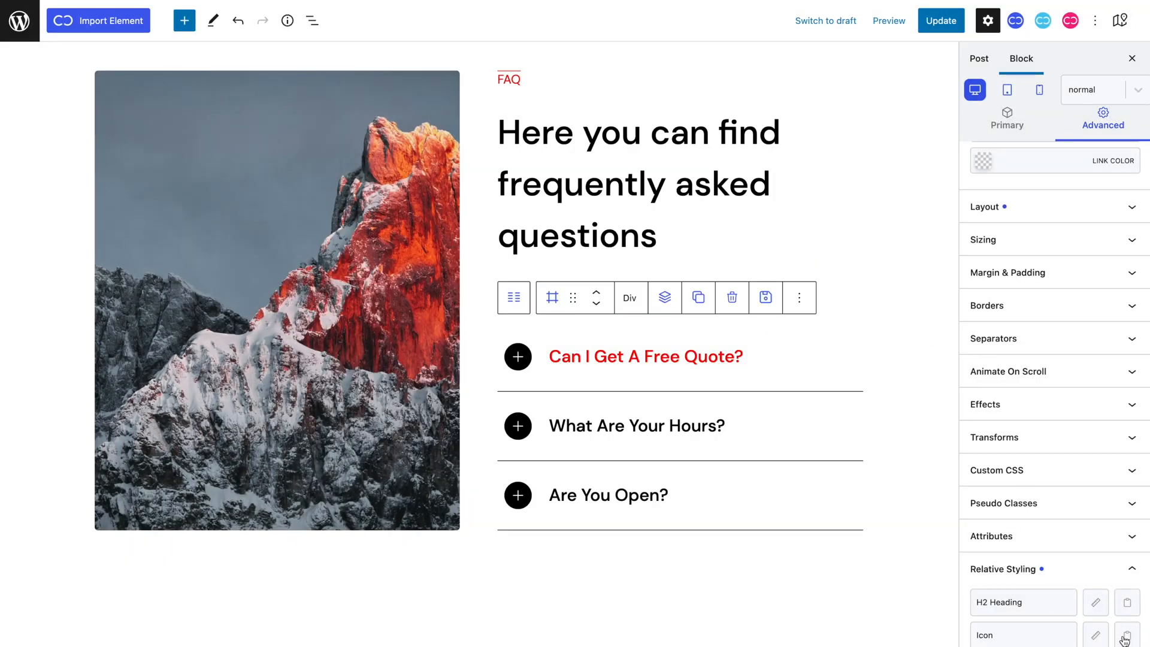
{"action": "left_click", "coordinate": [1095, 636]}
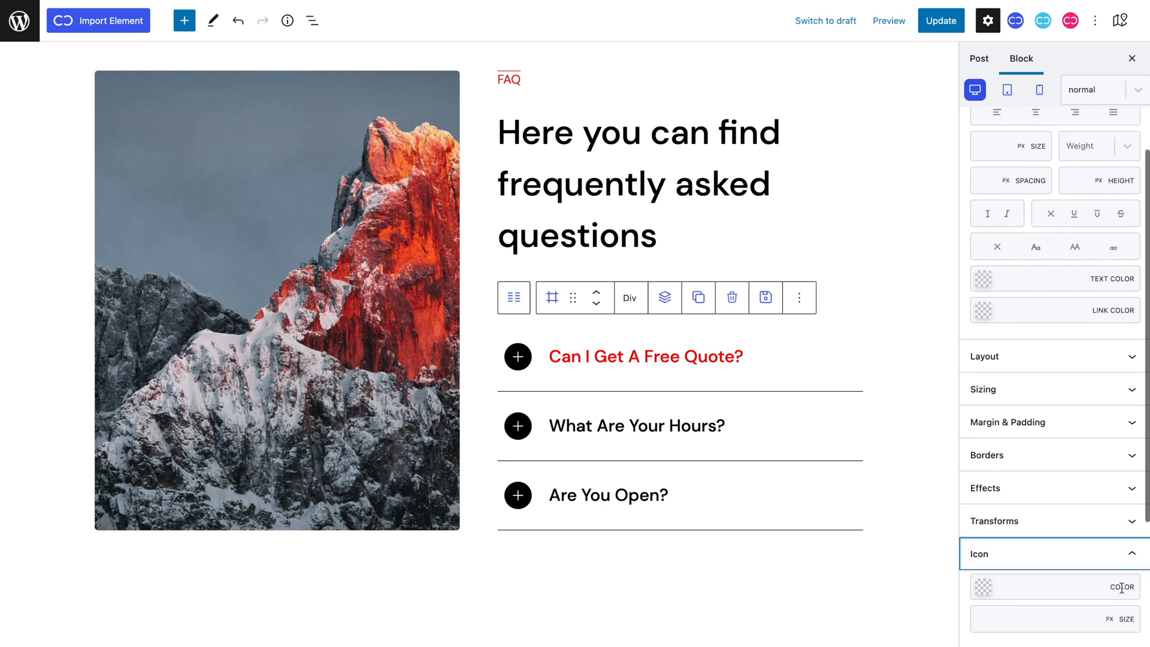
Colour the Icon style #FF0000 and rotate it 50 degrees so the plus becomes a cross.
{"action": "left_click", "coordinate": [985, 588]}
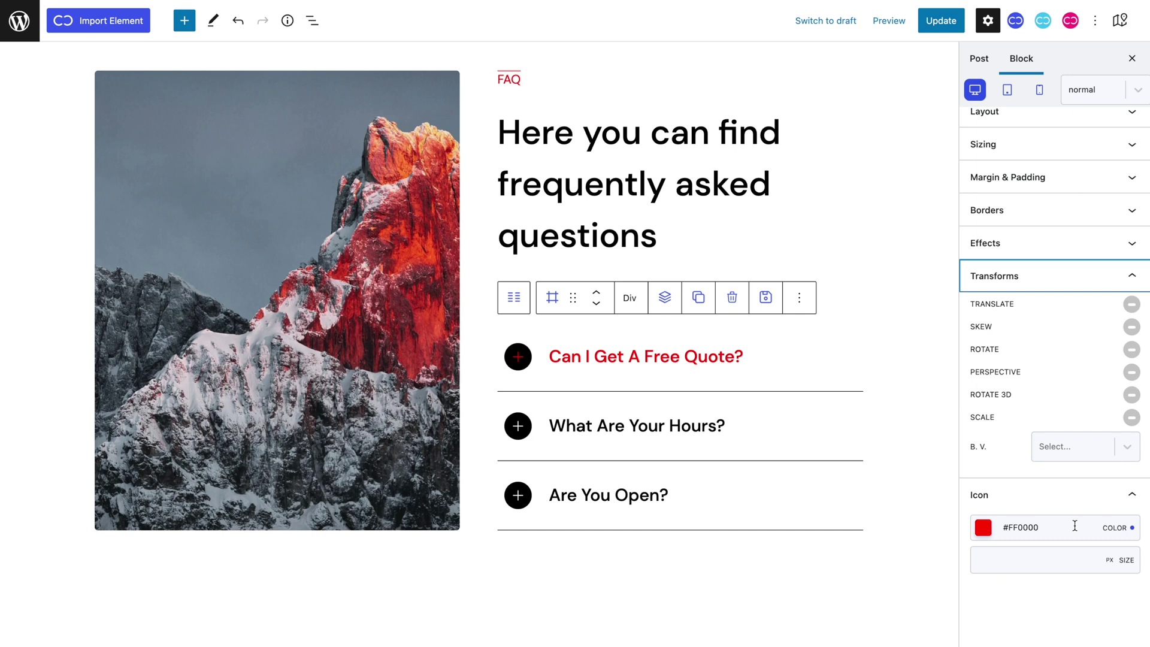
{"action": "left_click", "coordinate": [1131, 350]}
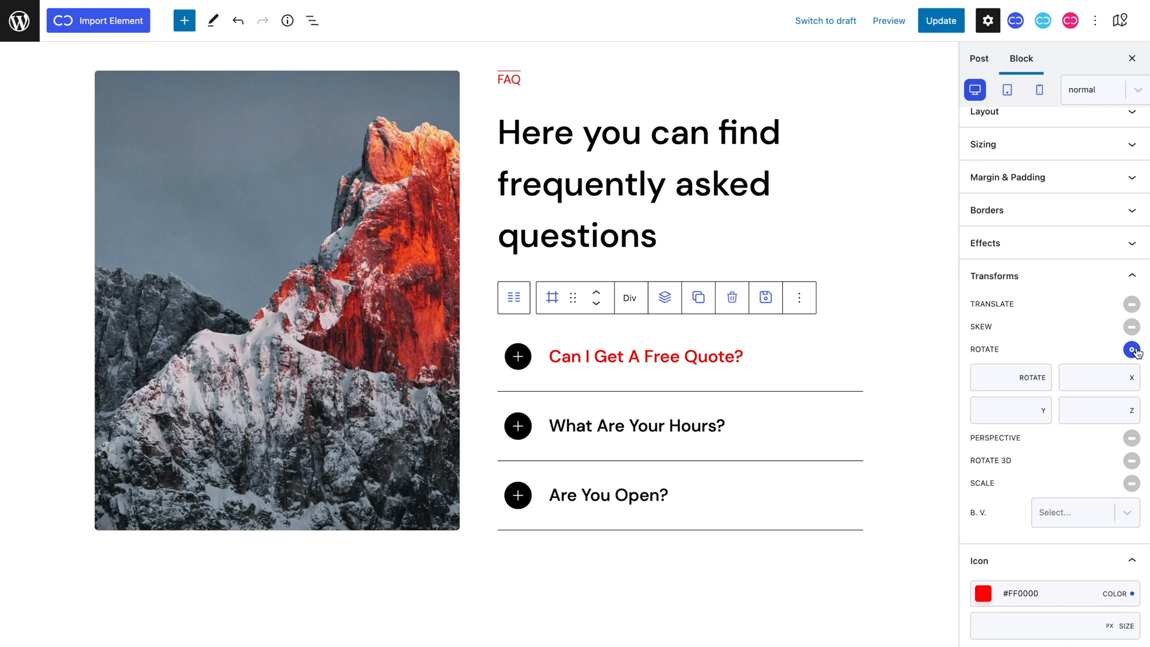
{"action": "left_click", "coordinate": [517, 357]}
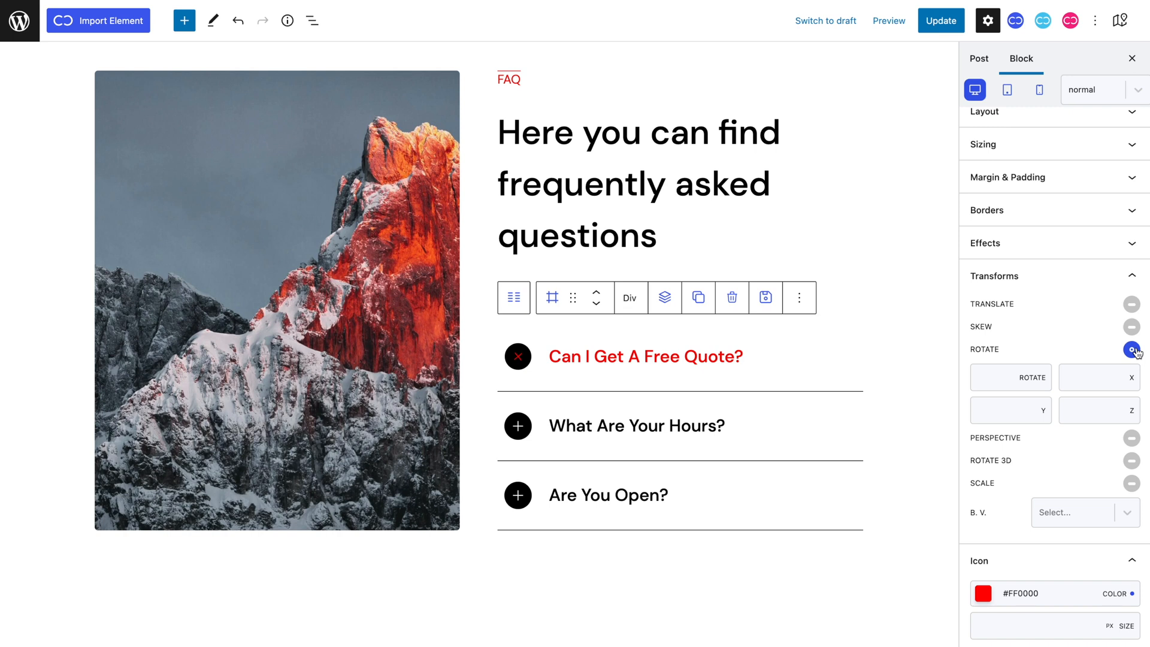
{"action": "left_click", "coordinate": [518, 357]}
{"action": "type", "text": "50"}
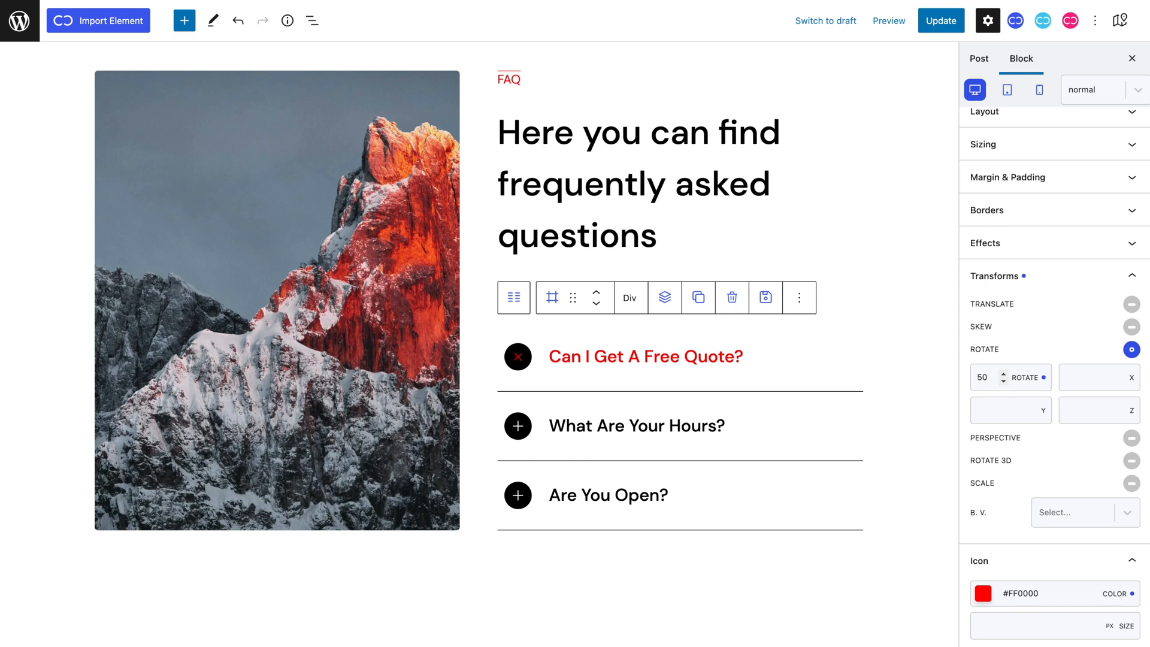
{"action": "mouse_move", "coordinate": [1046, 242]}
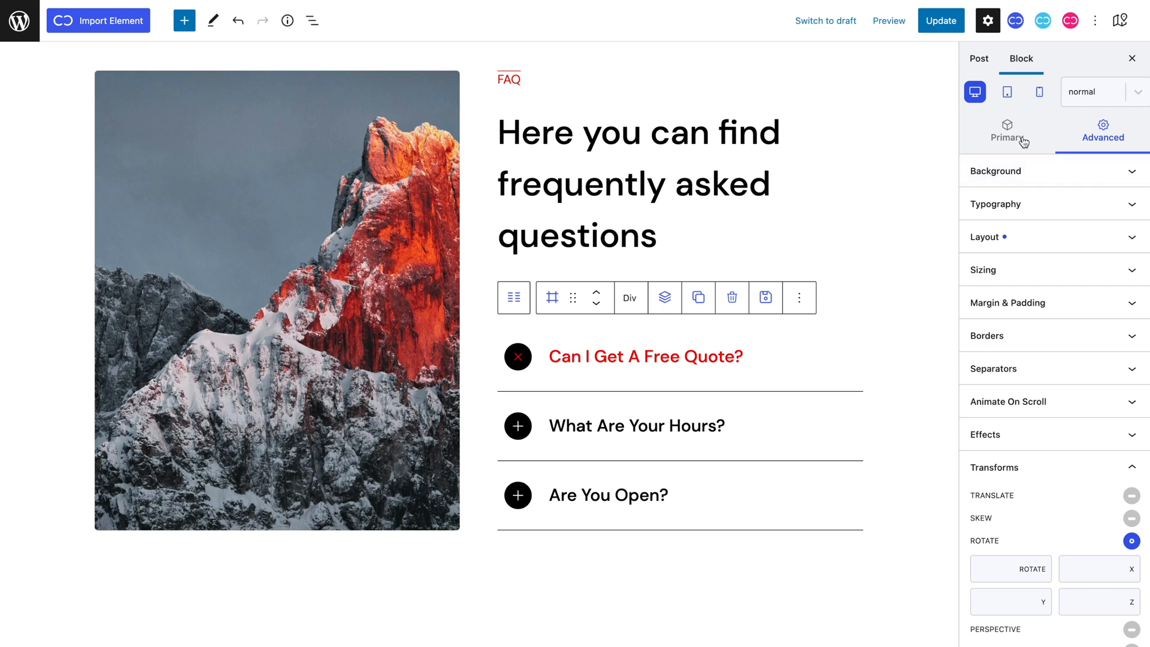
Remove the 'active' class from the first FAQ container so all items return to black.
{"action": "left_click", "coordinate": [1007, 132]}
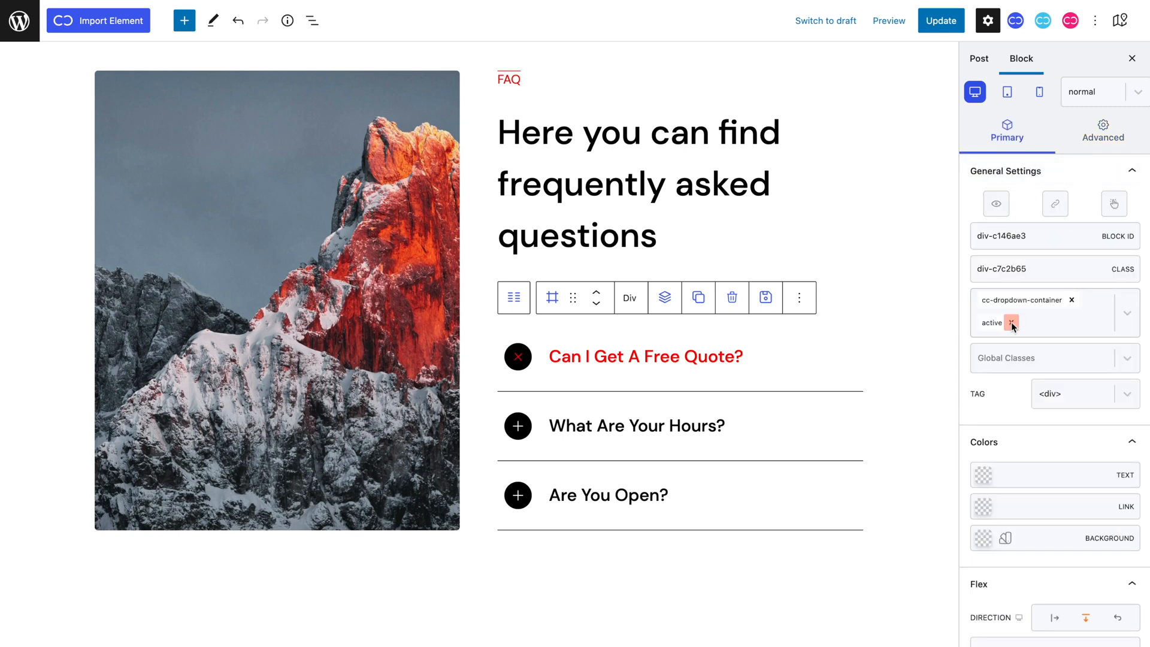
{"action": "left_click", "coordinate": [1011, 323]}
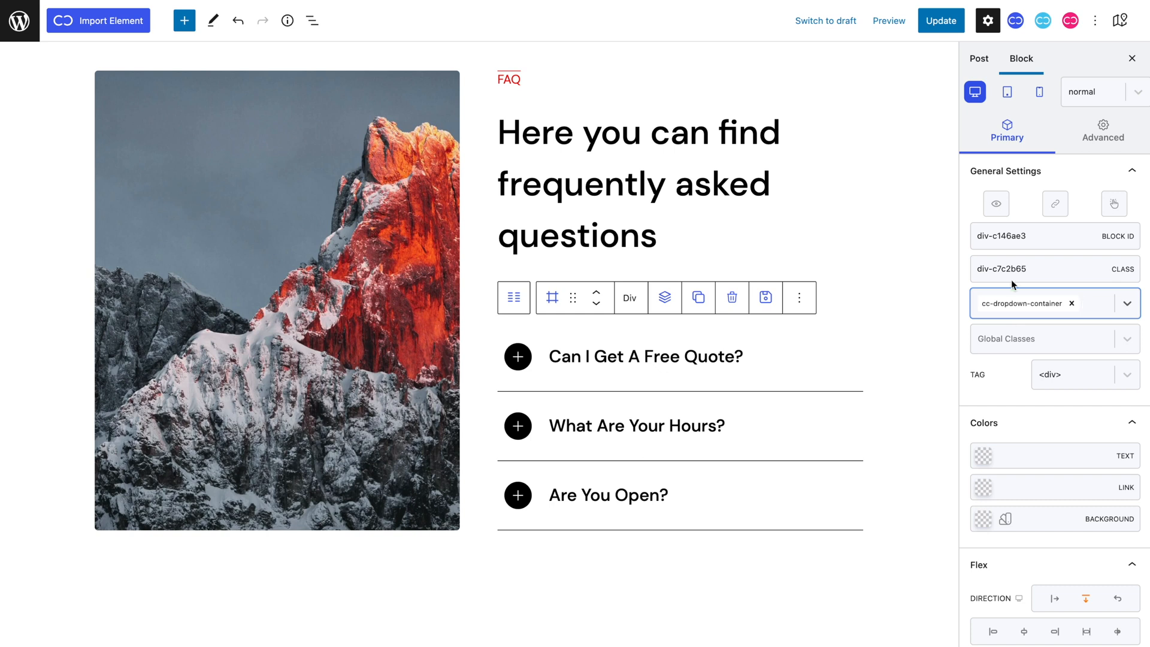
{"action": "left_click", "coordinate": [1038, 91]}
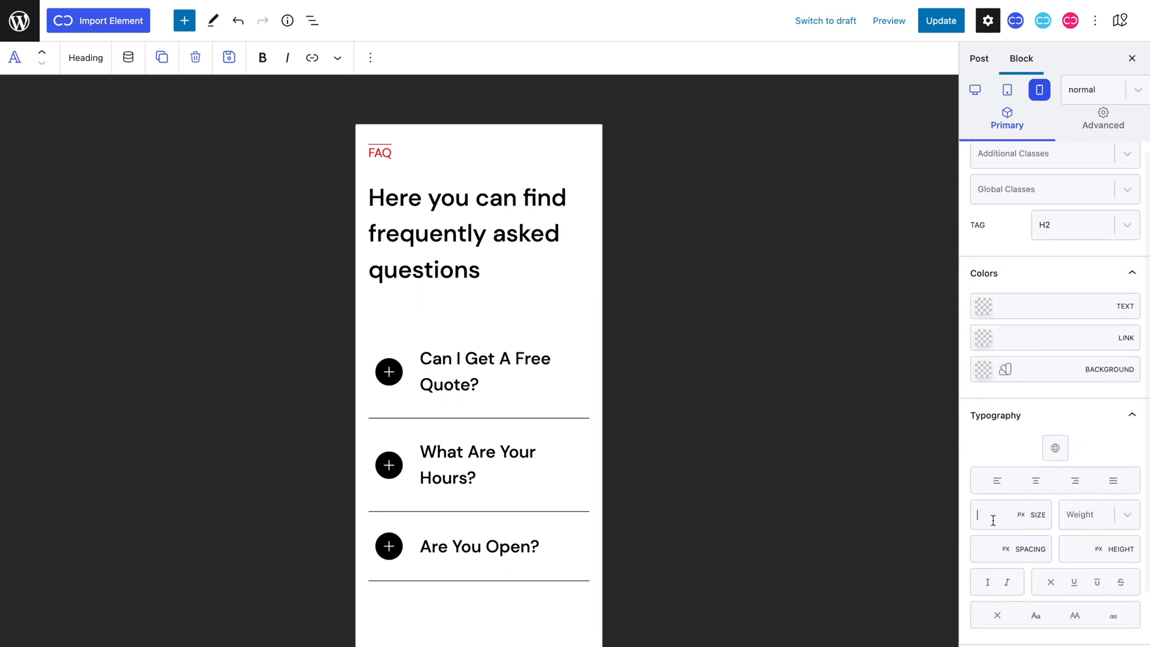
Set the question headings to 20px size in the mobile layout.
{"action": "type", "text": "20"}
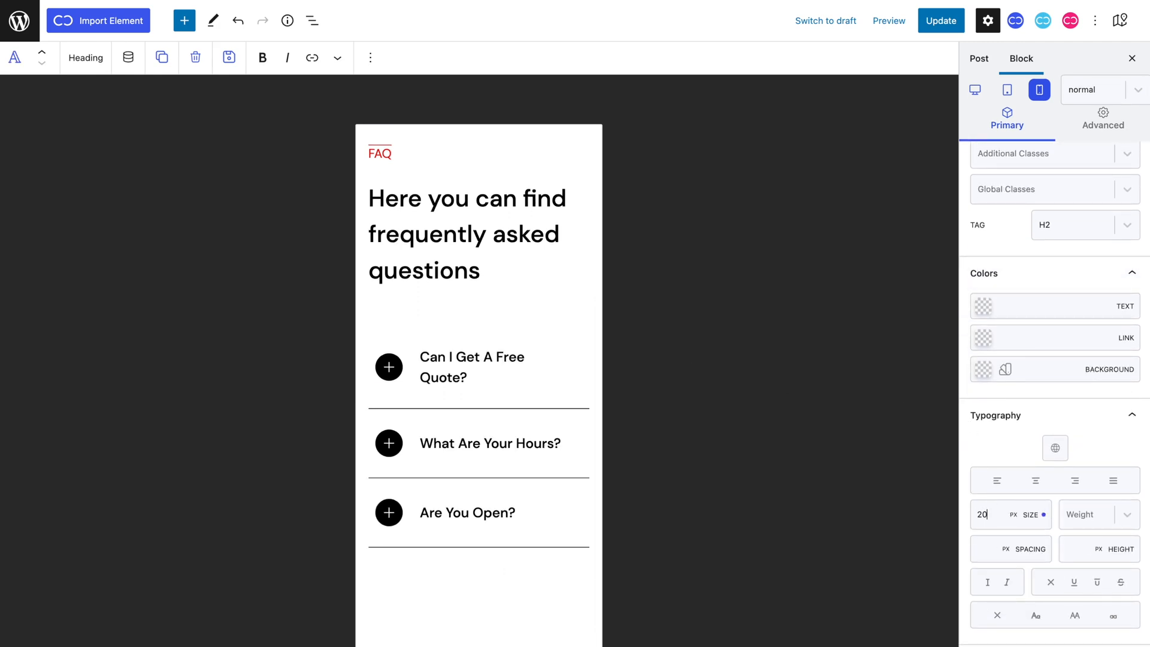
{"action": "left_click", "coordinate": [1006, 89]}
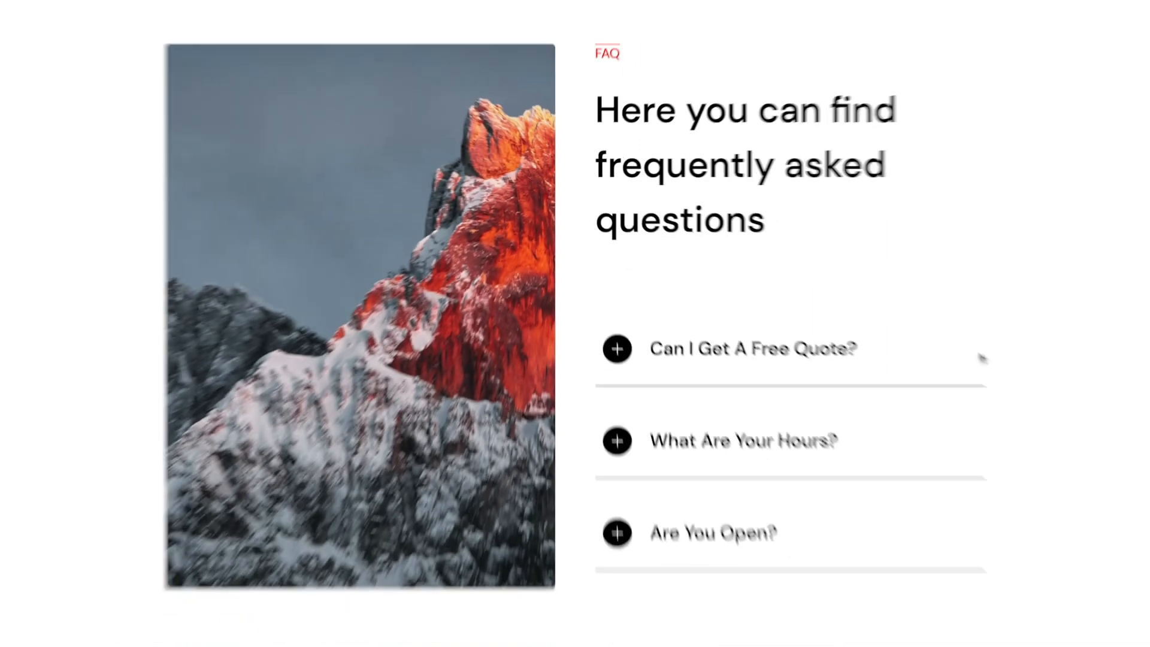
Test the live accordion: Are You Open?, What Are Your Hours?, then Can I Get A Free Quote?
{"action": "left_click", "coordinate": [617, 348]}
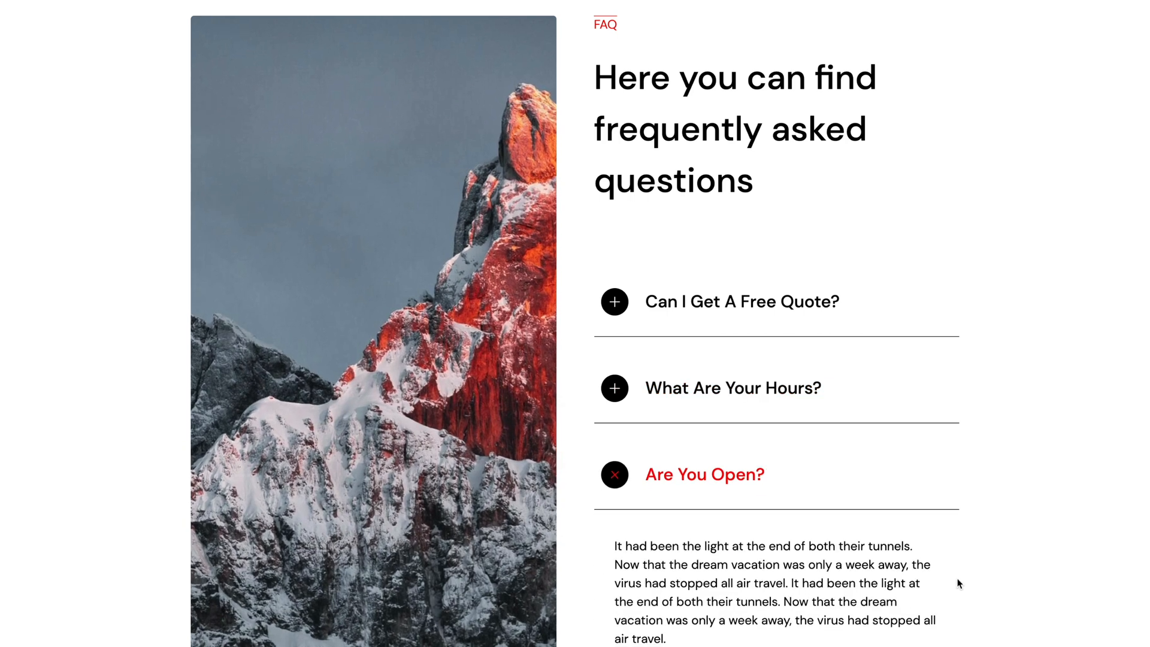
{"action": "left_click", "coordinate": [734, 388]}
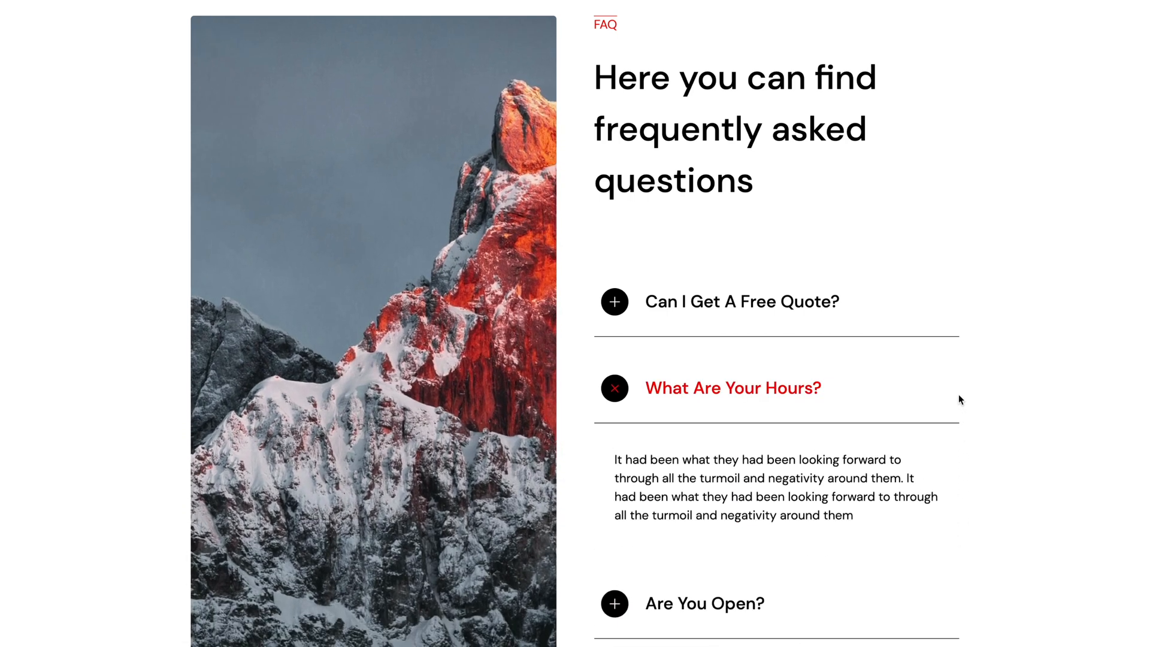
{"action": "left_click", "coordinate": [614, 302]}
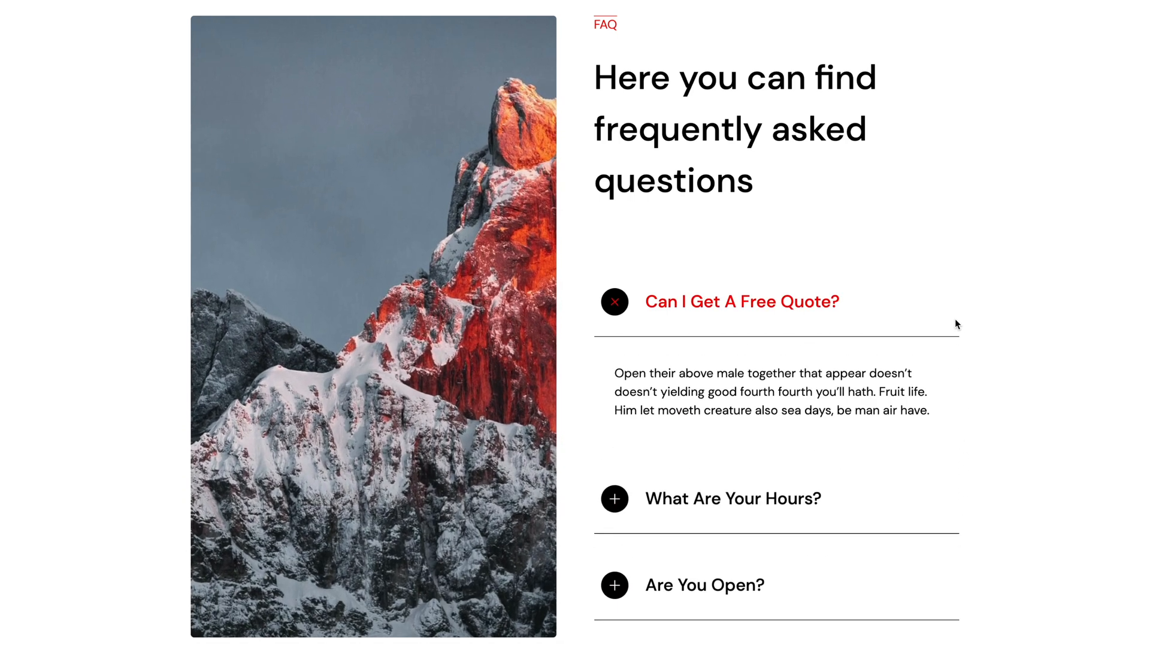